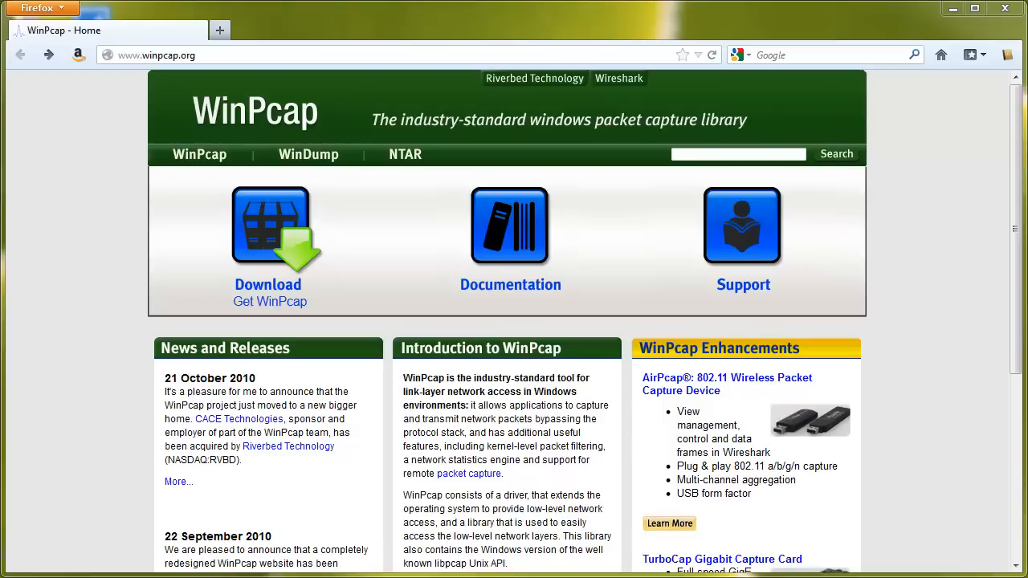
mouse_move(334, 311)
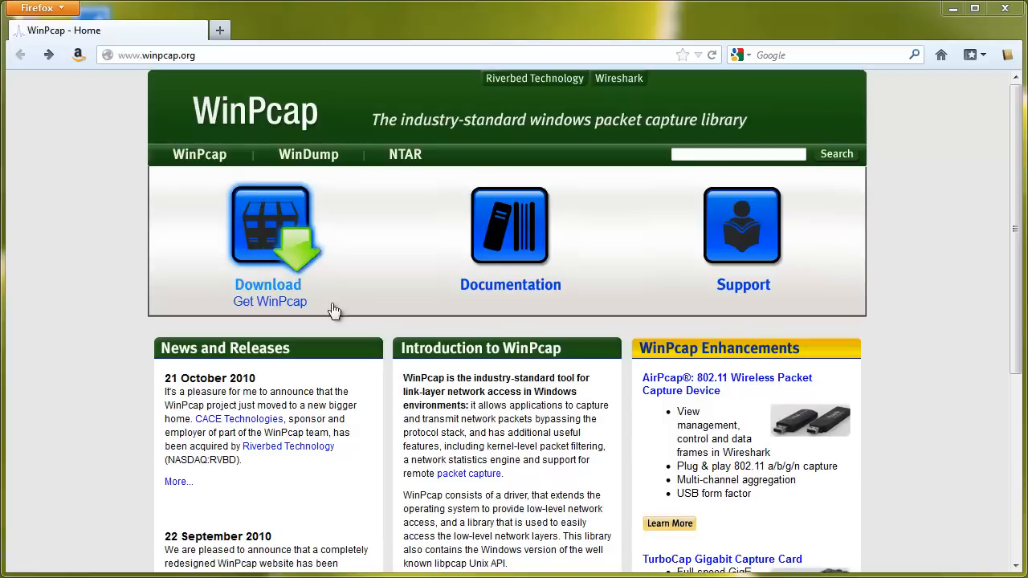
Dismiss the WinPcap run prompt and bring up Computer Management centred on screen
left_click(266, 285)
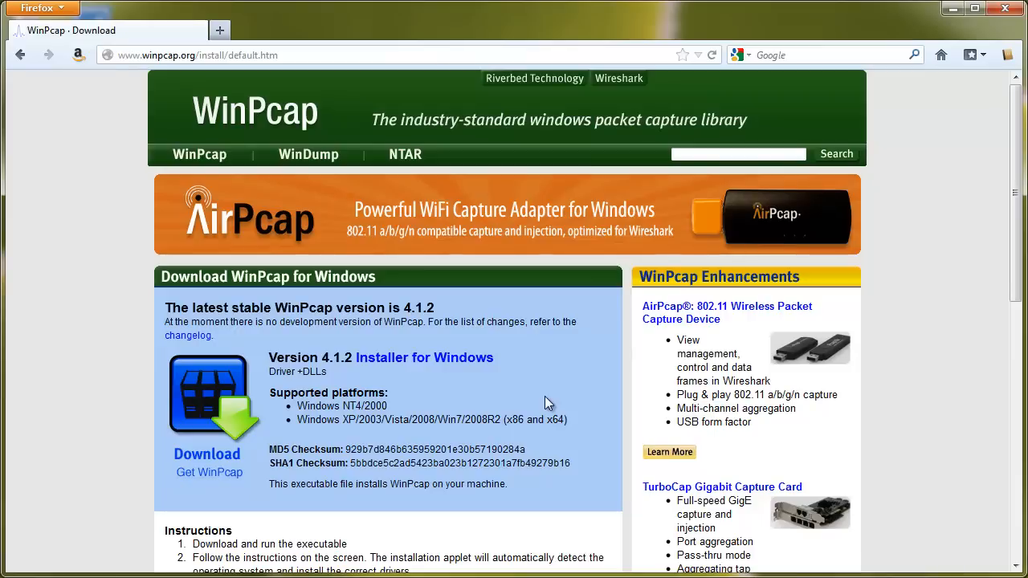
mouse_move(537, 390)
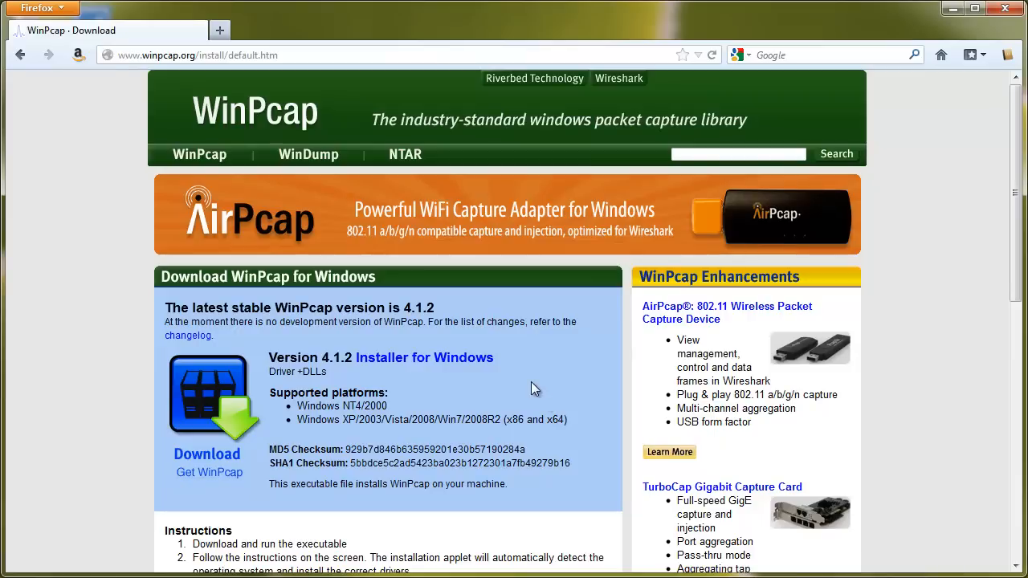
mouse_move(158, 25)
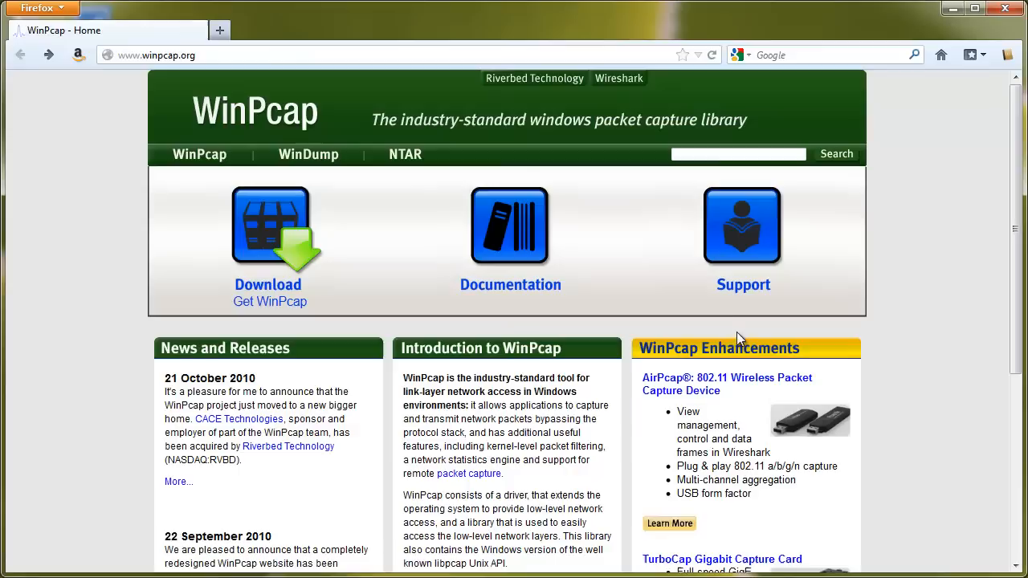
mouse_move(318, 410)
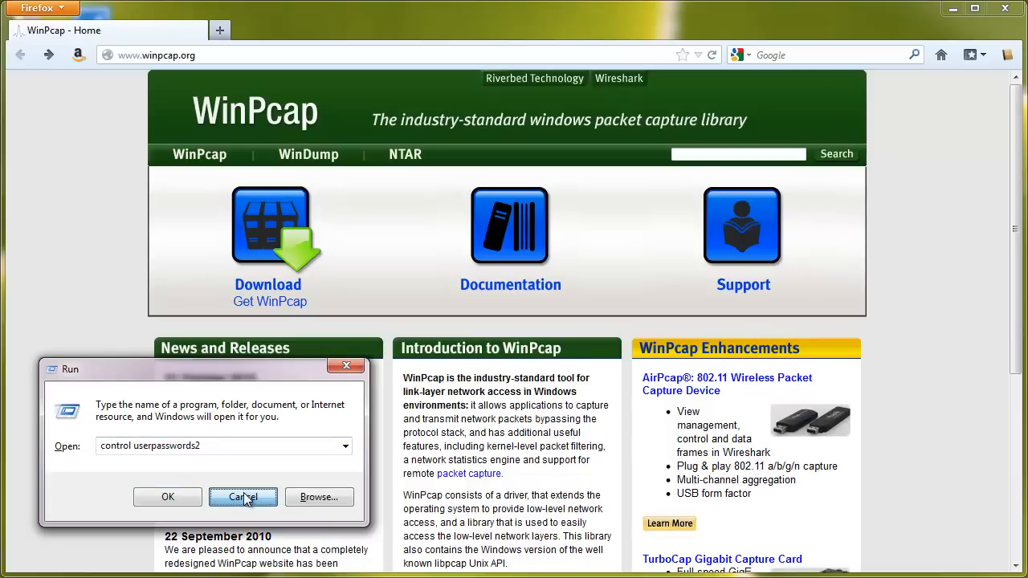
left_click(244, 496)
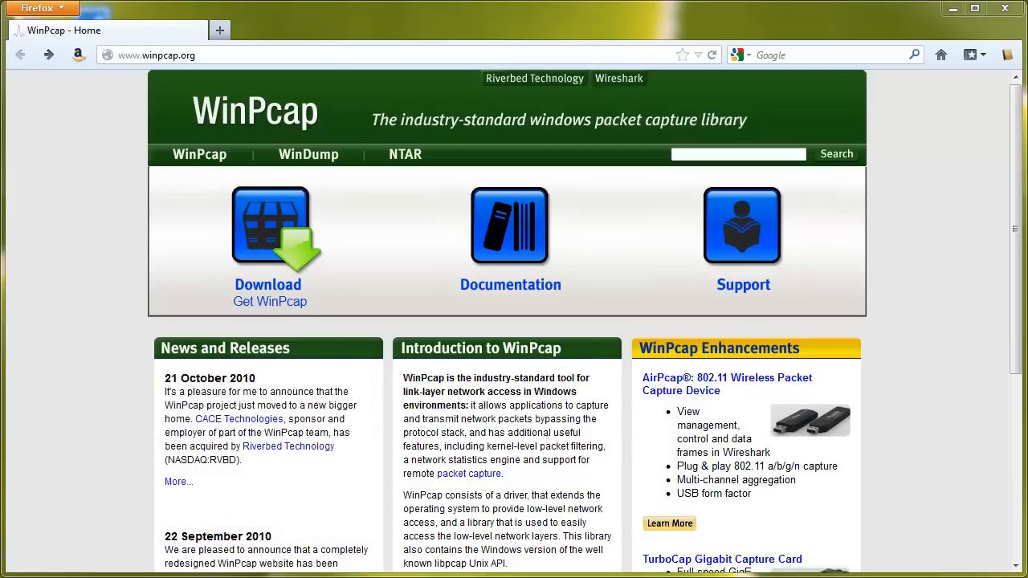
left_click(8, 570)
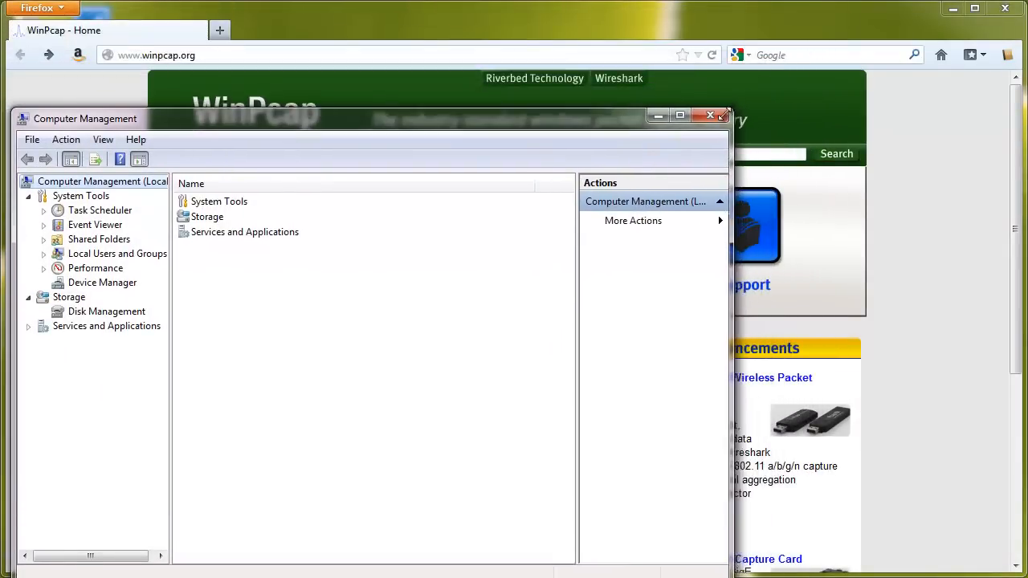
left_click_drag(369, 119, 530, 48)
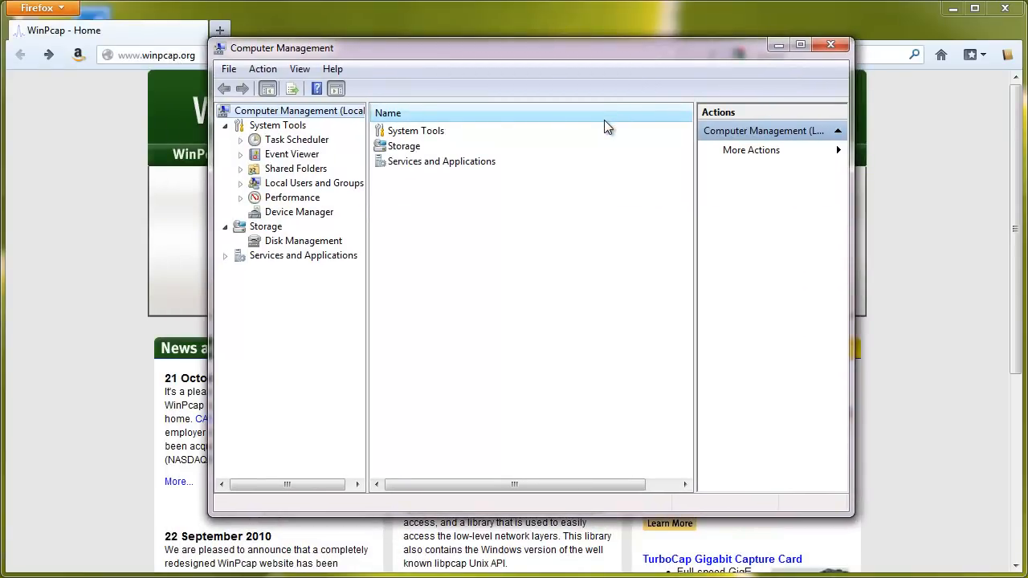
mouse_move(214, 200)
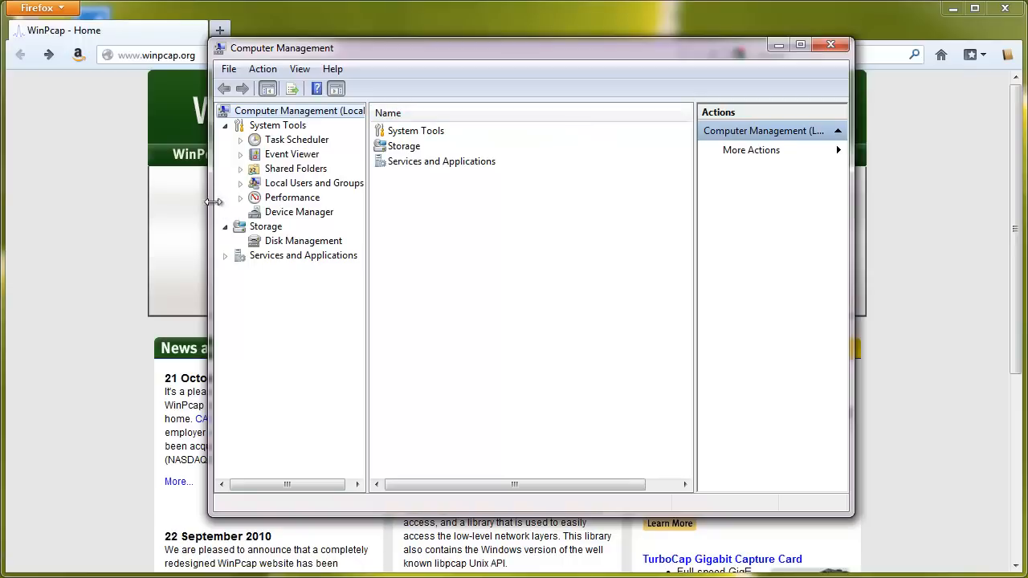
Expand Local Users and Groups and show the Users list
left_click(241, 183)
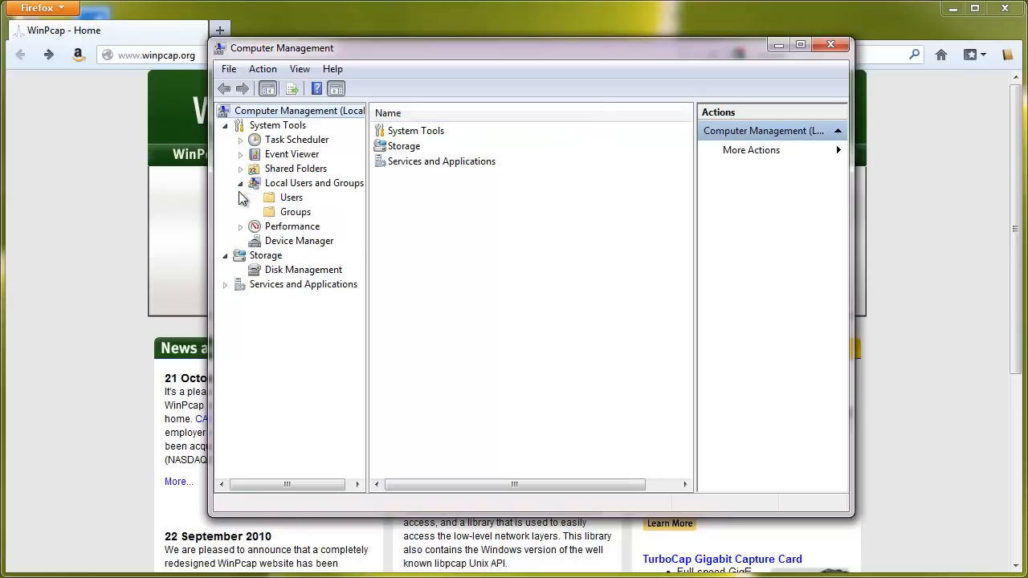
left_click(293, 197)
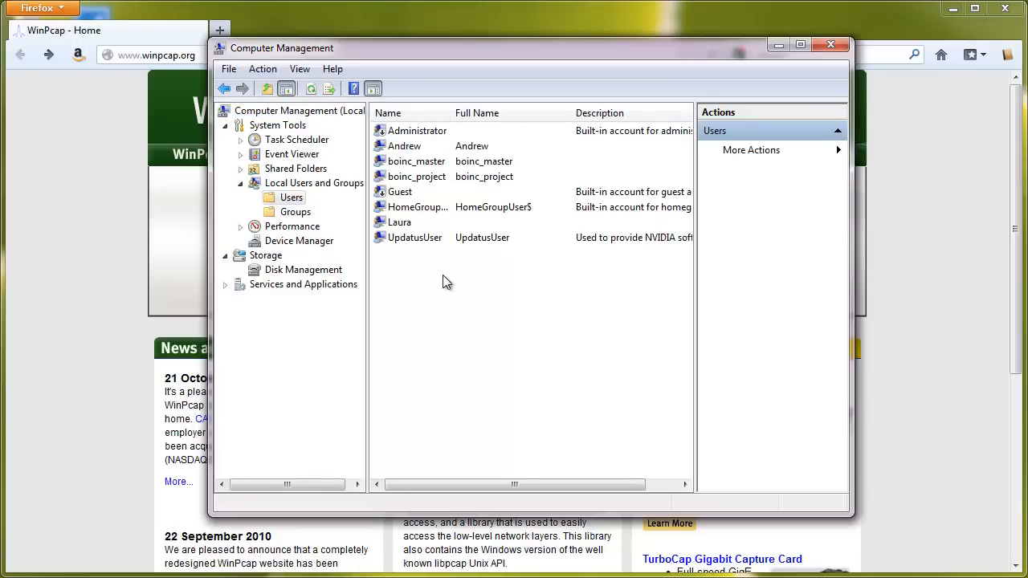
mouse_move(458, 266)
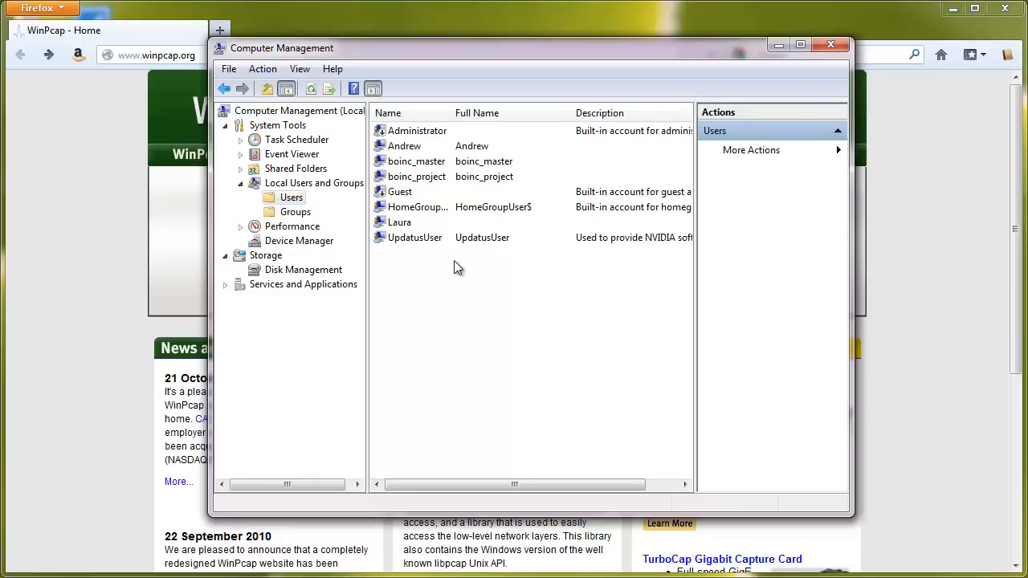
mouse_move(546, 386)
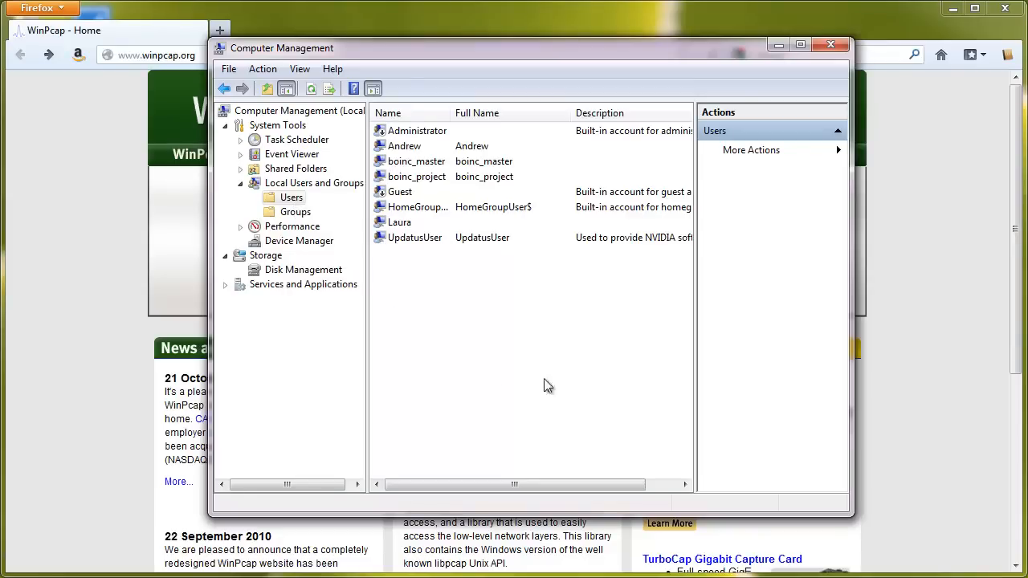
mouse_move(432, 318)
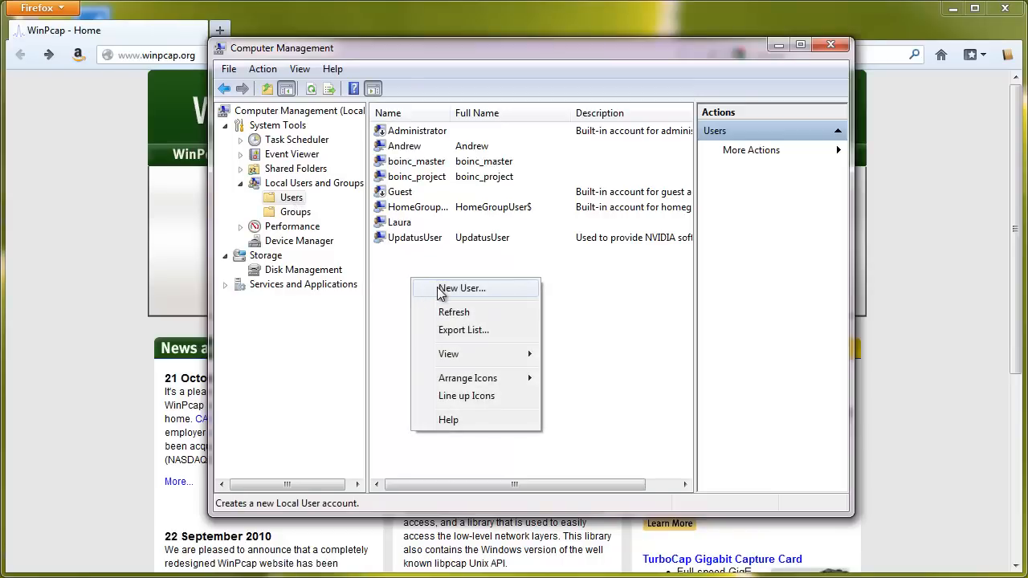
Create a local user named pcap whose password never expires and cannot be changed
left_click(461, 288)
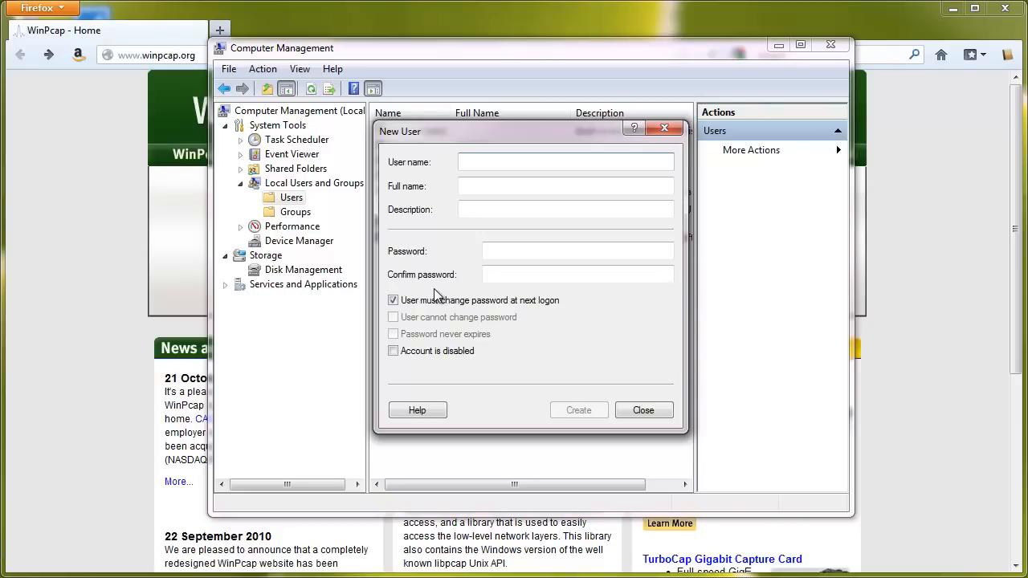
left_click(566, 161)
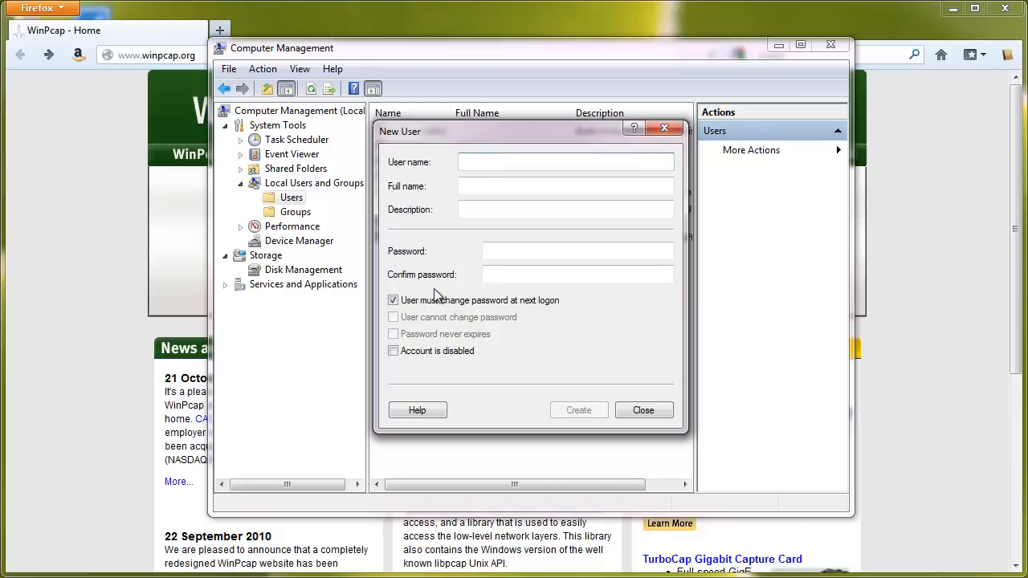
left_click(565, 161)
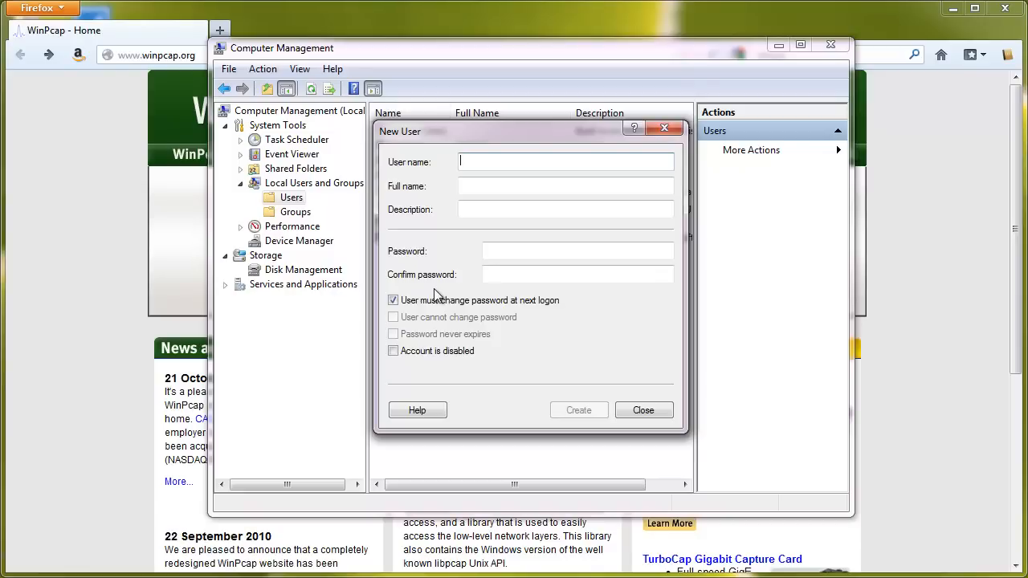
type("pcap")
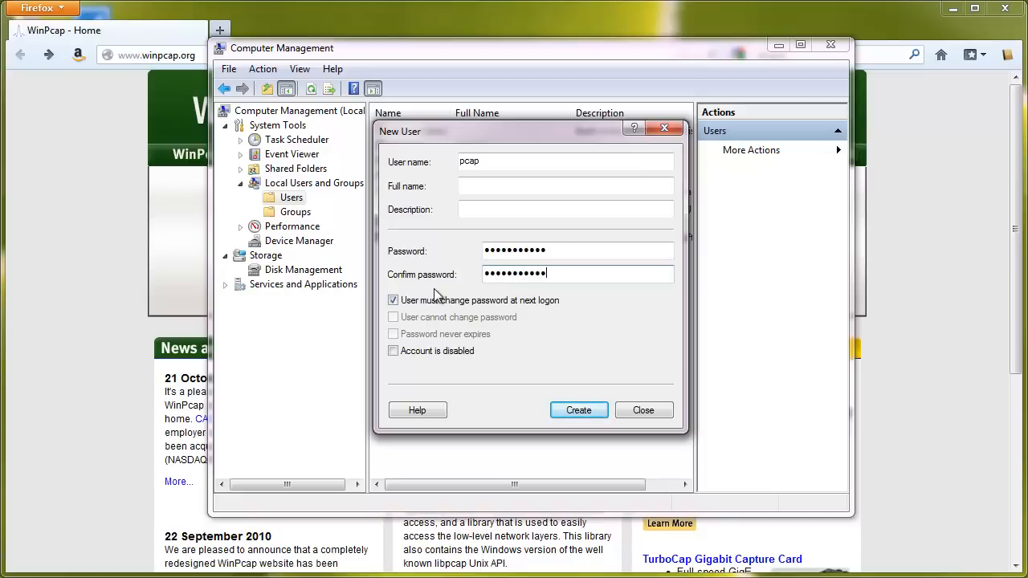
mouse_move(437, 302)
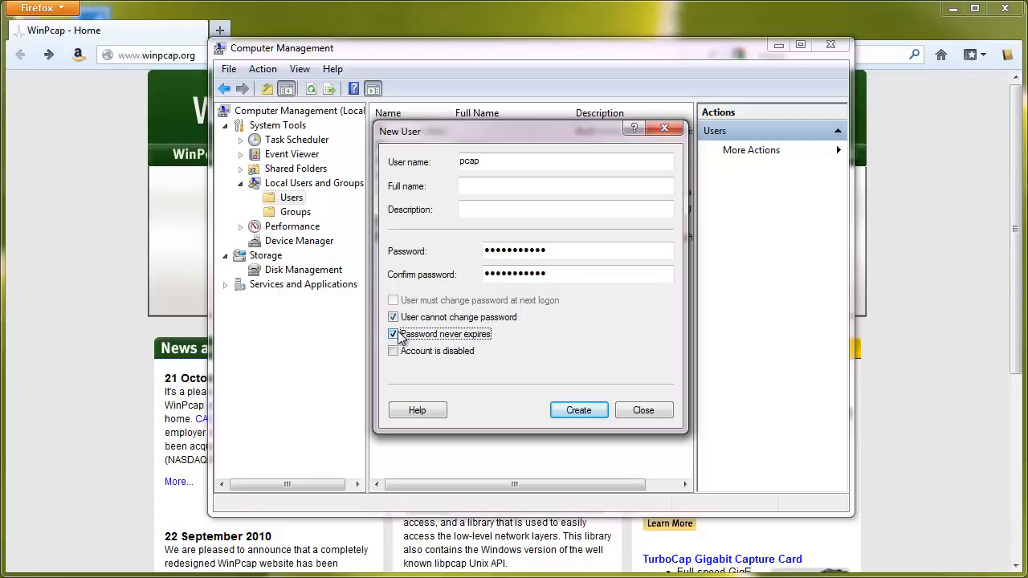
mouse_move(506, 387)
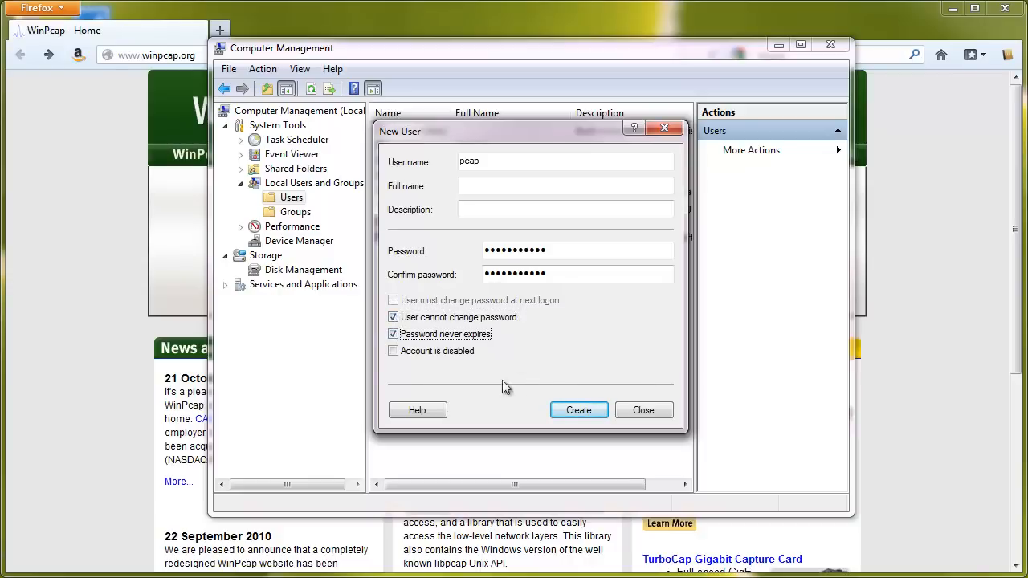
mouse_move(467, 373)
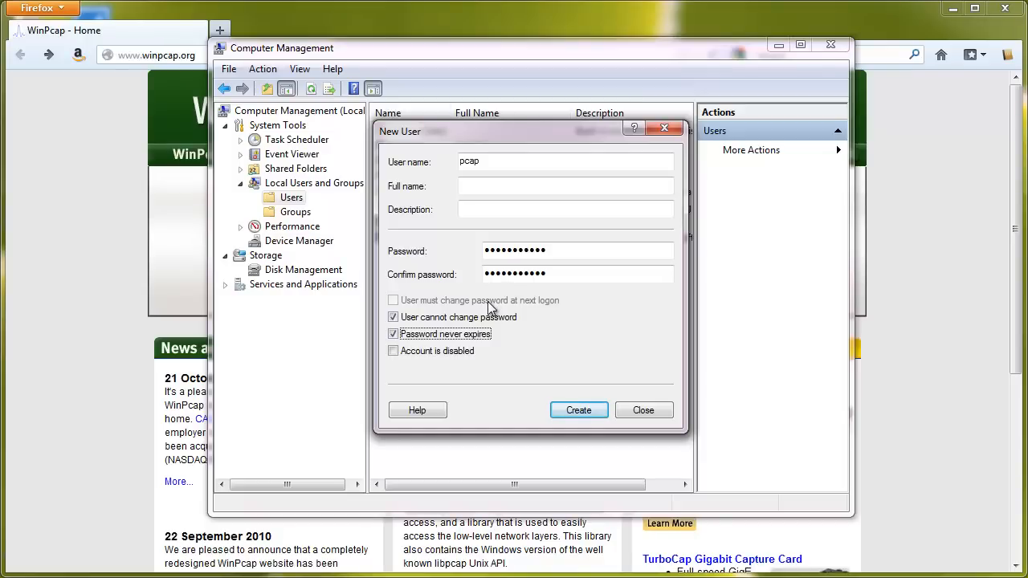
mouse_move(514, 373)
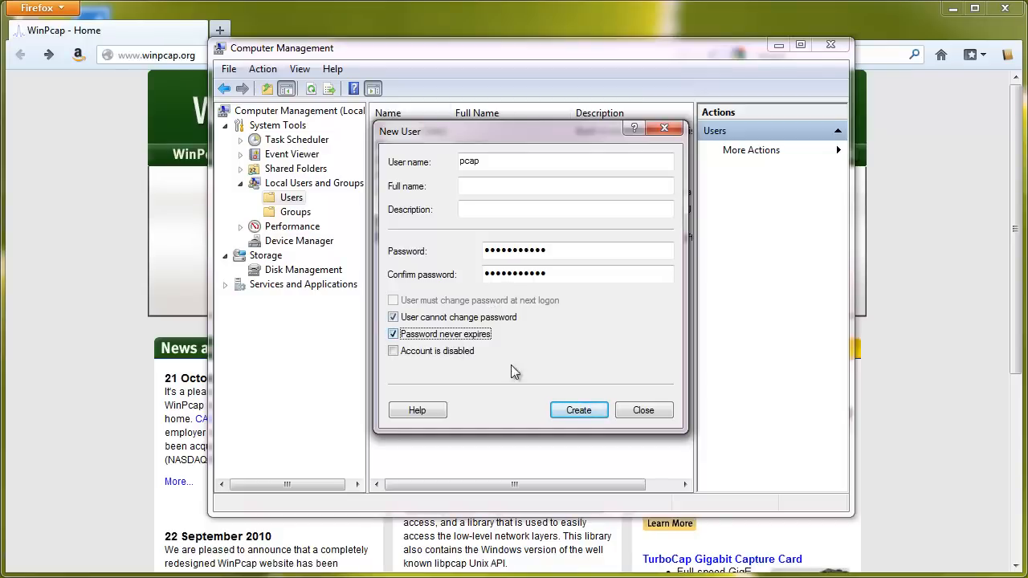
mouse_move(543, 395)
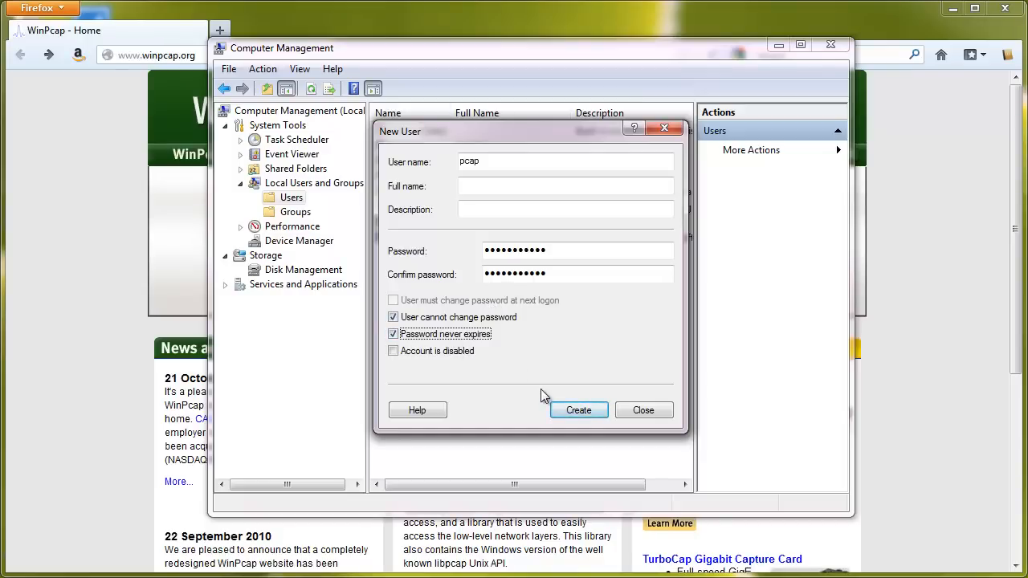
left_click(578, 409)
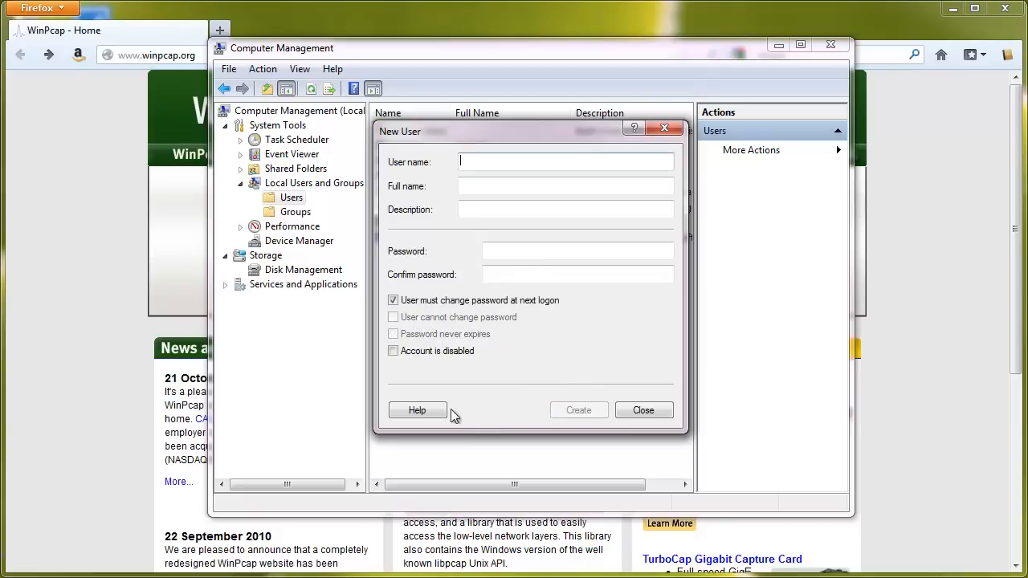
left_click(642, 410)
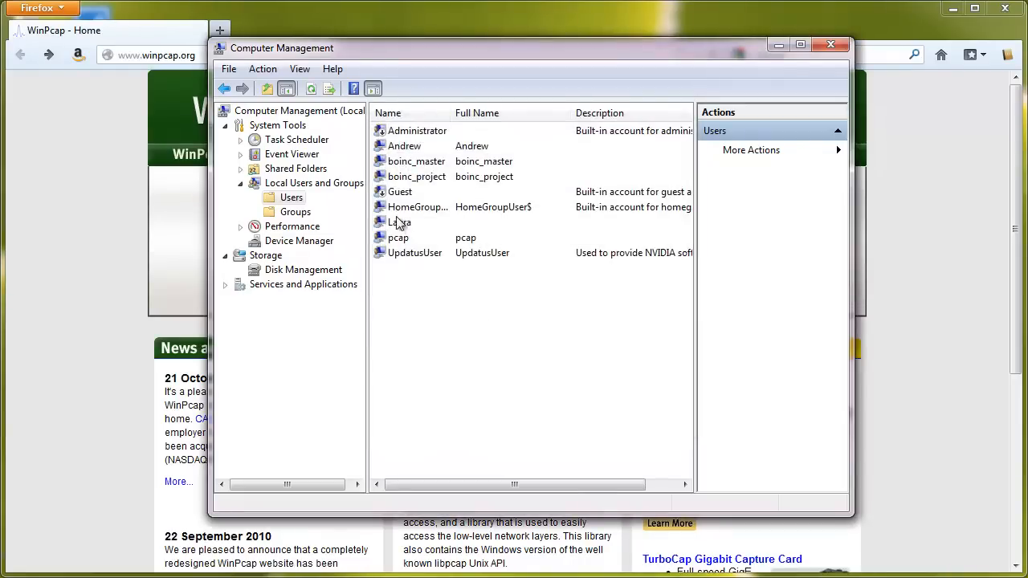
In pcap's properties, go to Member Of and enter Administrators as a group to add
double_click(399, 238)
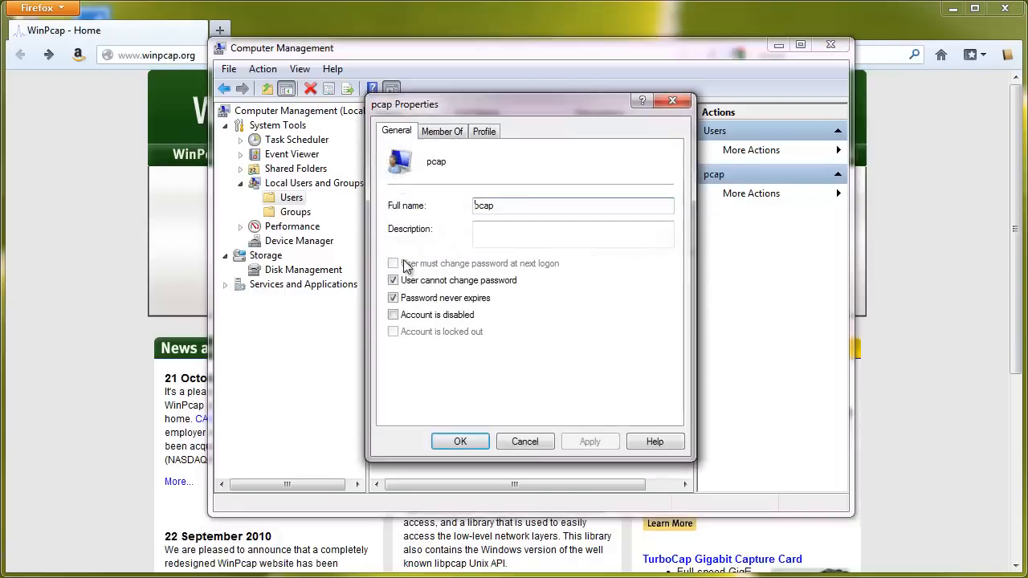
left_click(442, 132)
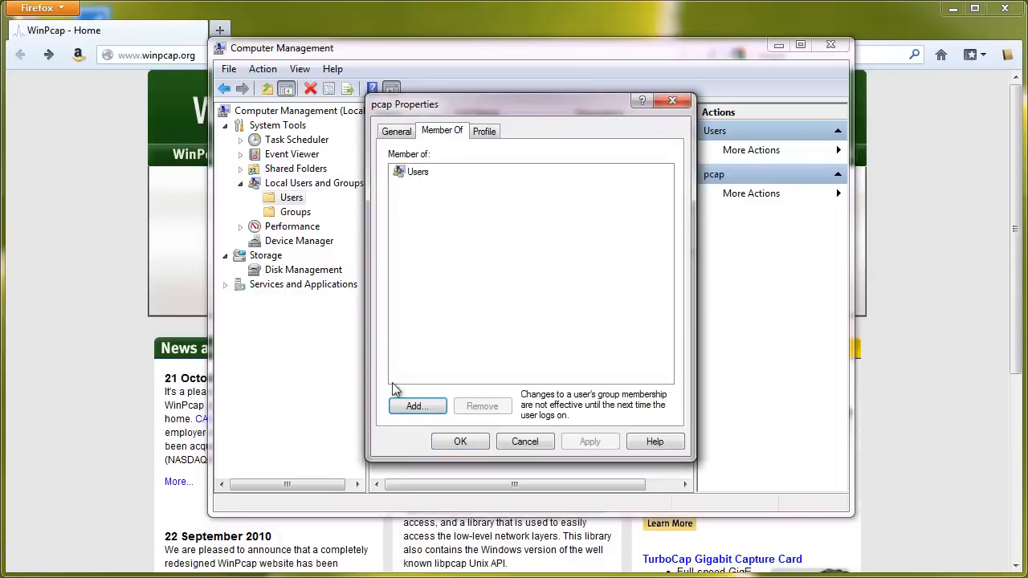
left_click(416, 405)
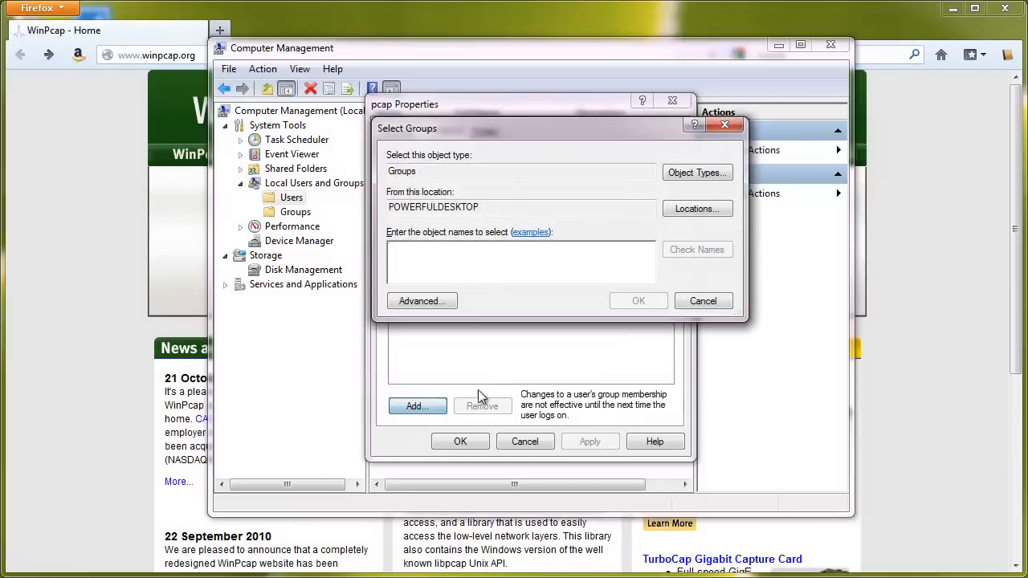
type("Administra")
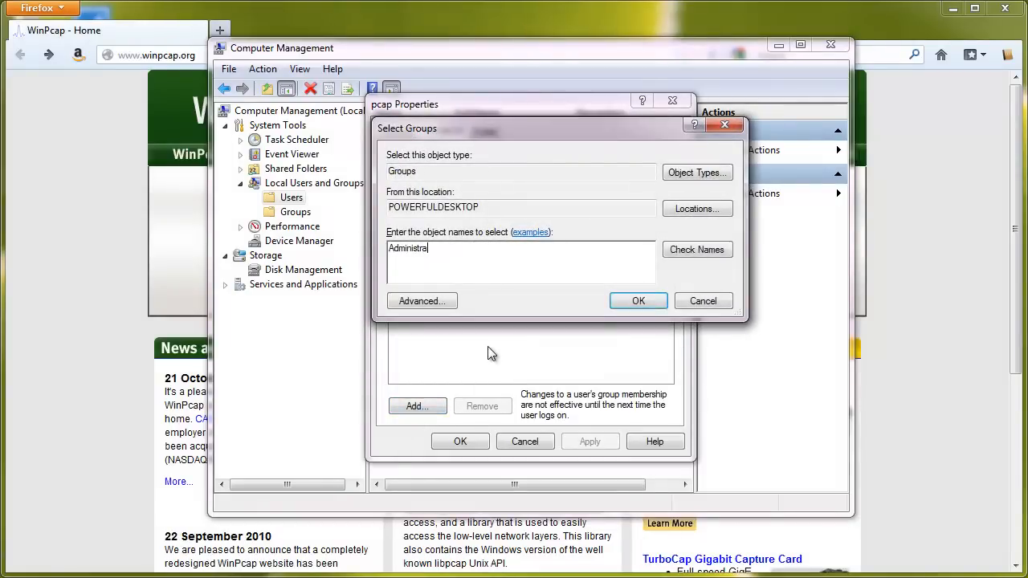
Resolve the Administrators name, add the group to pcap and save the properties
left_click(697, 249)
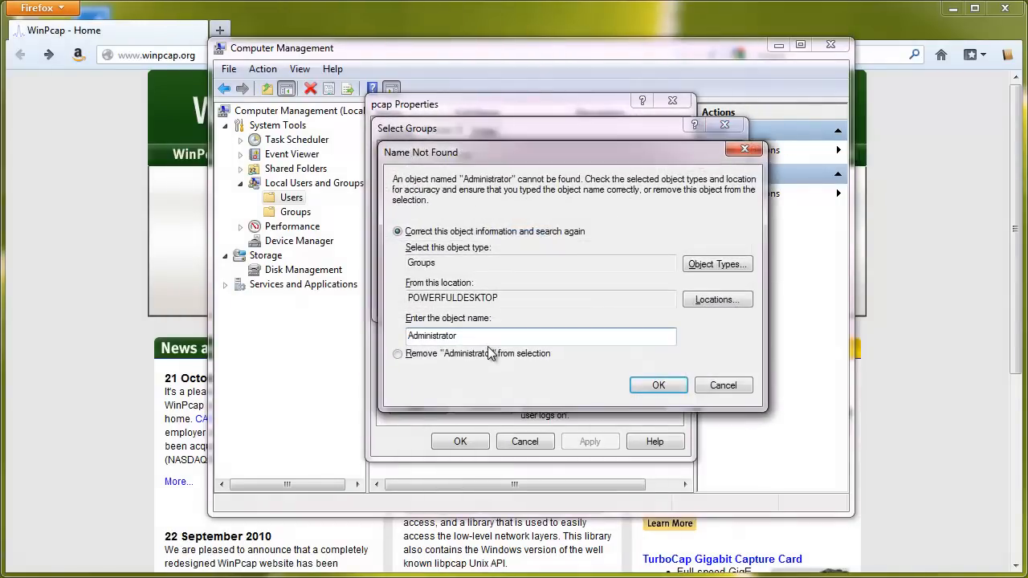
left_click(658, 385)
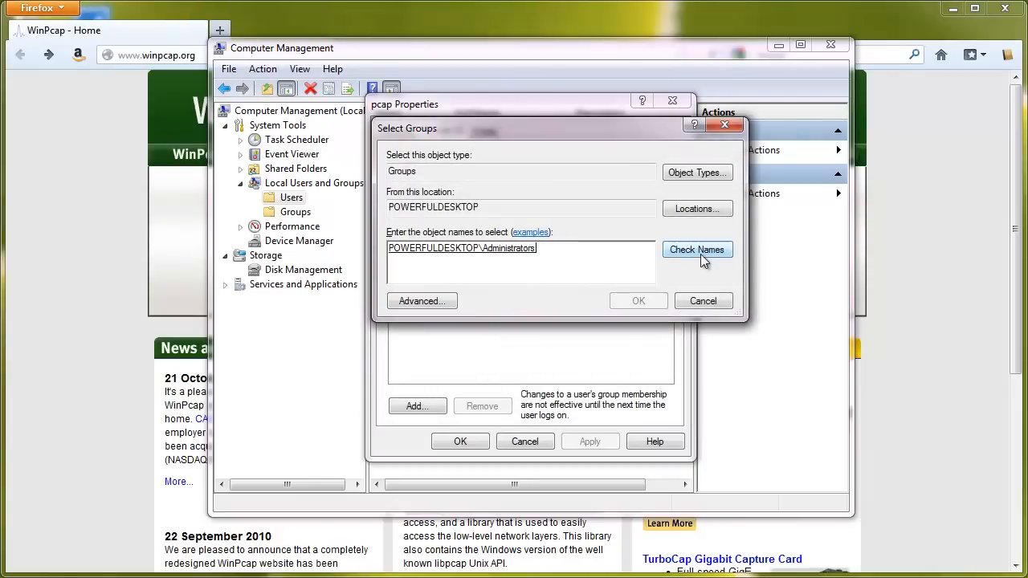
left_click(640, 300)
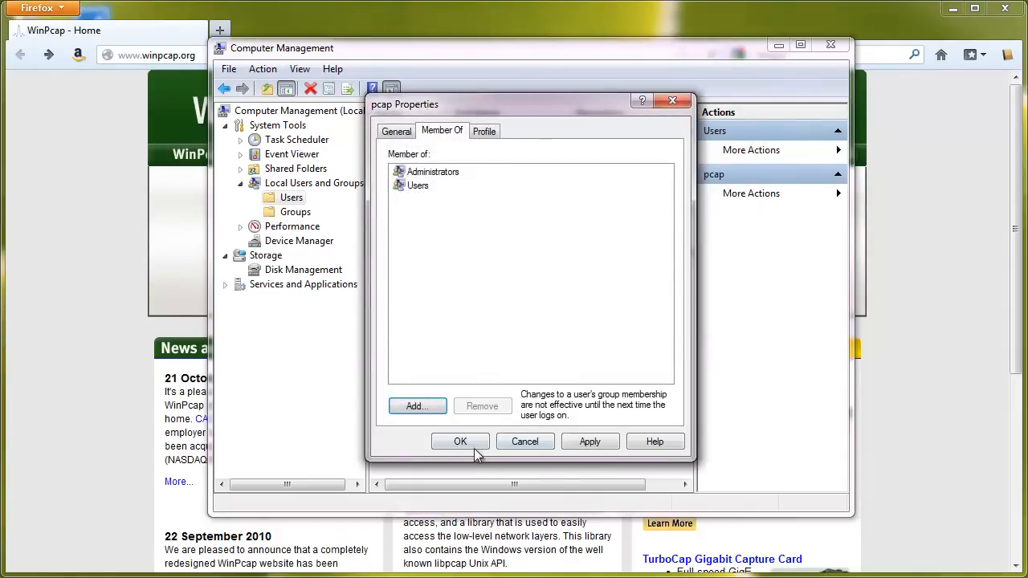
left_click(460, 440)
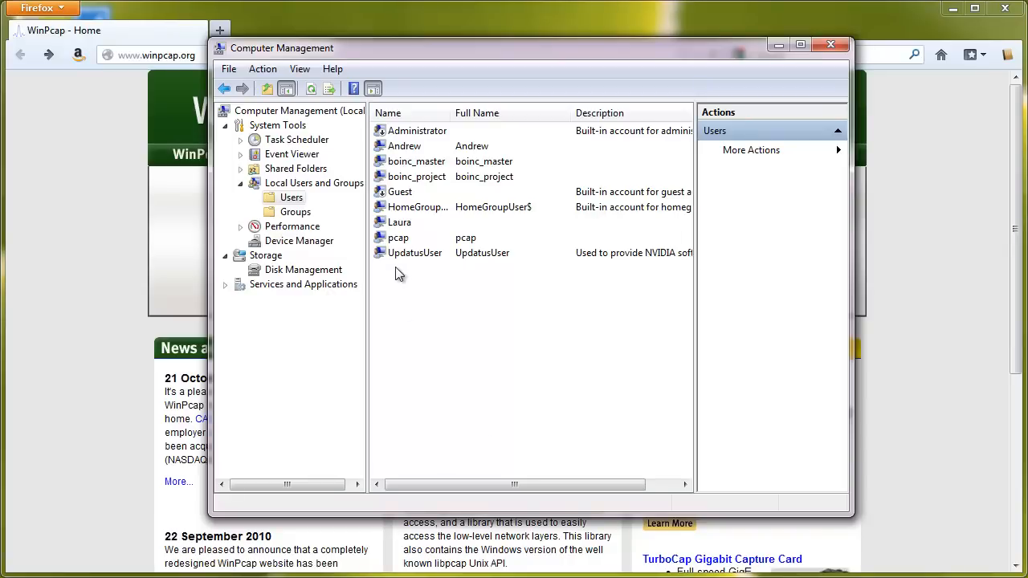
mouse_move(427, 332)
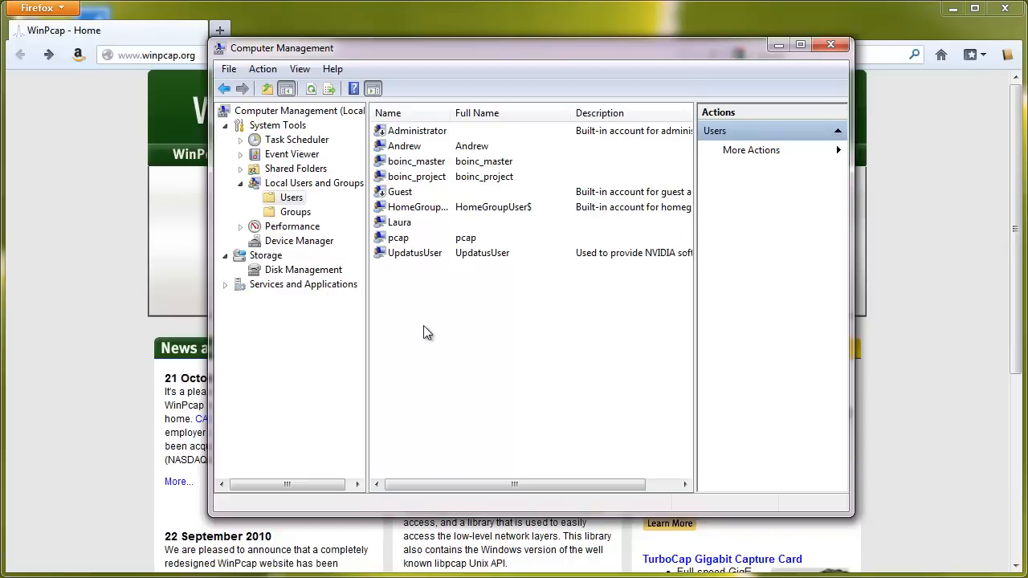
mouse_move(565, 81)
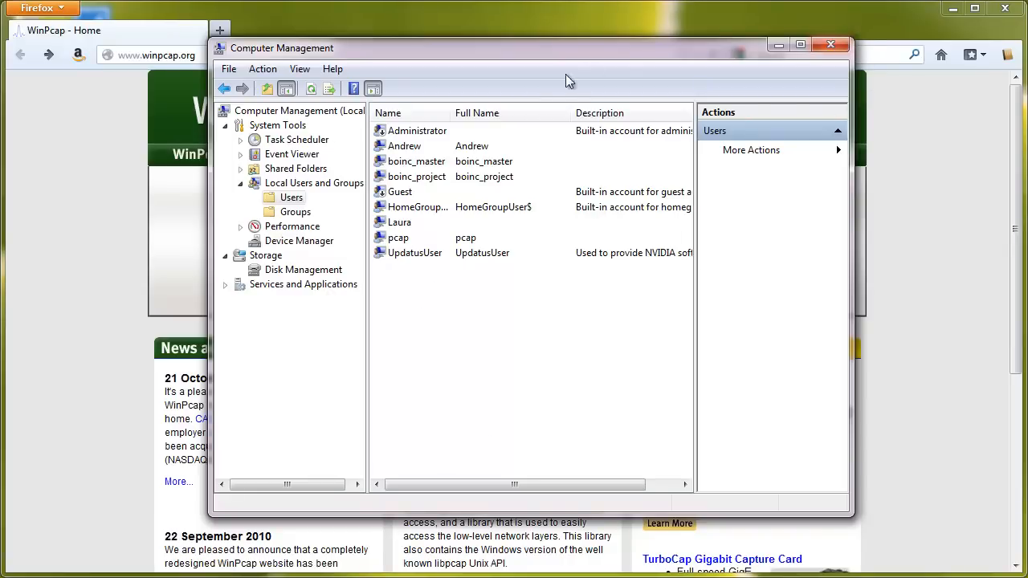
mouse_move(473, 179)
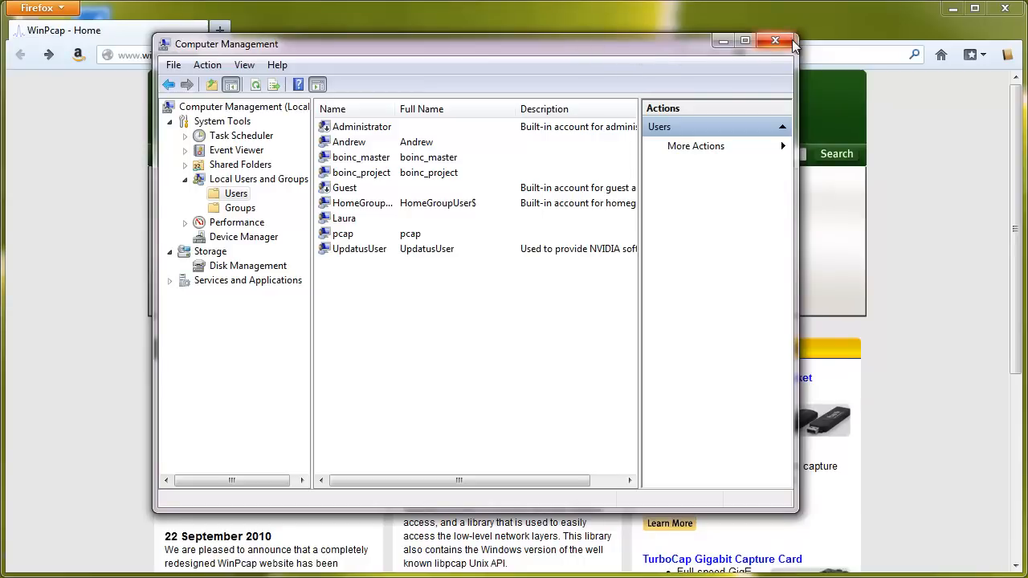
Close Computer Management and launch the Services console via services.msc
left_click(775, 40)
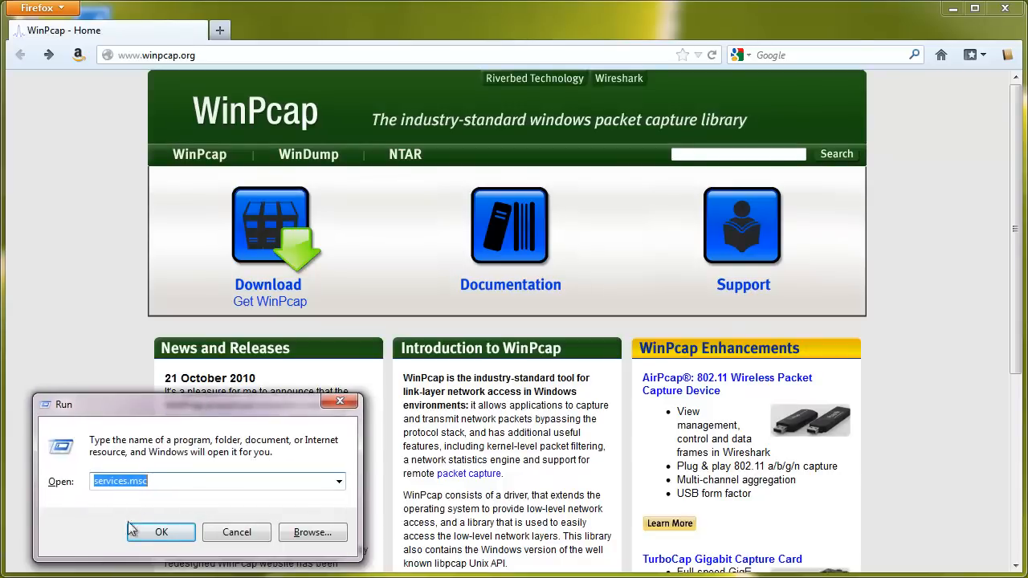
left_click(160, 531)
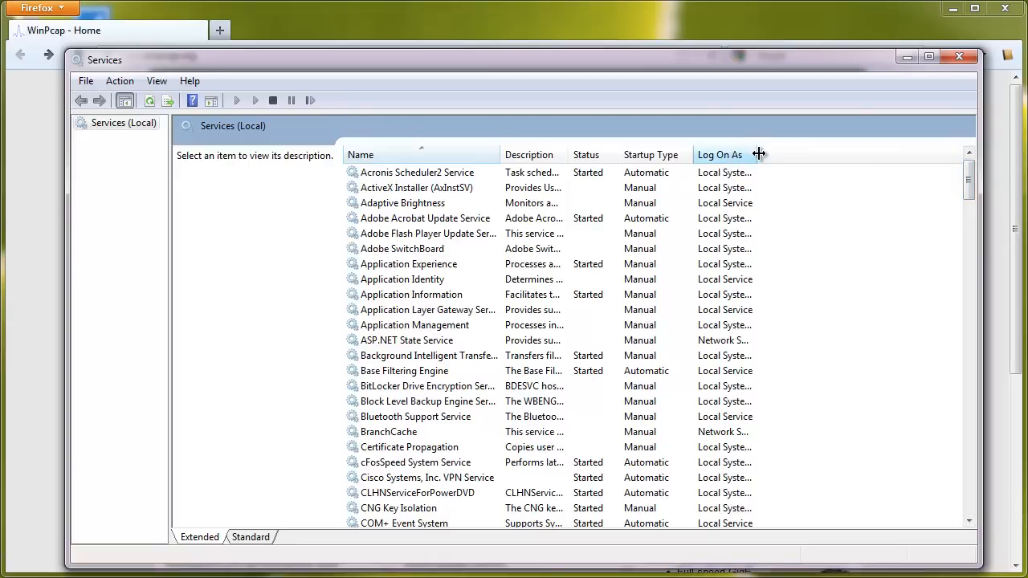
left_click_drag(758, 155, 803, 155)
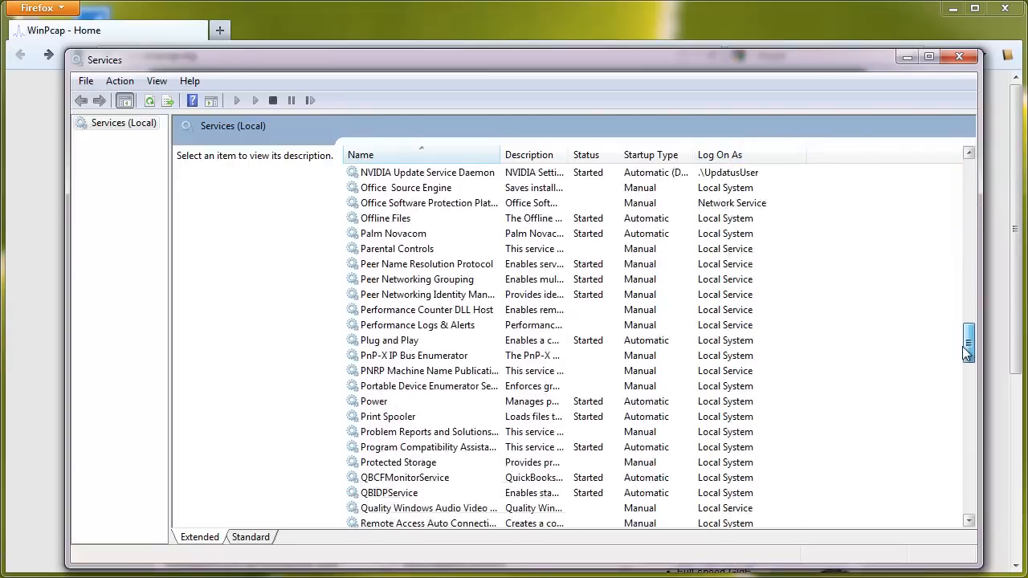
Locate the Remote Packet Capture Protocol v.0 service and open its properties
scroll("down", 3)
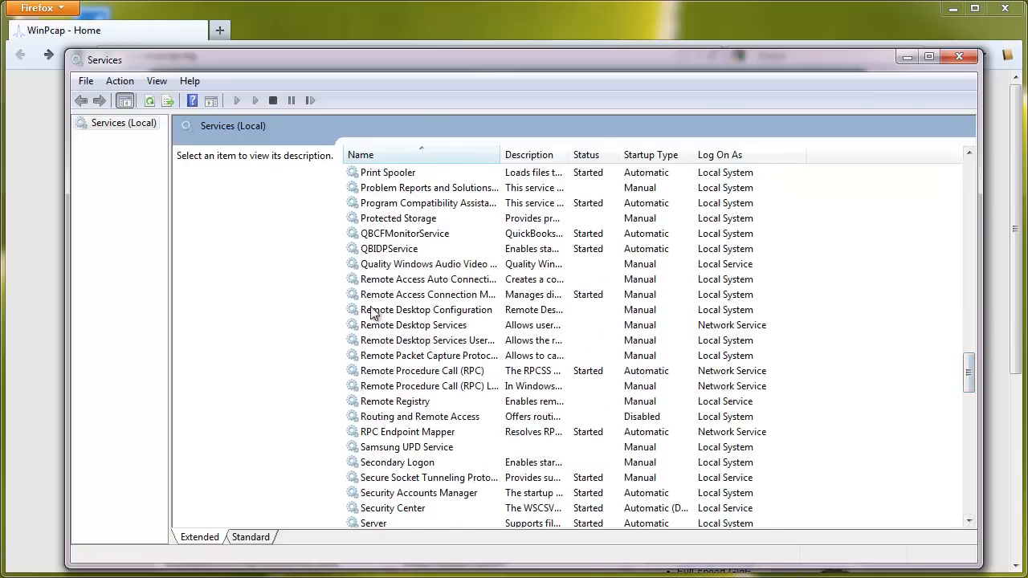
left_click(427, 355)
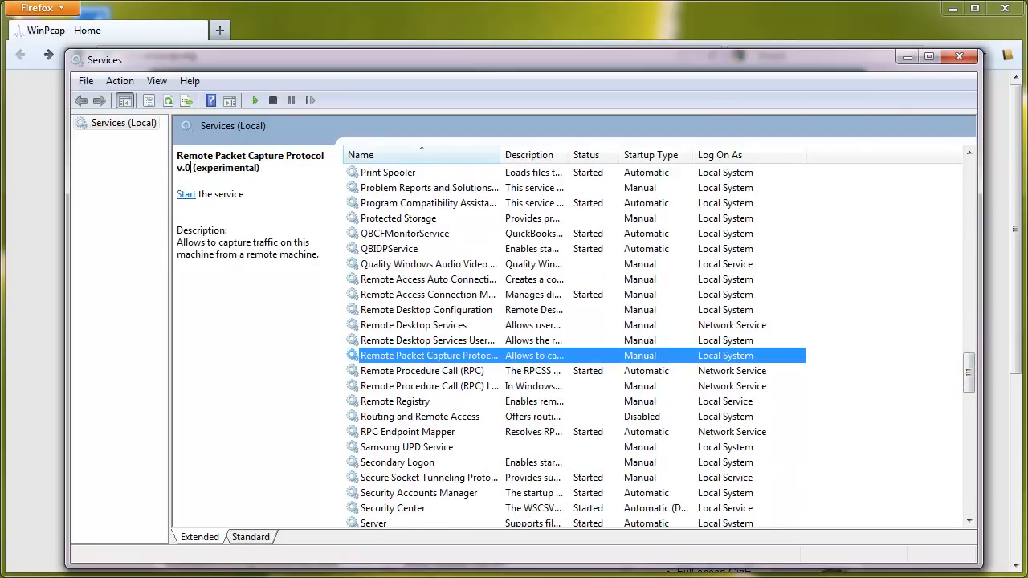
mouse_move(425, 341)
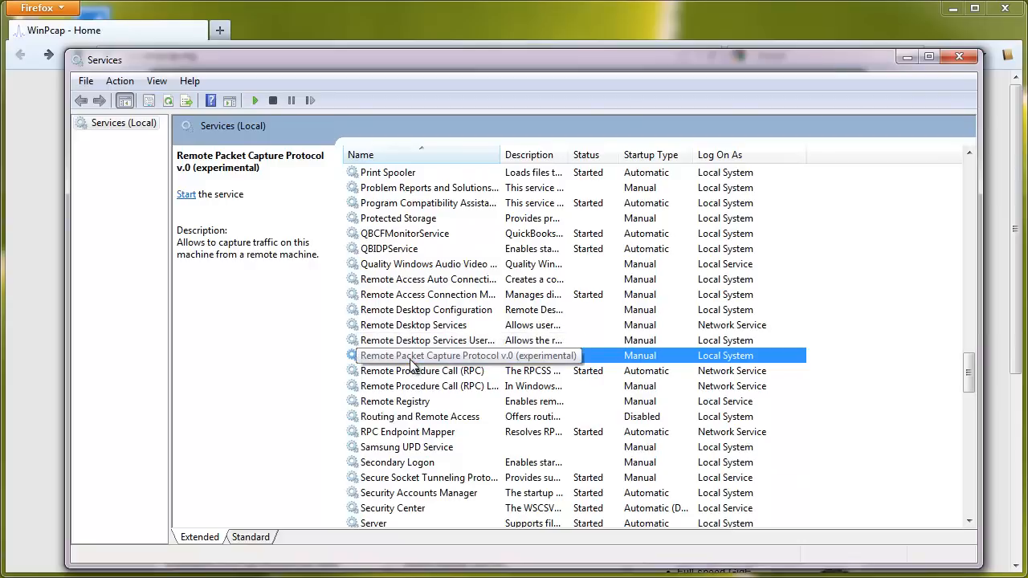
mouse_move(479, 360)
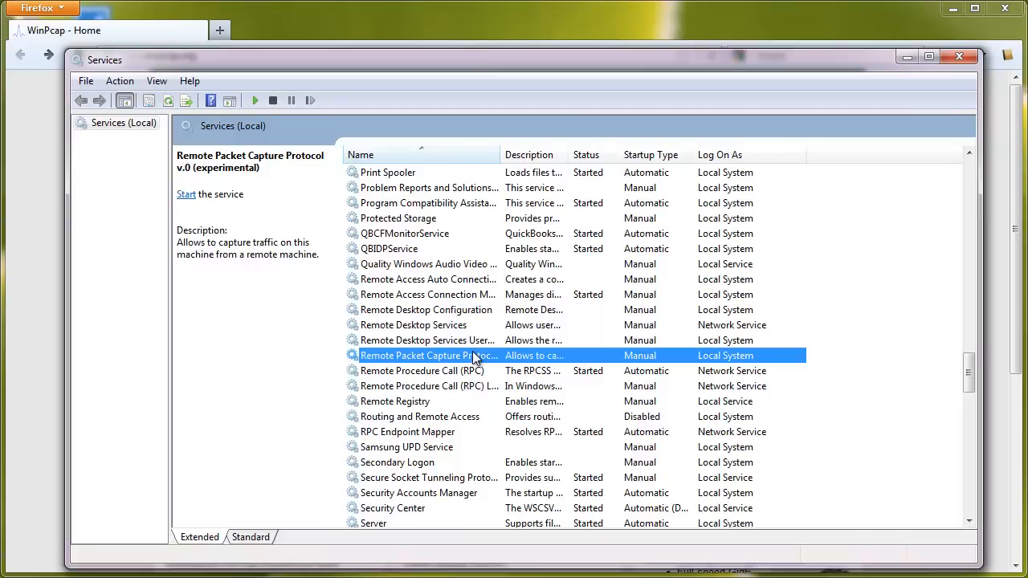
double_click(426, 355)
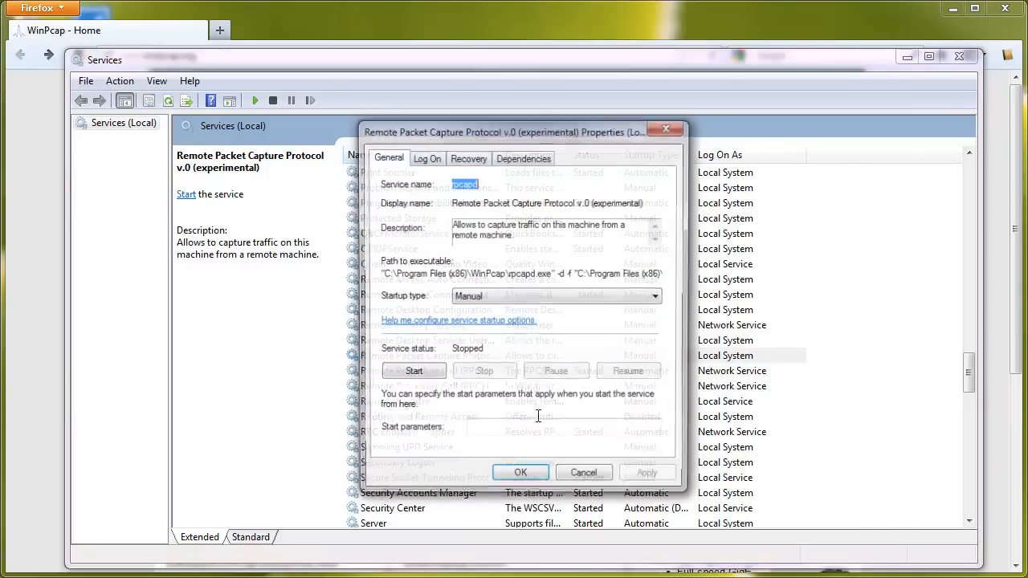
Set the service to log on as account pcap with its password, accepting the log-on-as-a-service notice
left_click(427, 157)
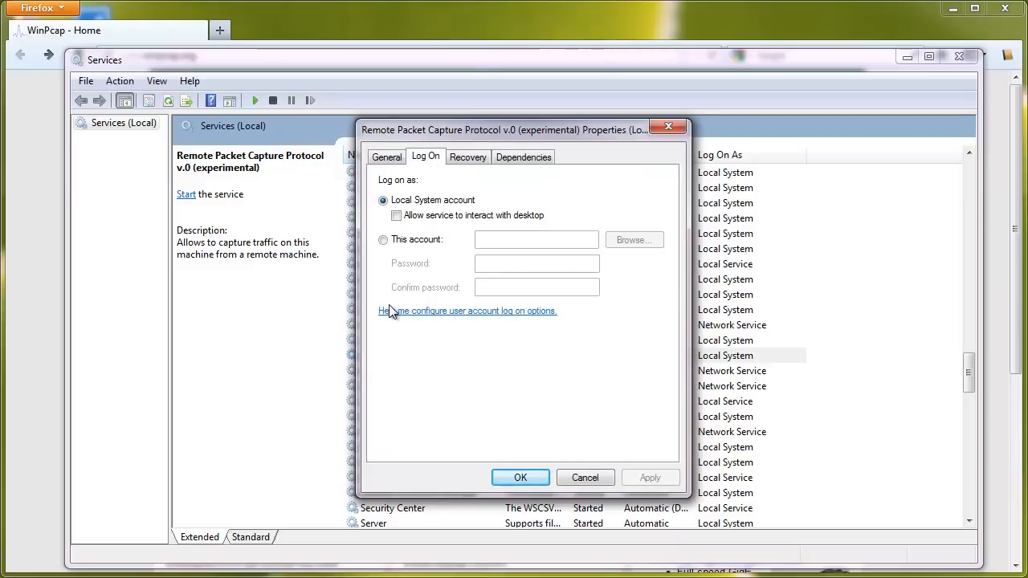
left_click(383, 239)
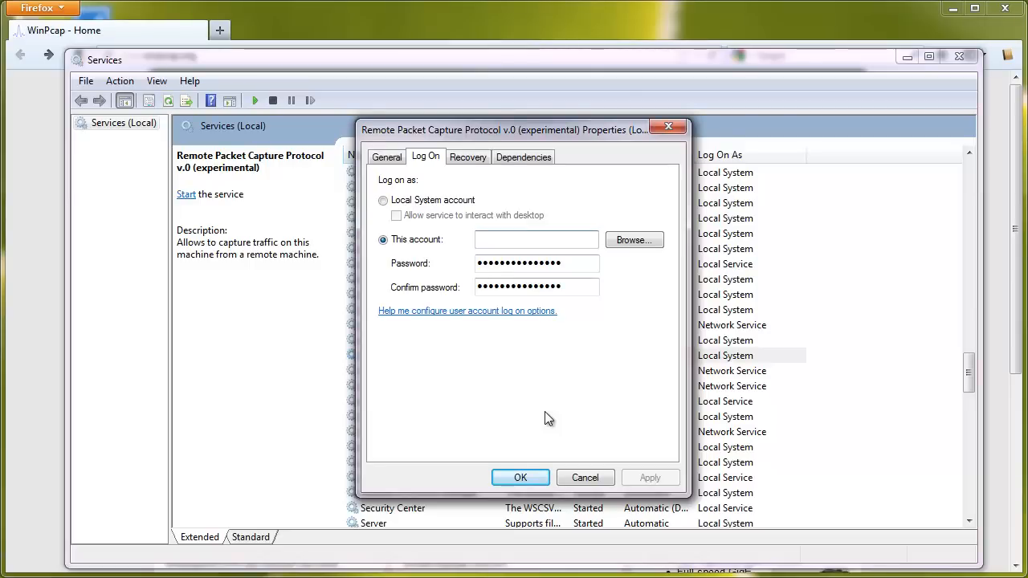
type("pcap")
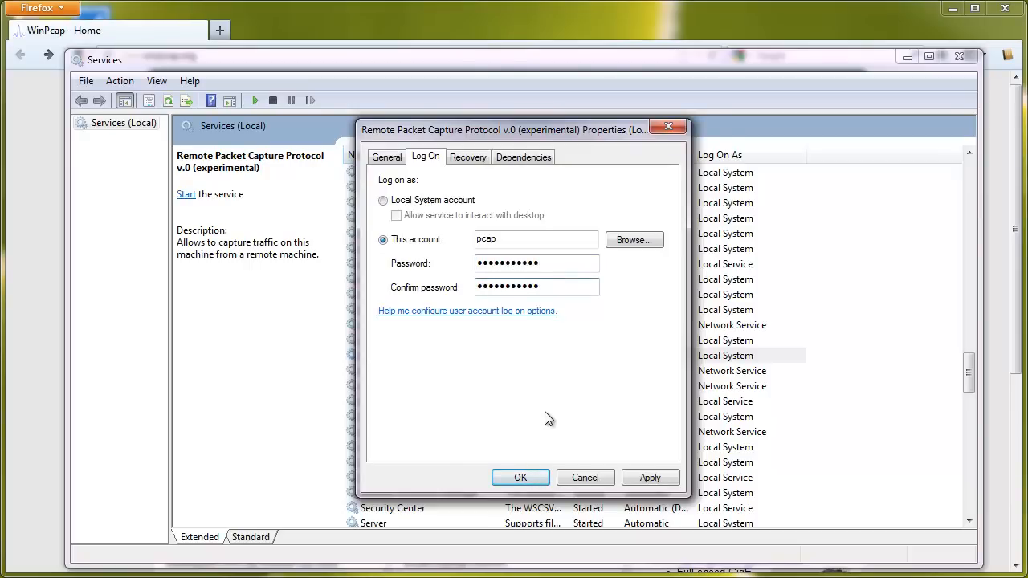
left_click(649, 477)
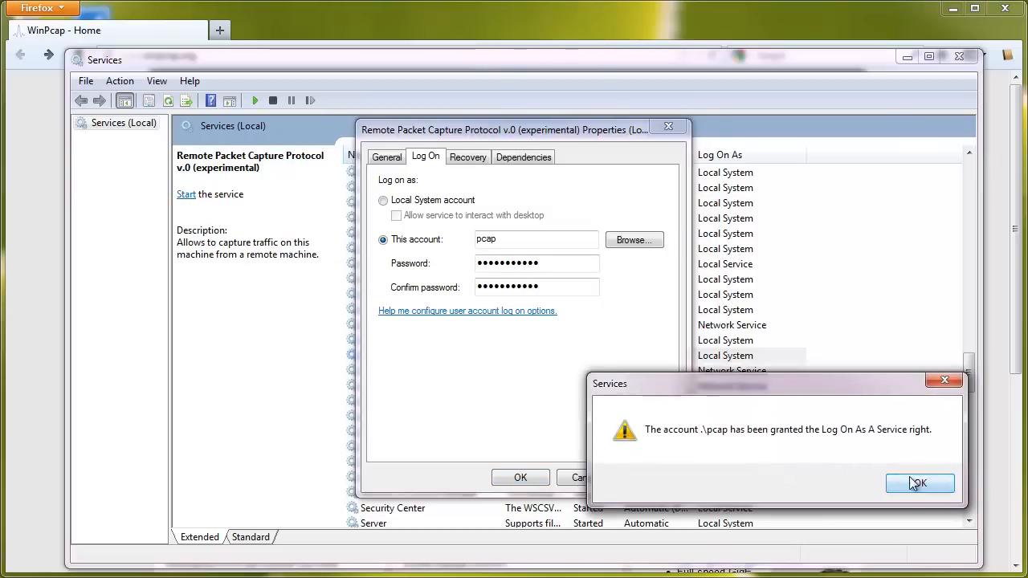
left_click(919, 482)
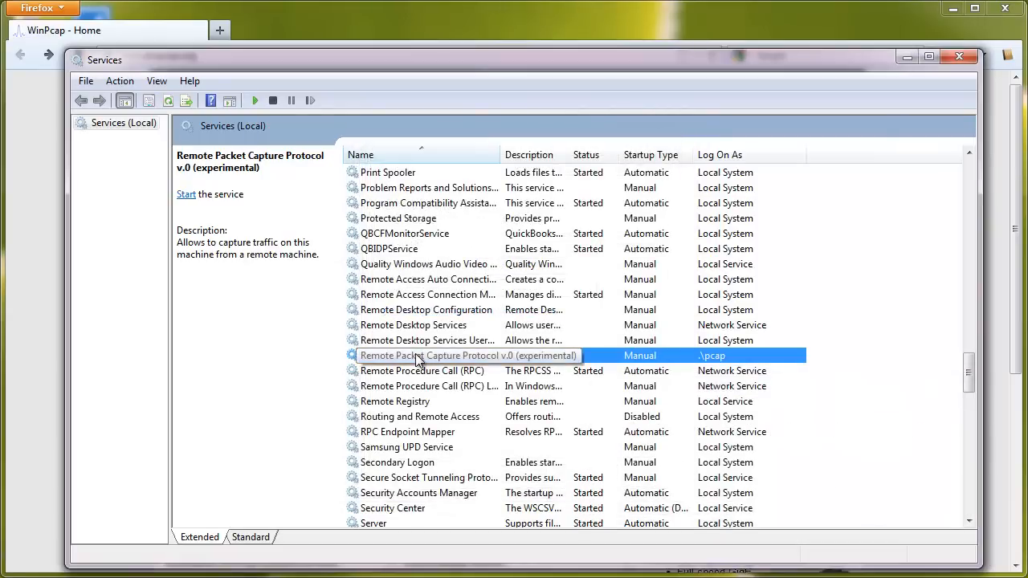
left_click(189, 193)
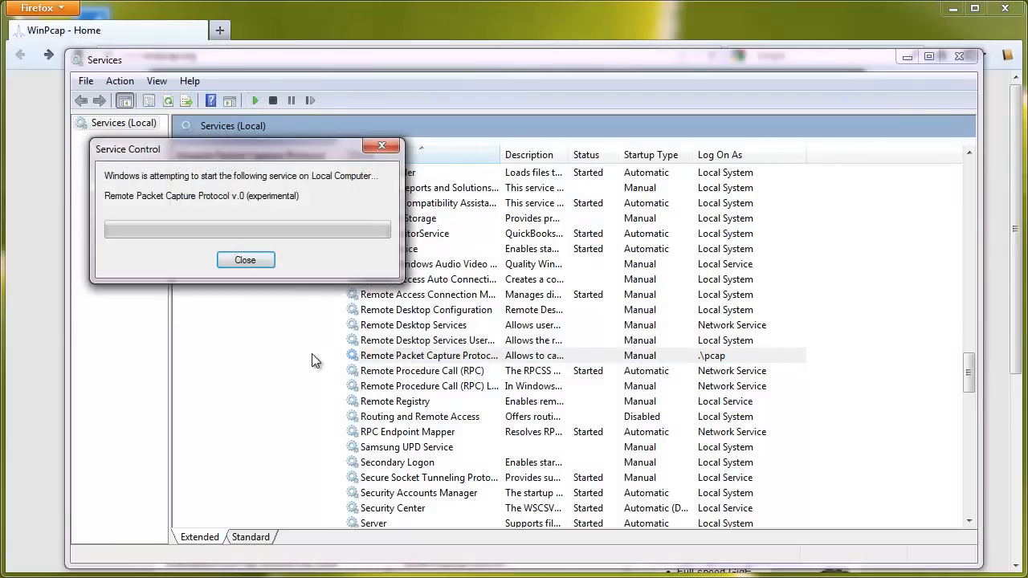
Start the Remote Packet Capture Protocol service so it runs as .\pcap
left_click(244, 260)
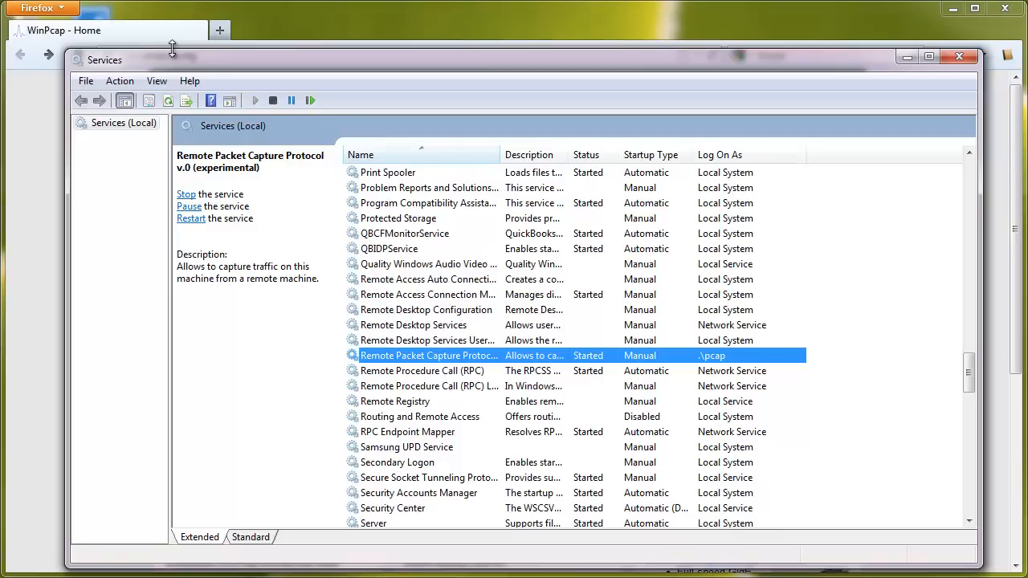
mouse_move(890, 99)
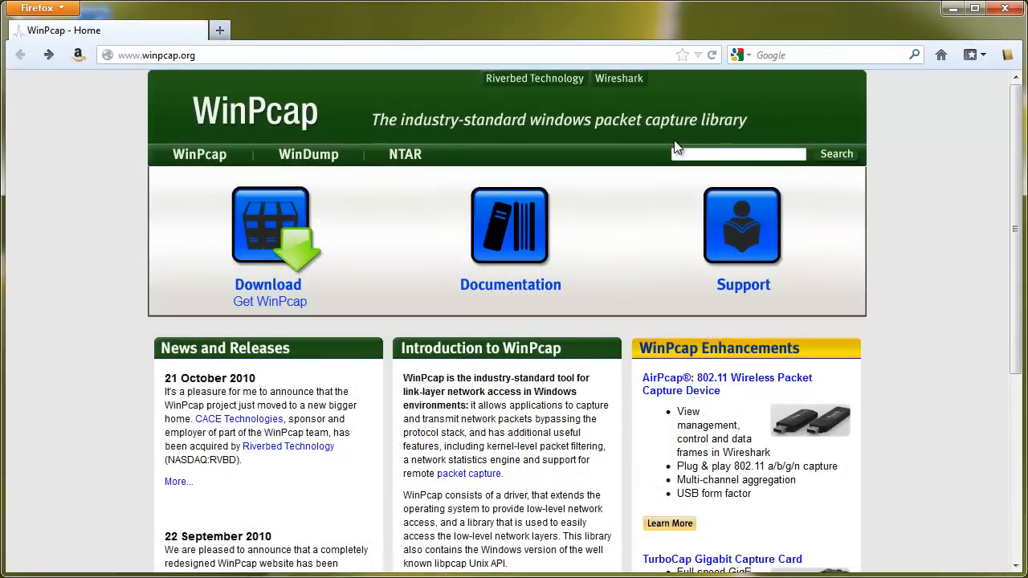
mouse_move(701, 241)
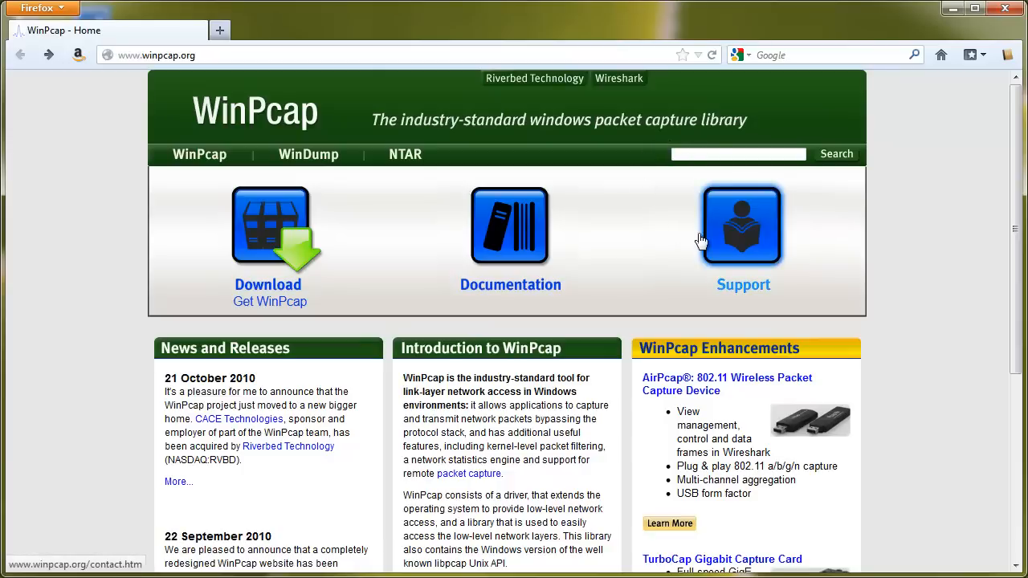
mouse_move(720, 238)
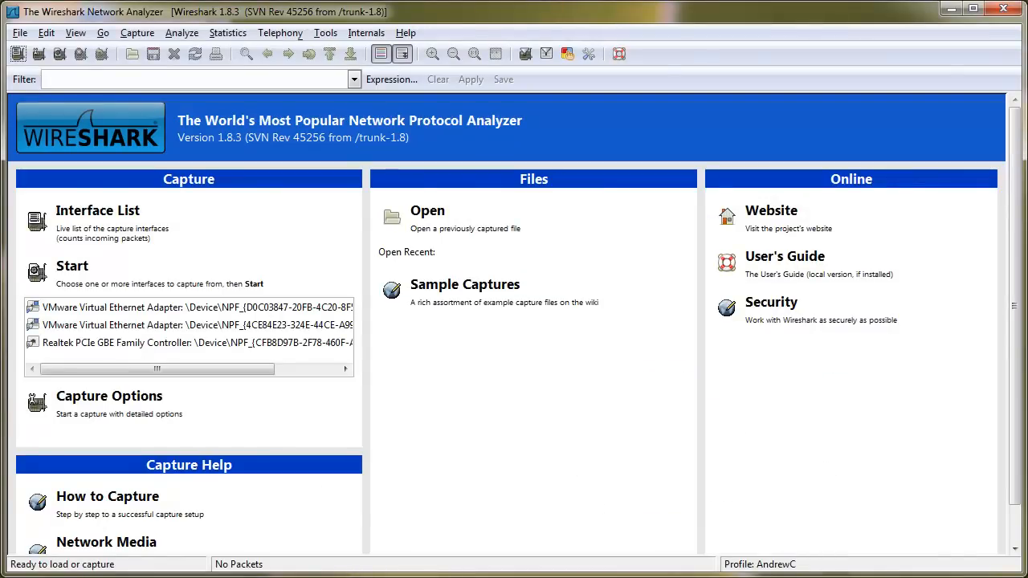
mouse_move(527, 496)
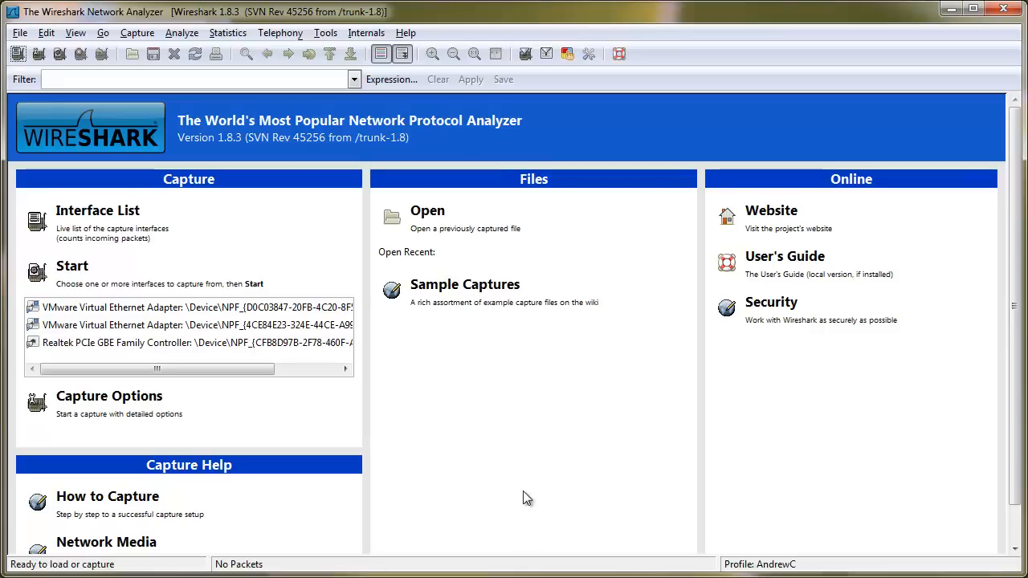
mouse_move(373, 527)
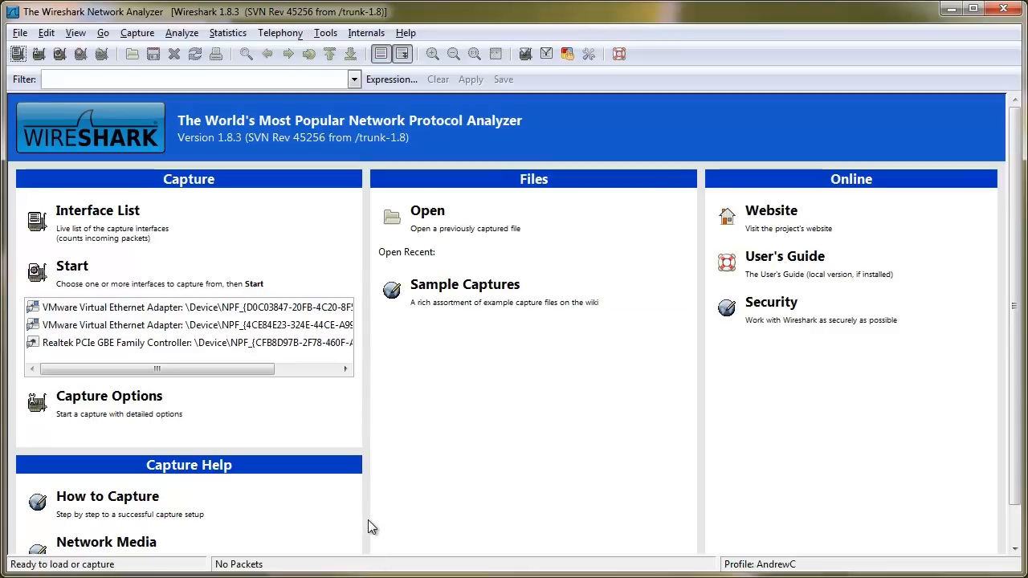
mouse_move(378, 528)
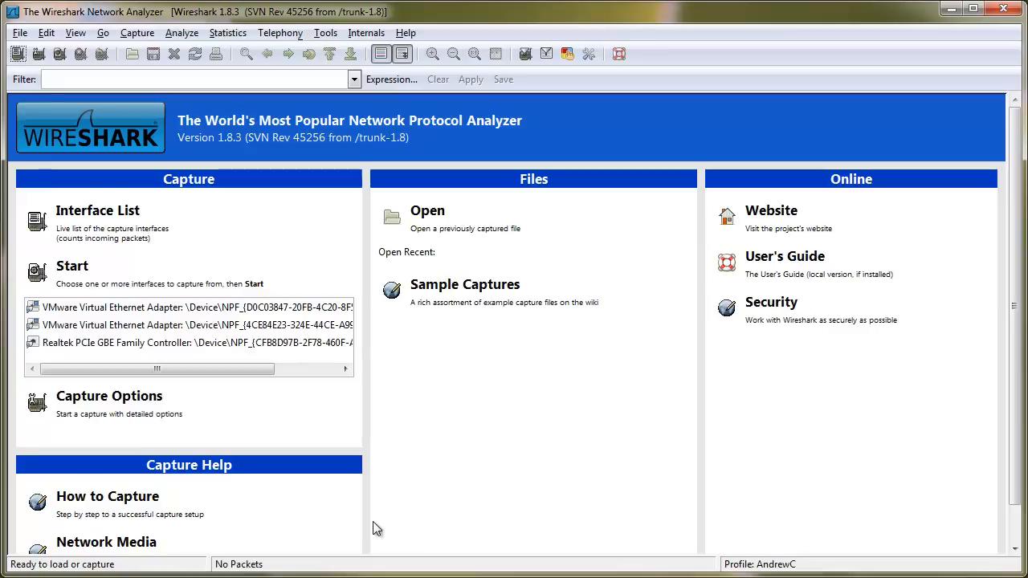
mouse_move(386, 518)
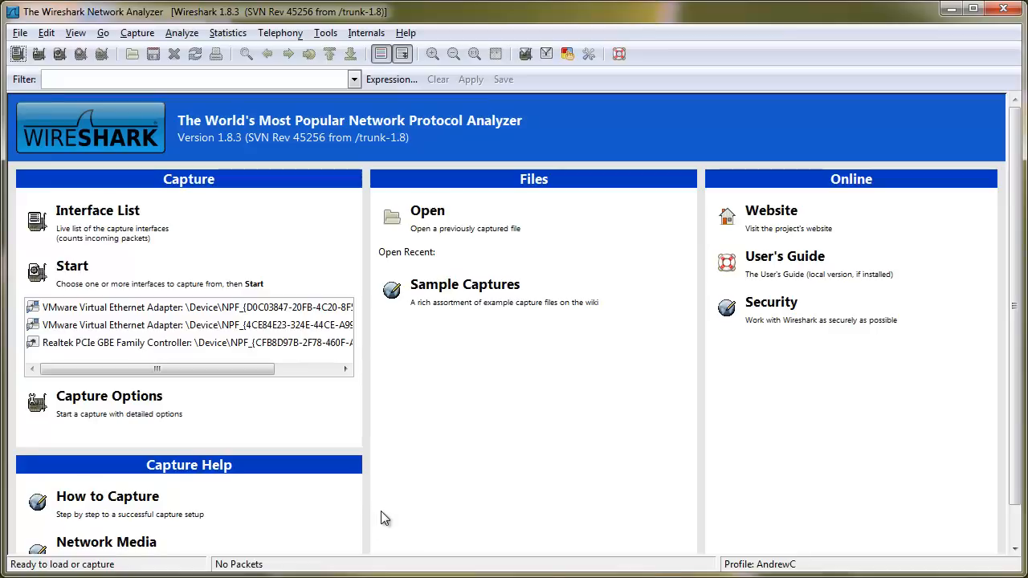
mouse_move(385, 472)
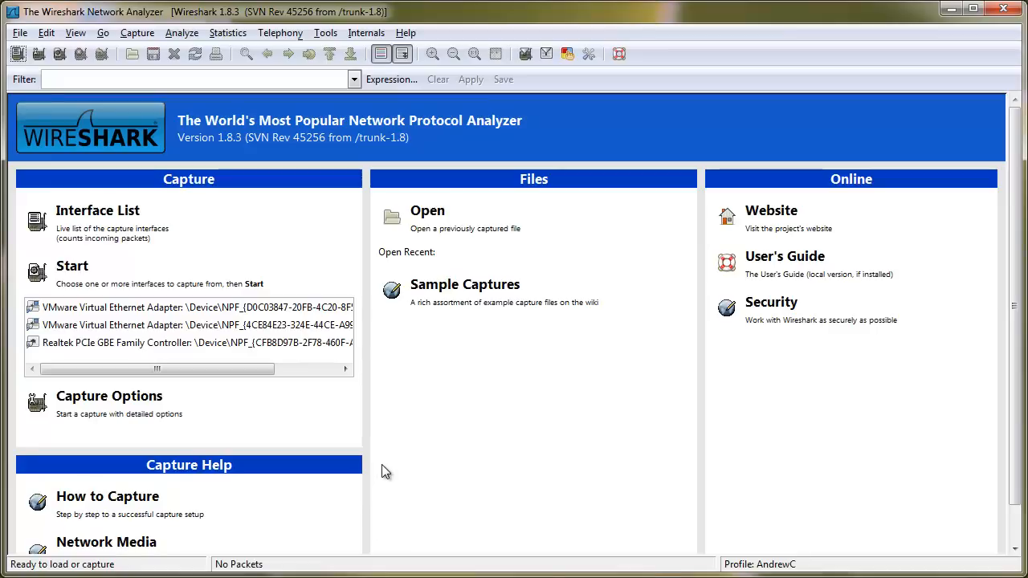
mouse_move(383, 479)
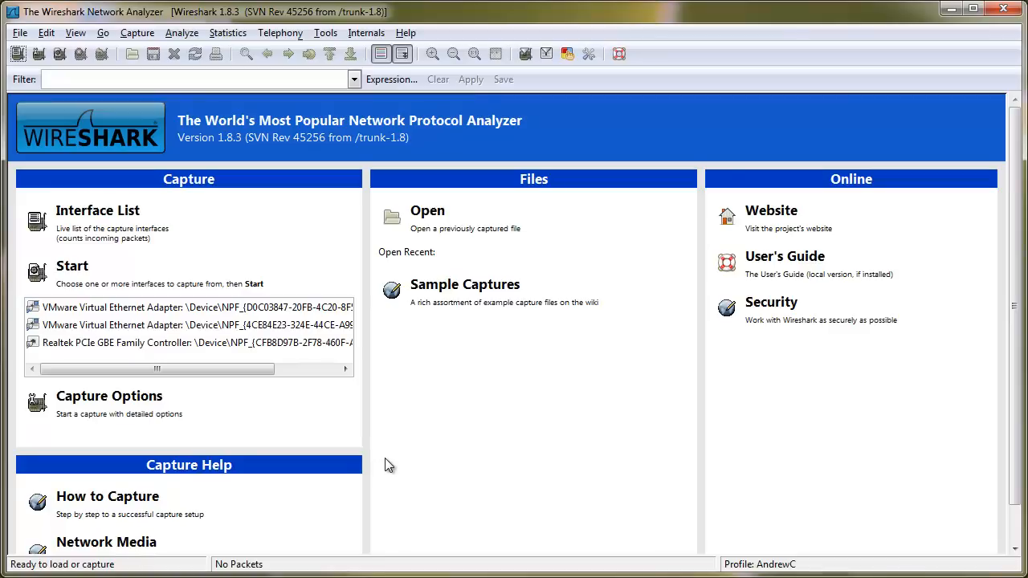
mouse_move(400, 461)
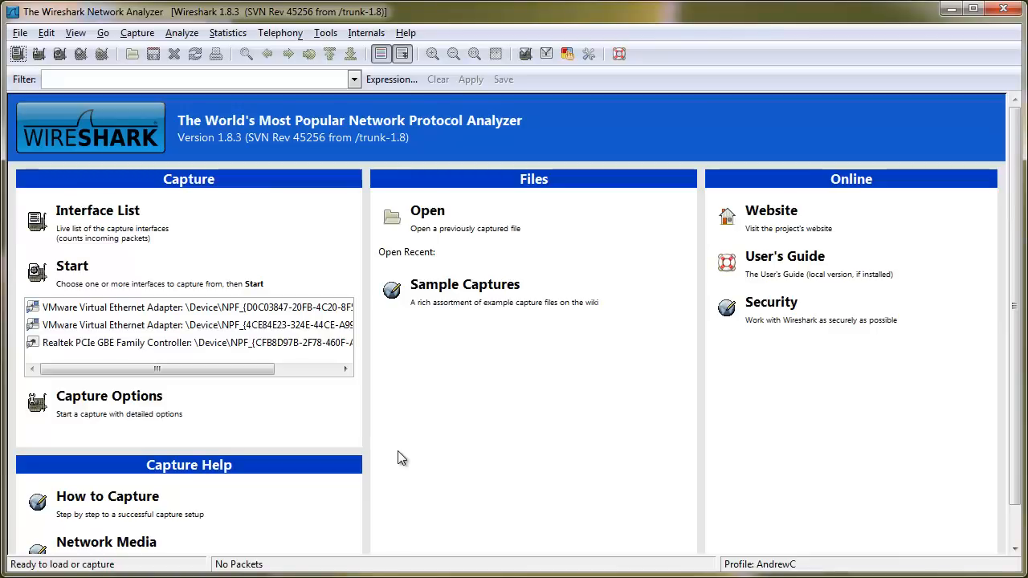
mouse_move(402, 424)
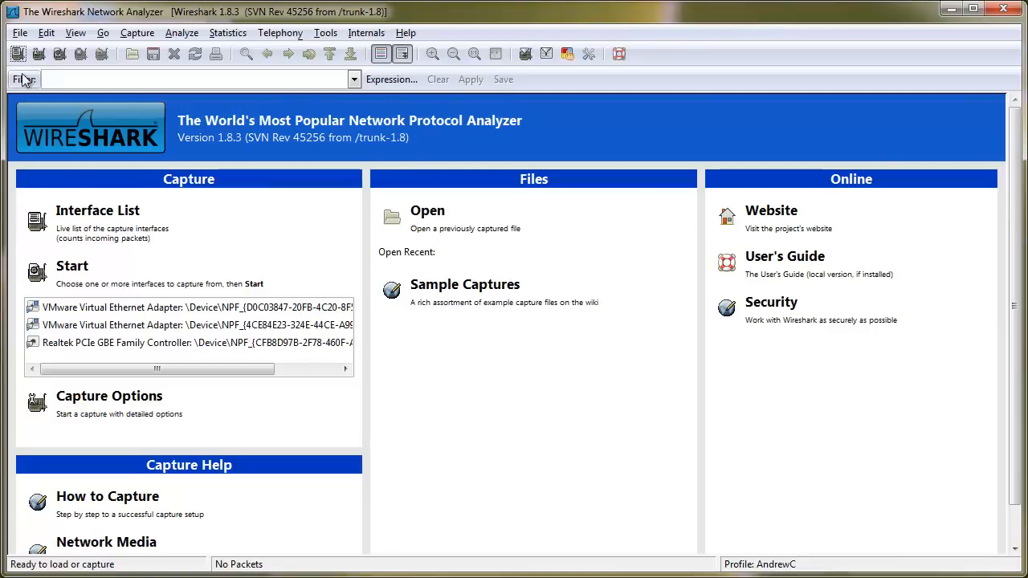
From Interface List go through Capture Options to Manage Interfaces, Remote Interfaces page
left_click(97, 221)
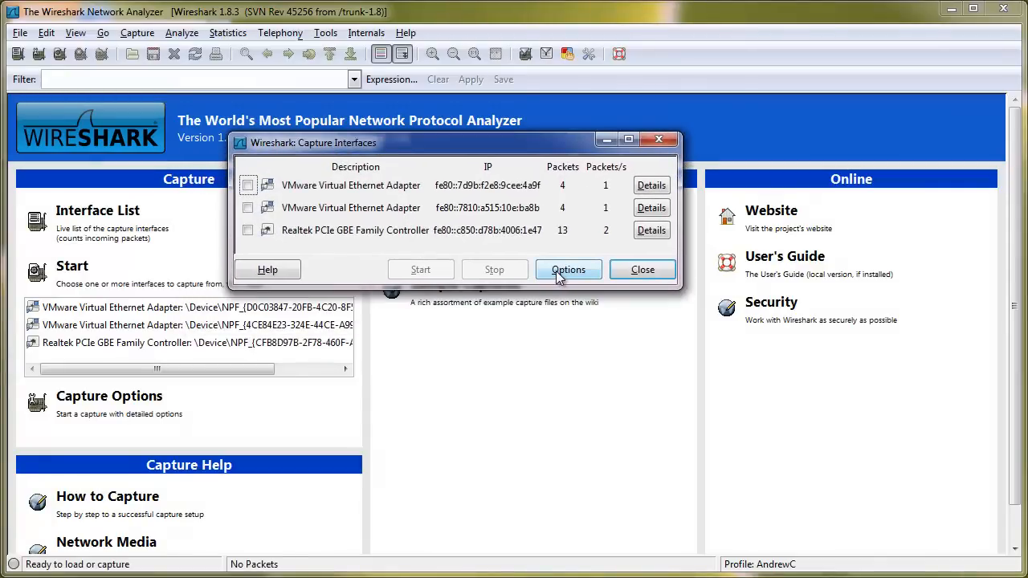
left_click(569, 270)
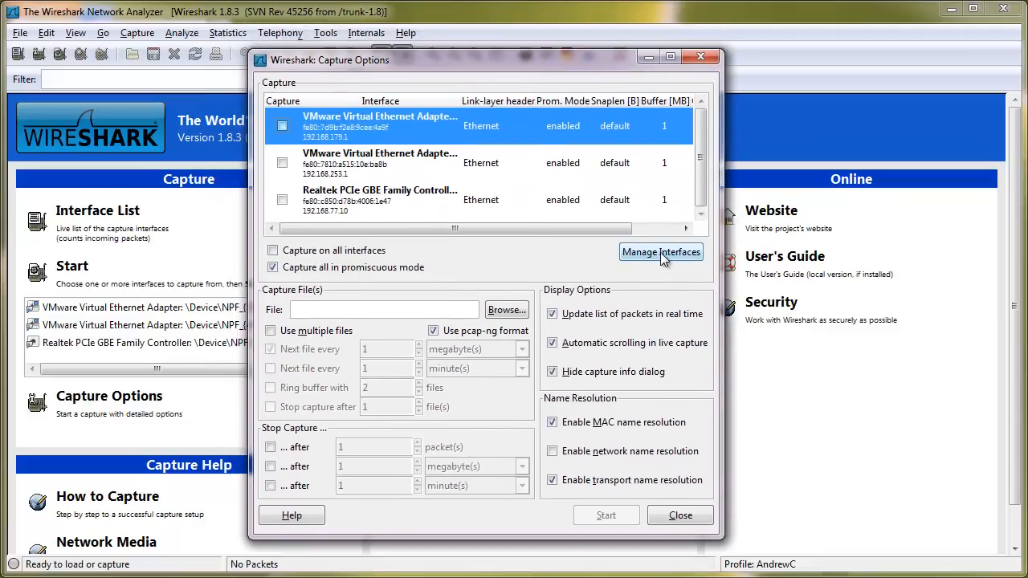
mouse_move(662, 252)
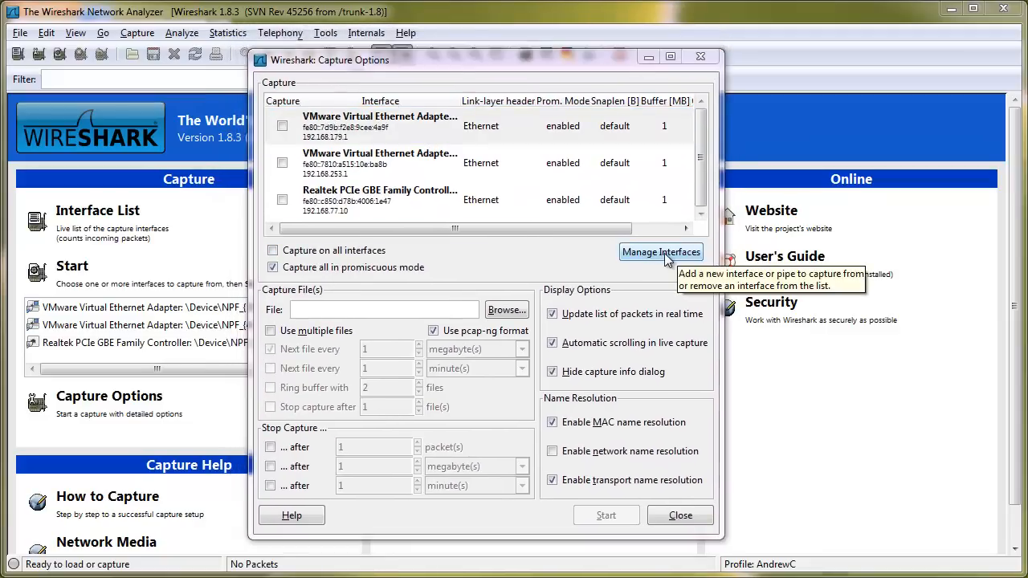
left_click(660, 251)
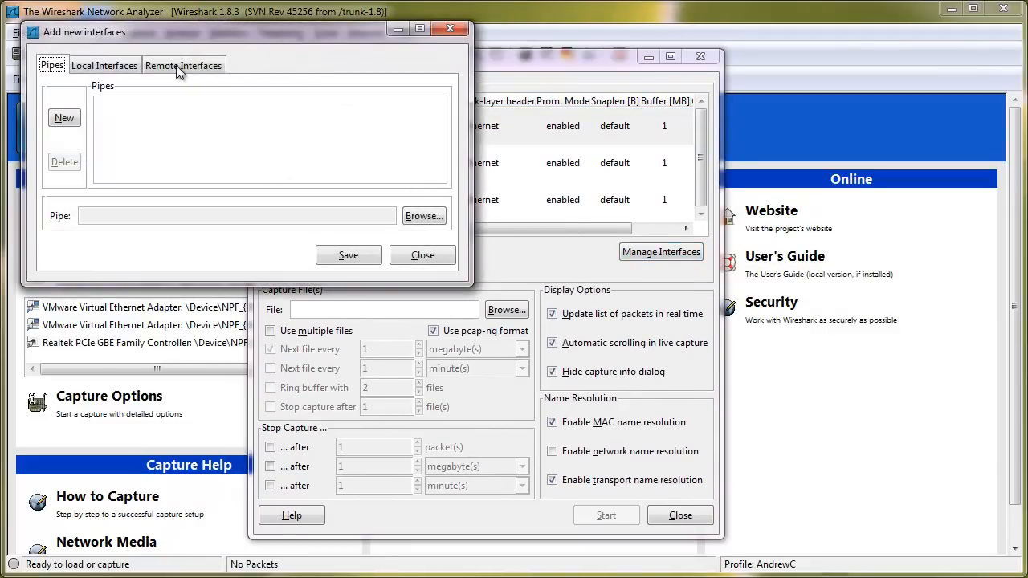
left_click(183, 64)
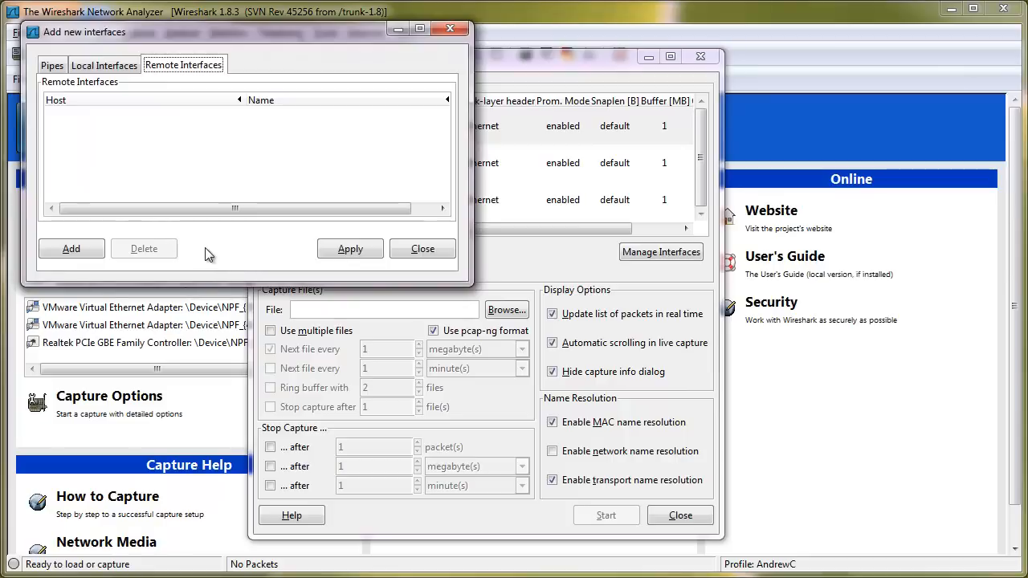
mouse_move(205, 263)
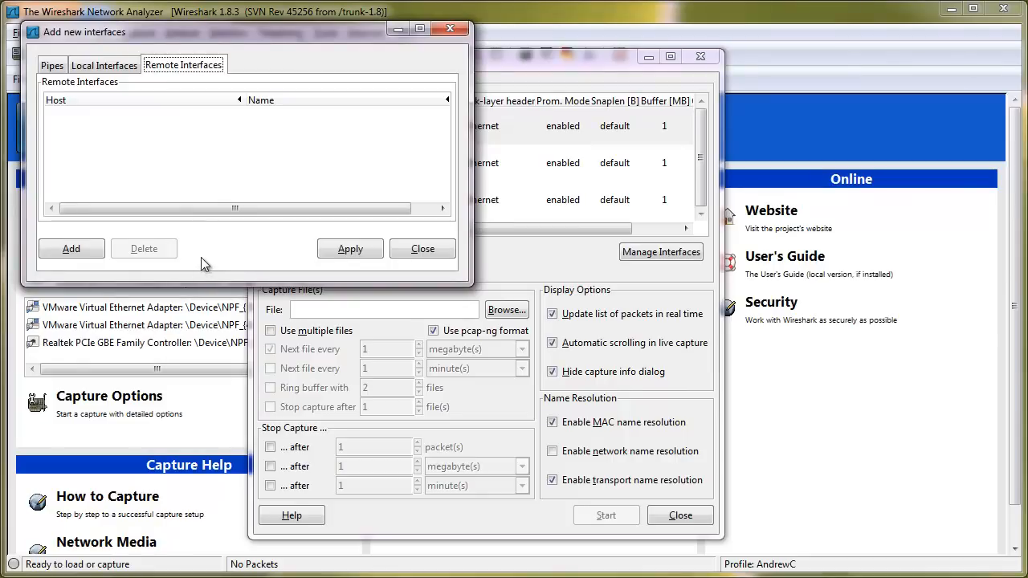
Add remote host 192.168.77.153 on port 2002 with password authentication as user pcap
left_click(70, 247)
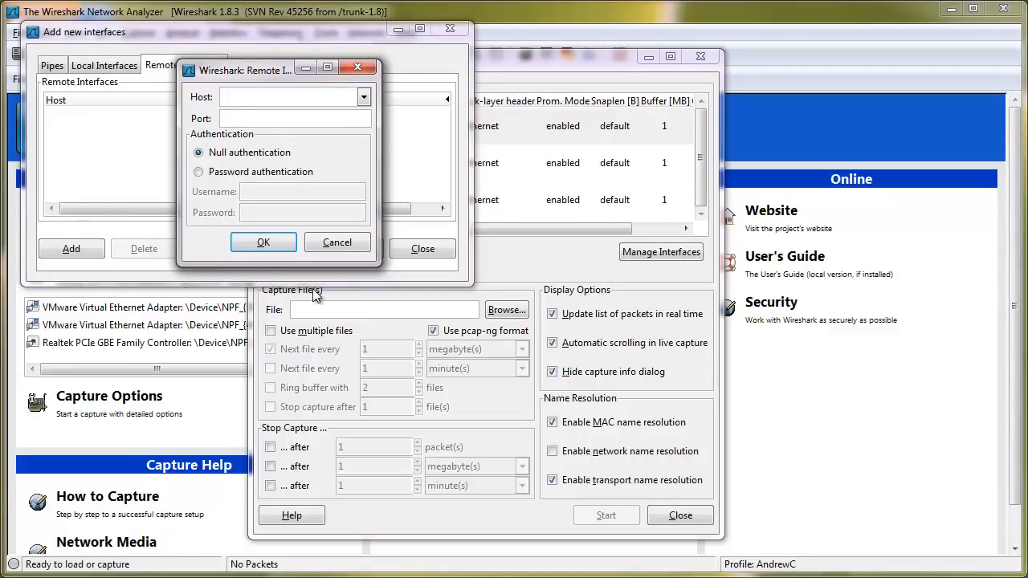
type("192.168.77.153")
type("2002")
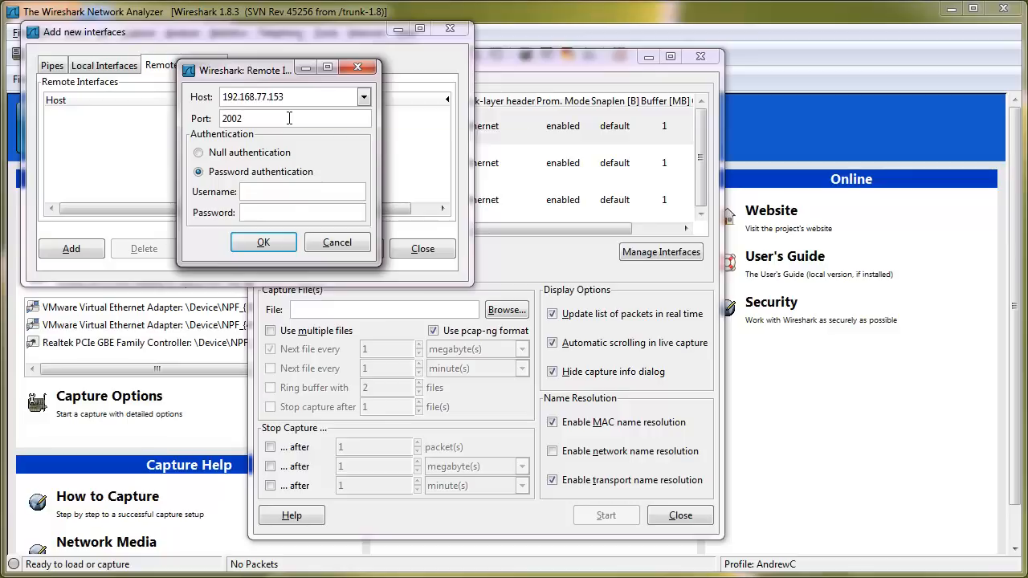
mouse_move(289, 119)
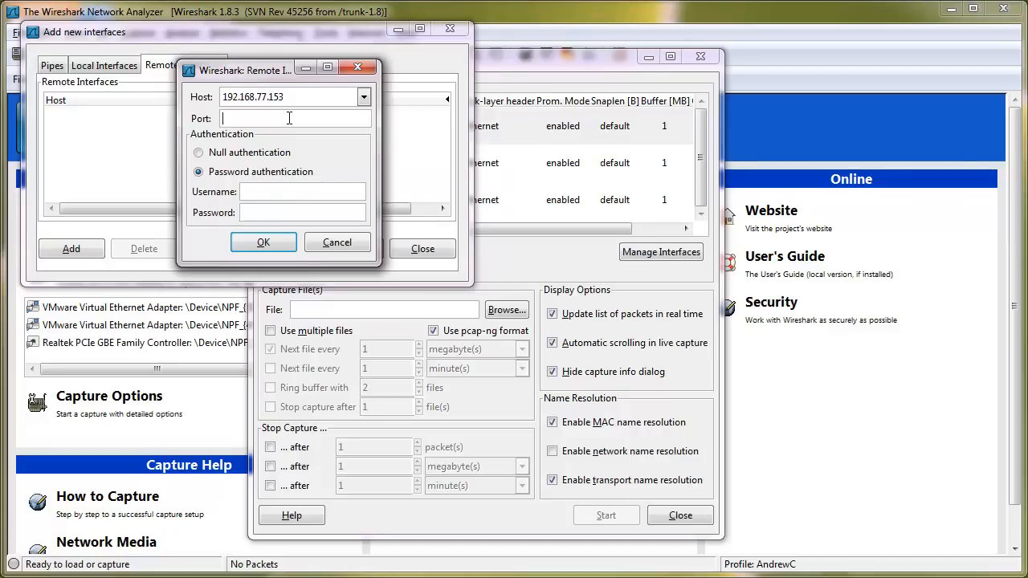
type("2002")
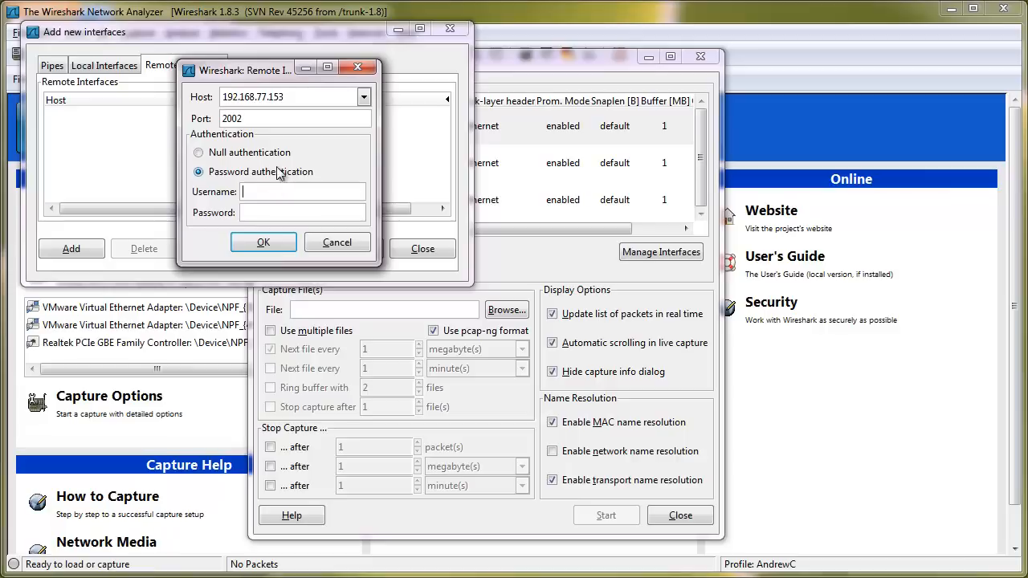
mouse_move(335, 151)
type("pcap")
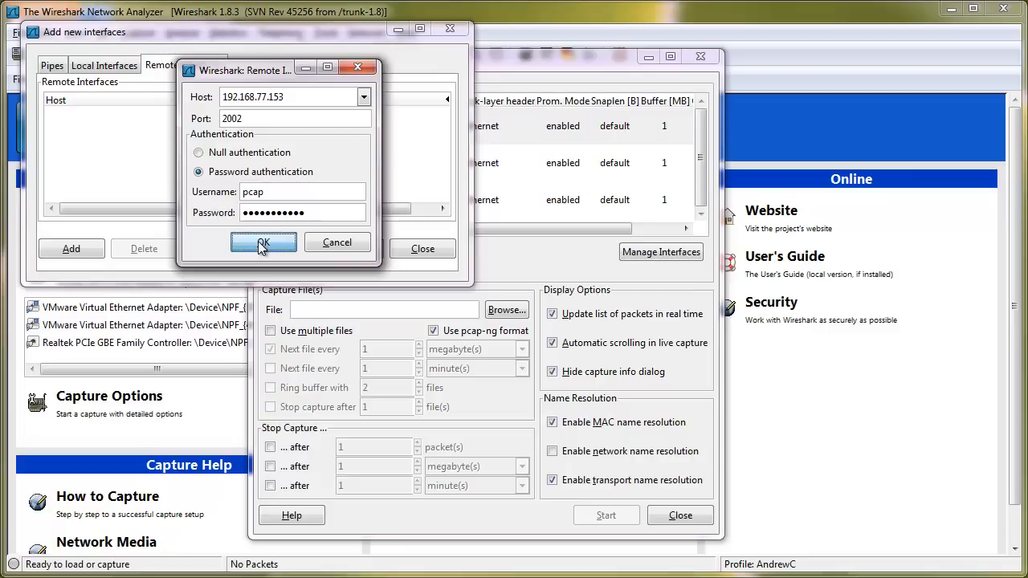
Confirm the host, listing three rpcap interfaces from 192.168.77.153, and apply them
left_click(264, 244)
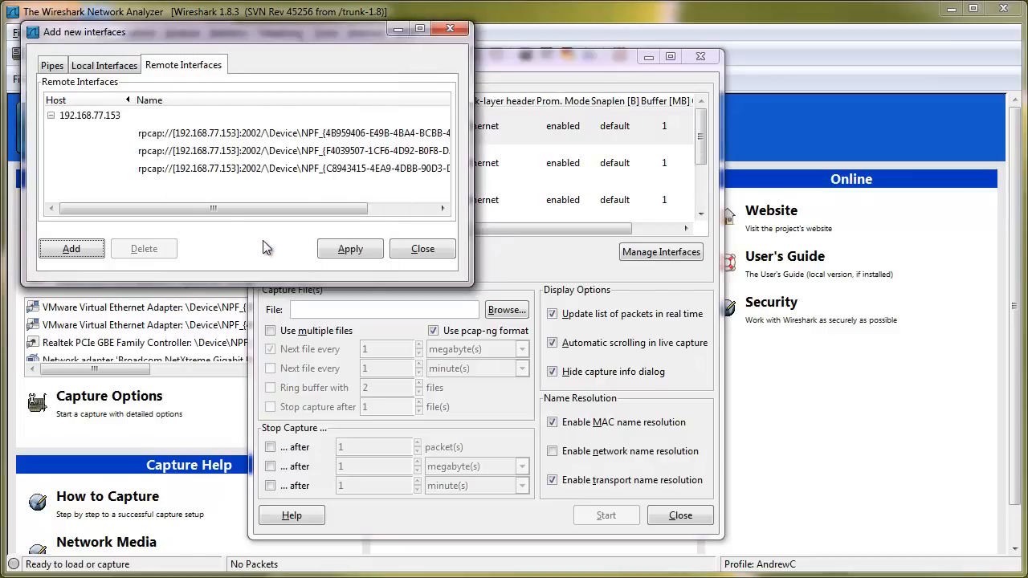
mouse_move(205, 142)
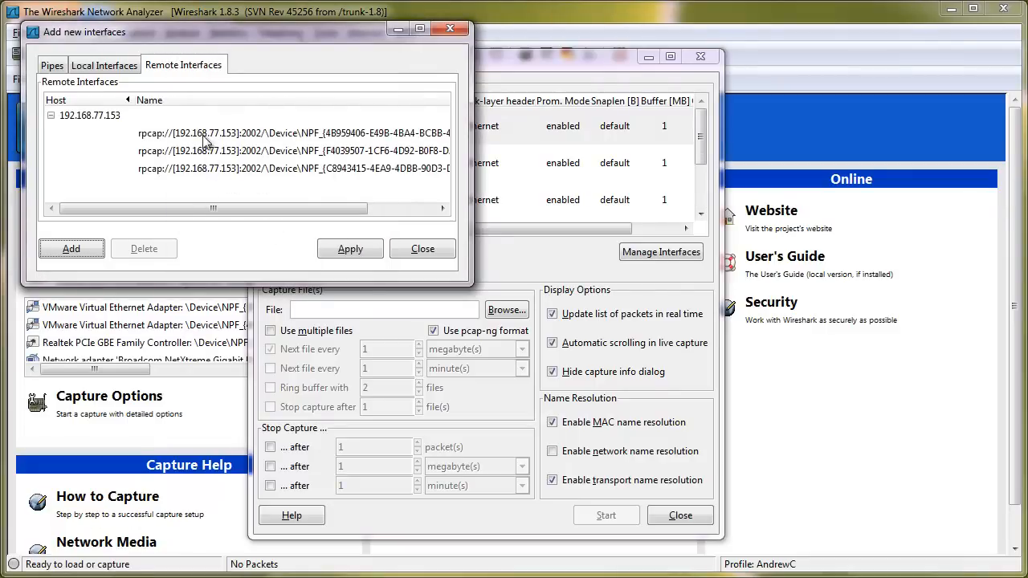
mouse_move(221, 167)
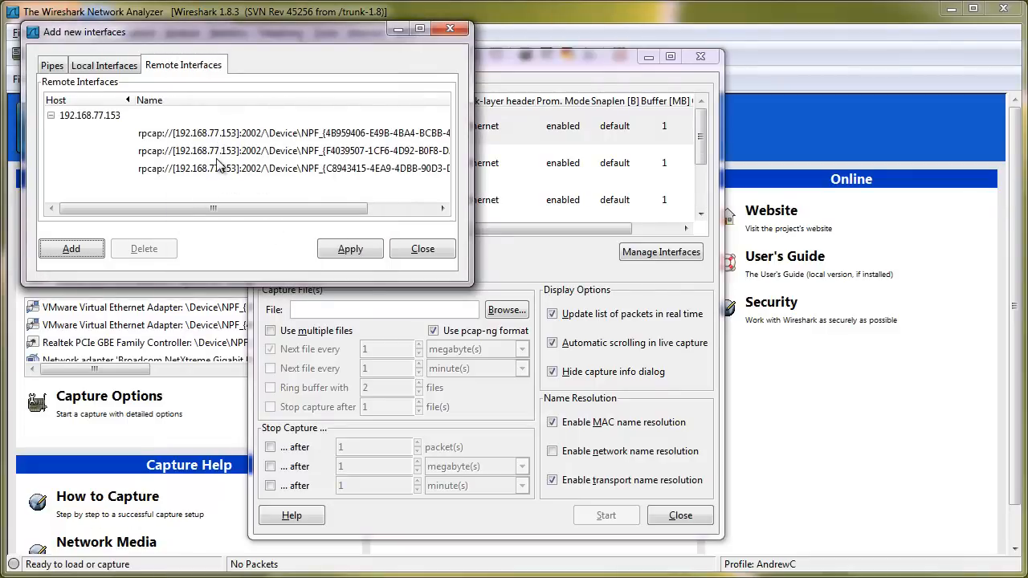
mouse_move(223, 174)
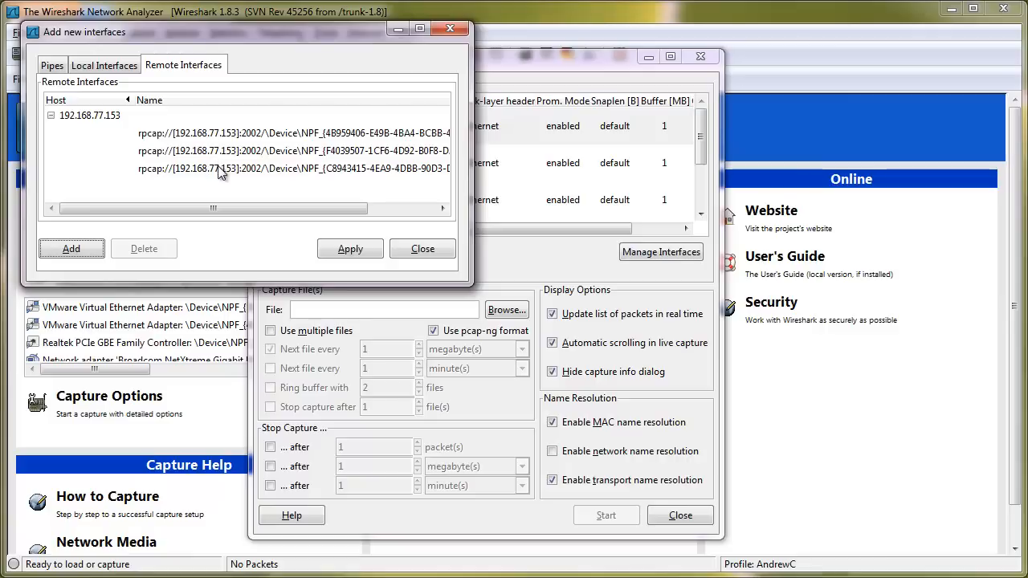
mouse_move(216, 203)
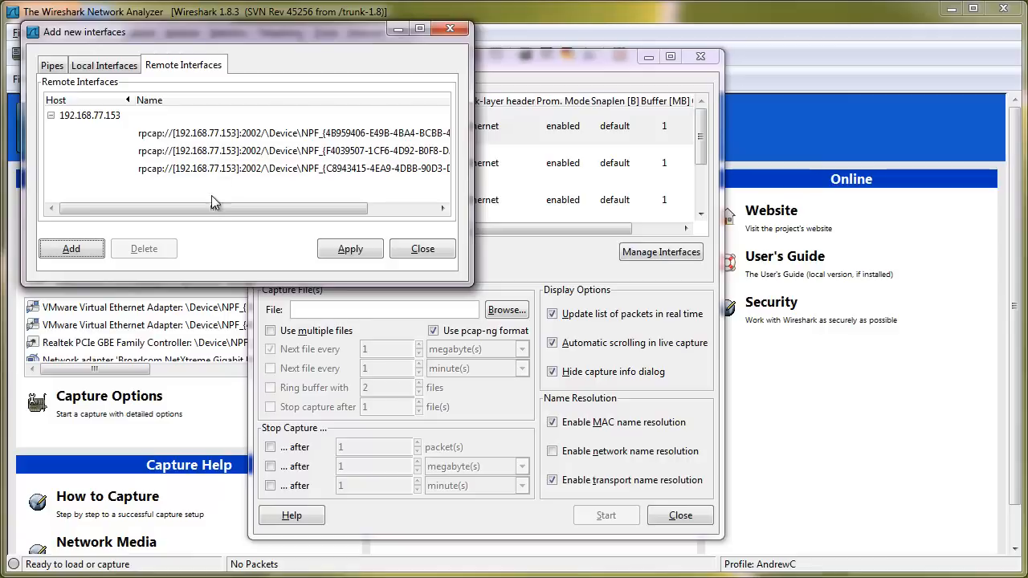
mouse_move(229, 225)
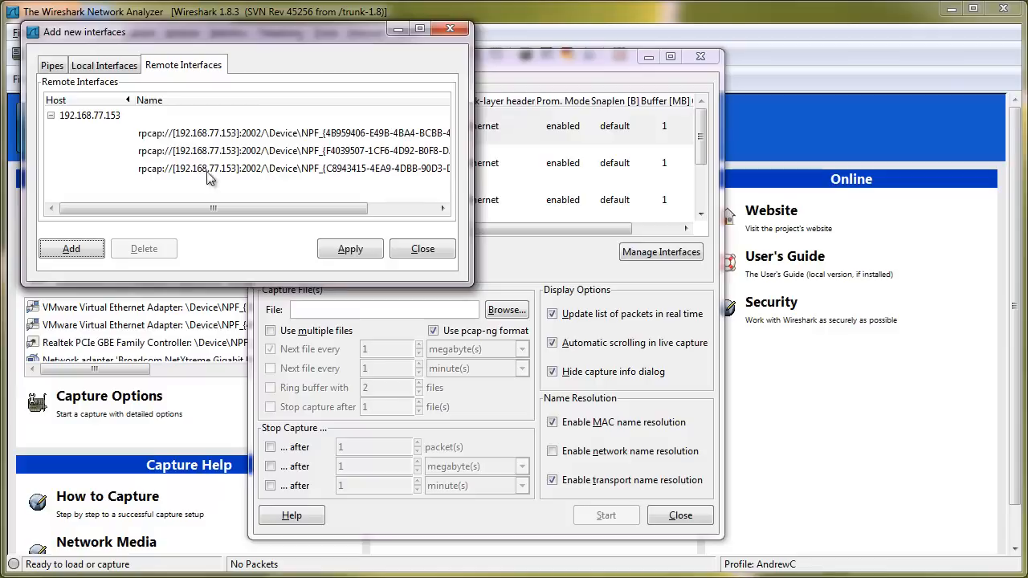
mouse_move(235, 161)
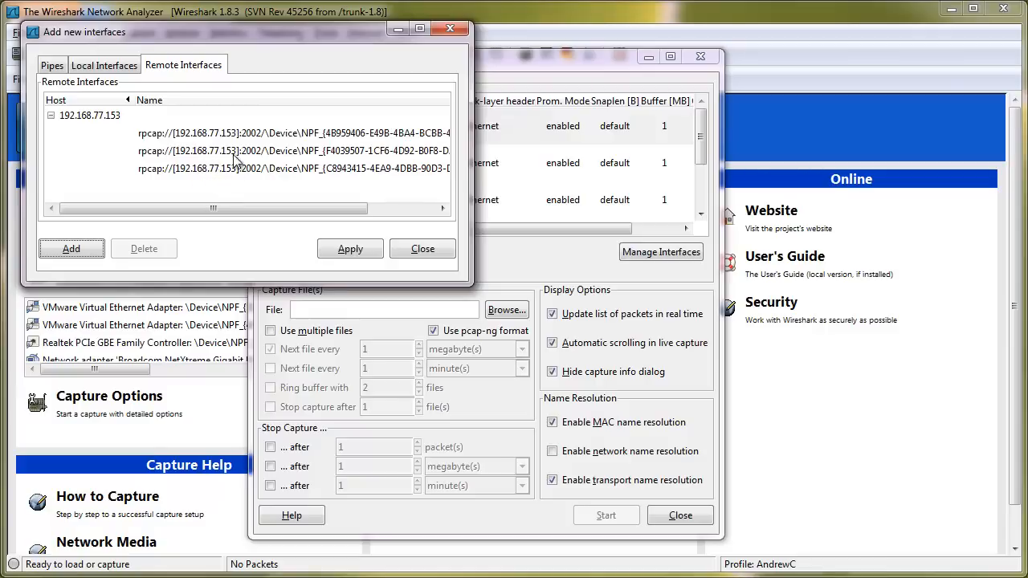
mouse_move(233, 163)
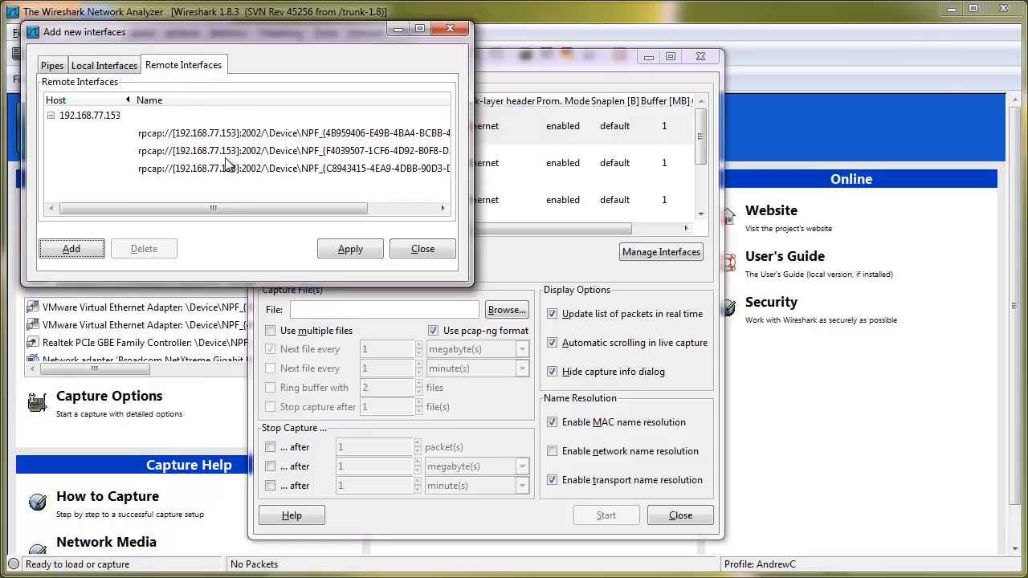
mouse_move(228, 167)
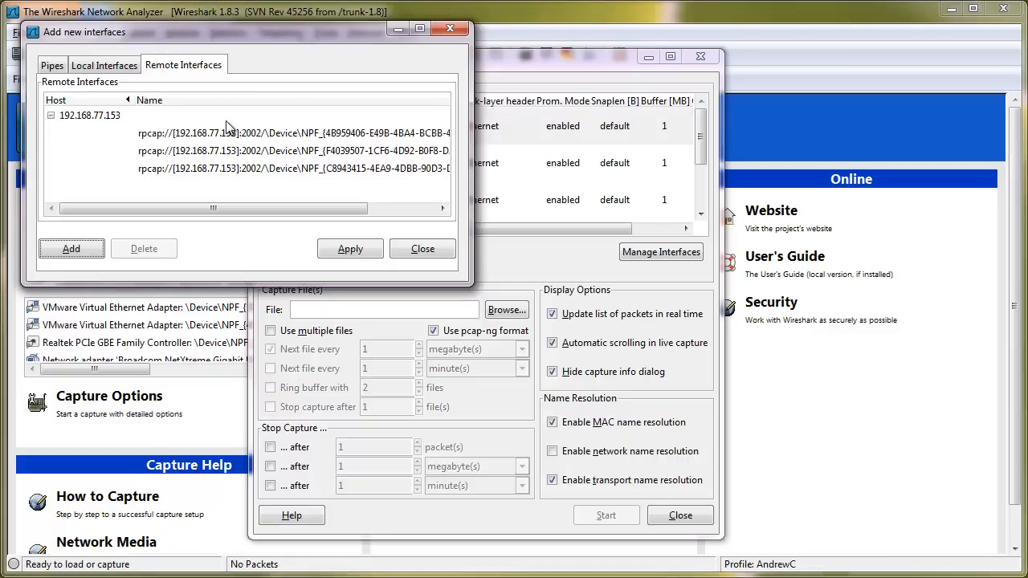
mouse_move(259, 244)
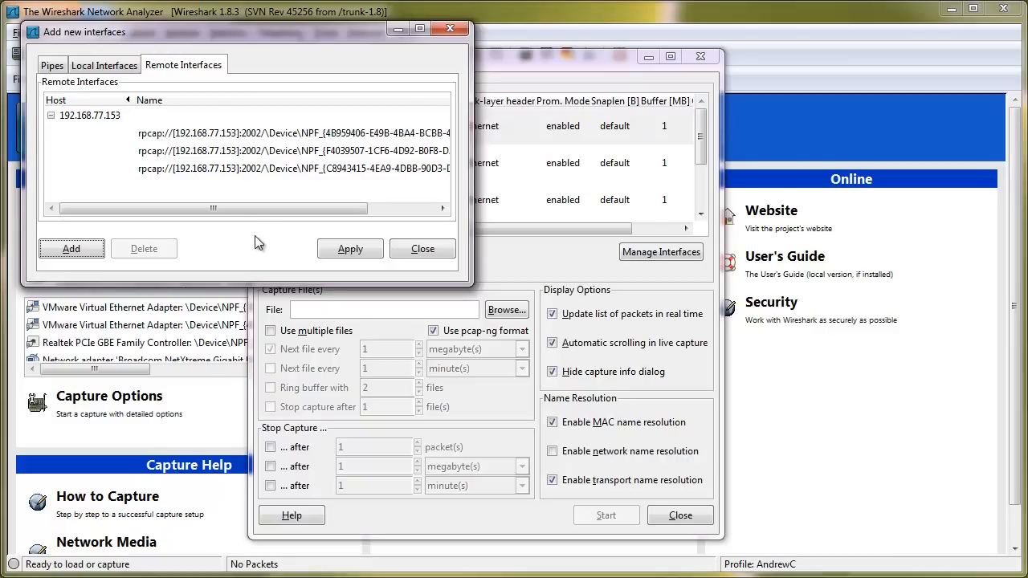
mouse_move(170, 233)
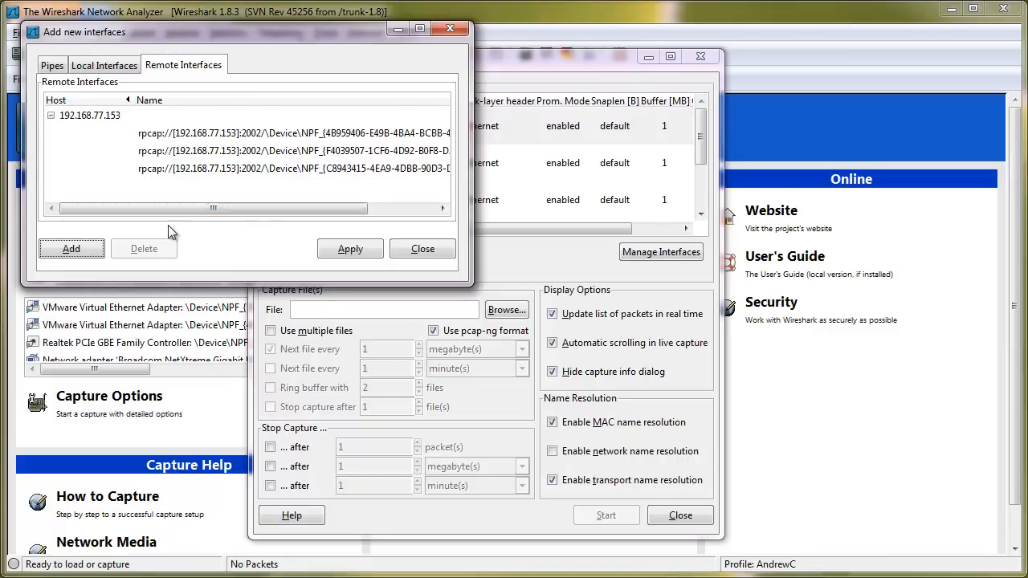
mouse_move(315, 260)
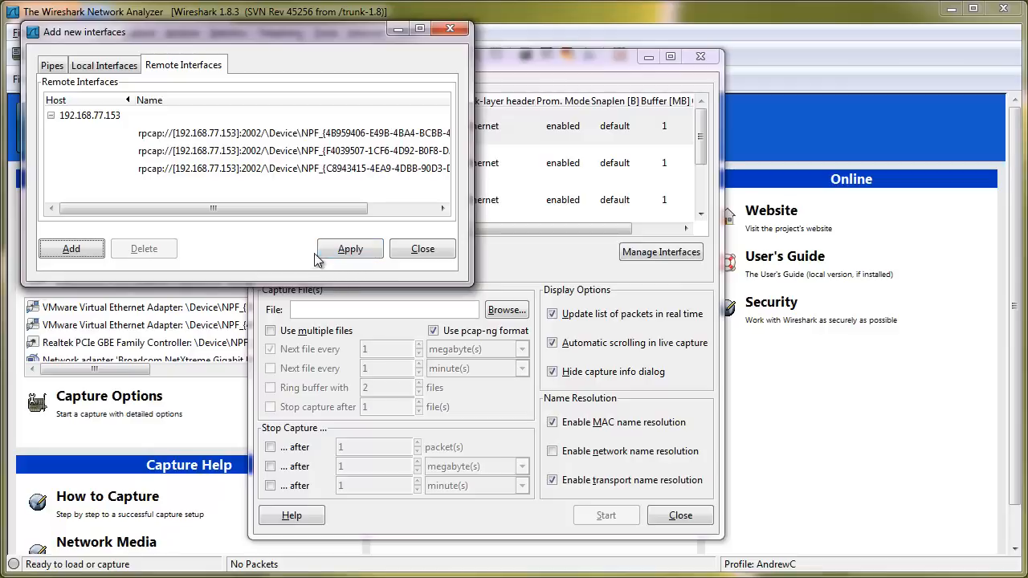
mouse_move(298, 286)
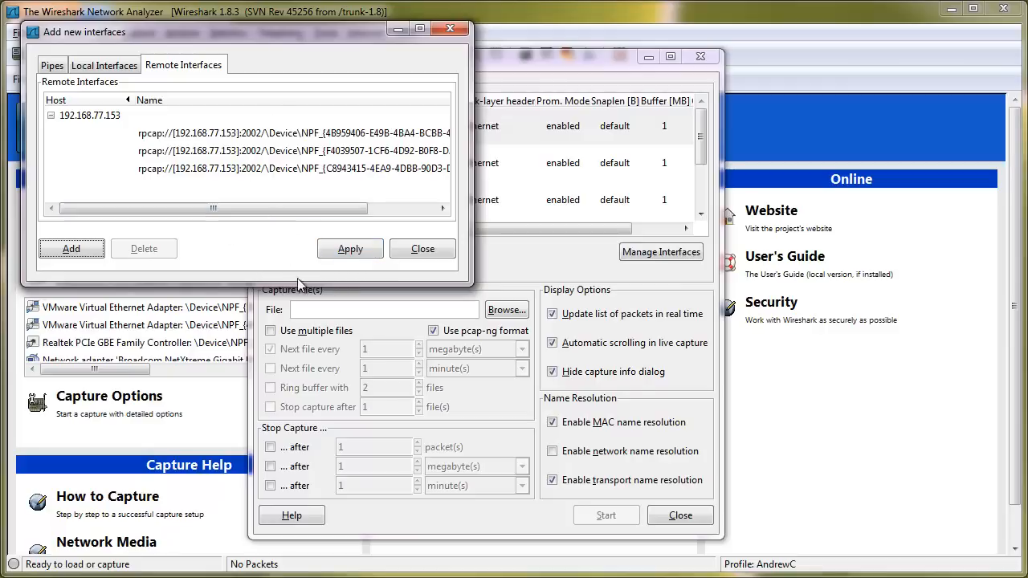
left_click(423, 247)
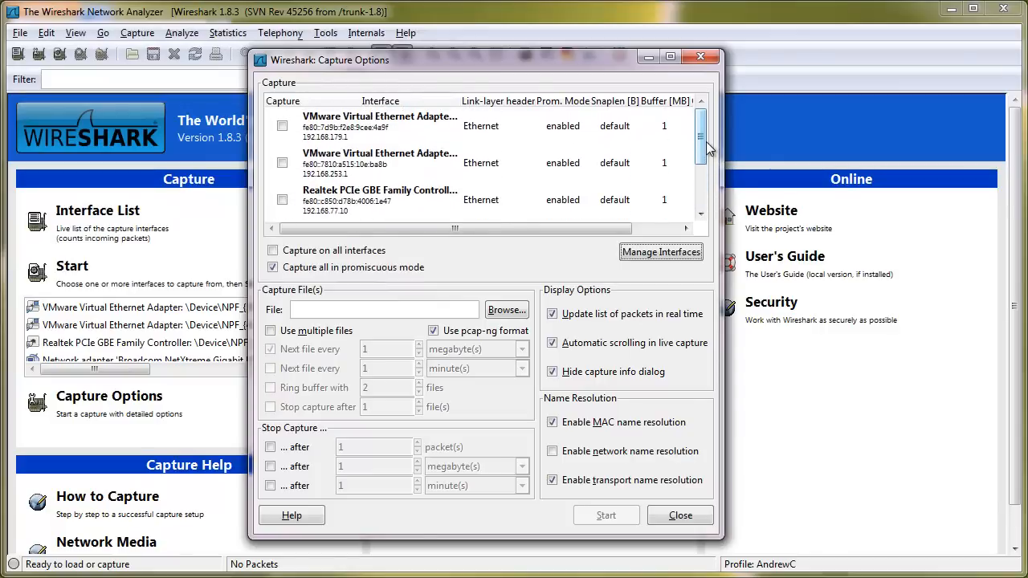
Tick the remote Microsoft adapter at 192.168.77.153 as the capture interface
scroll("down", 3)
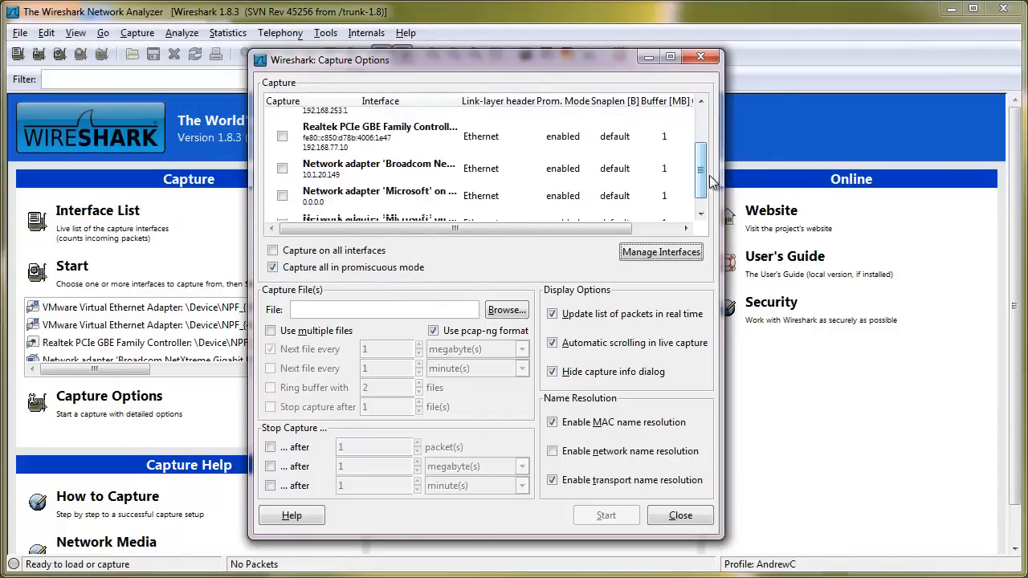
scroll("down", 3)
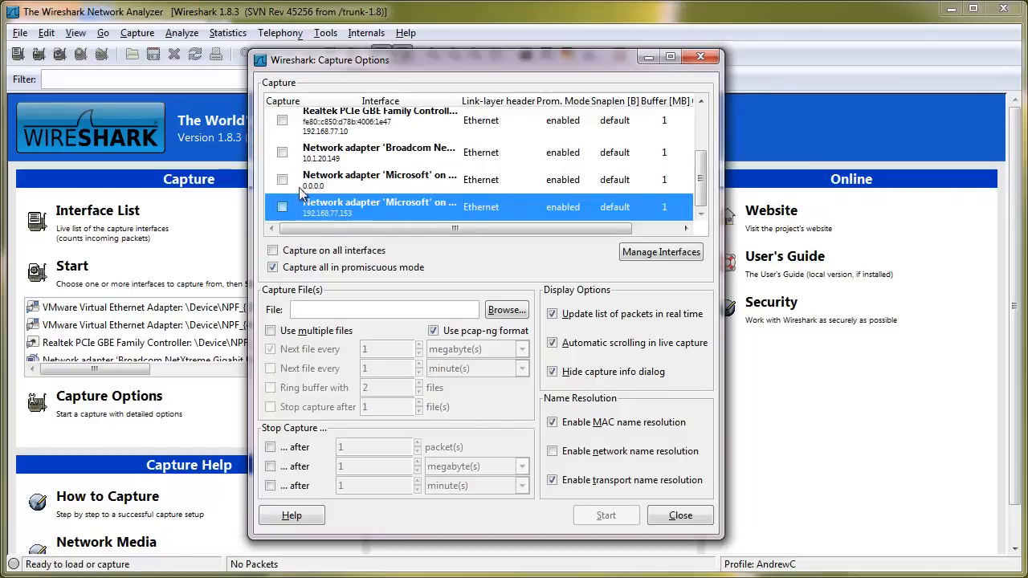
left_click(282, 205)
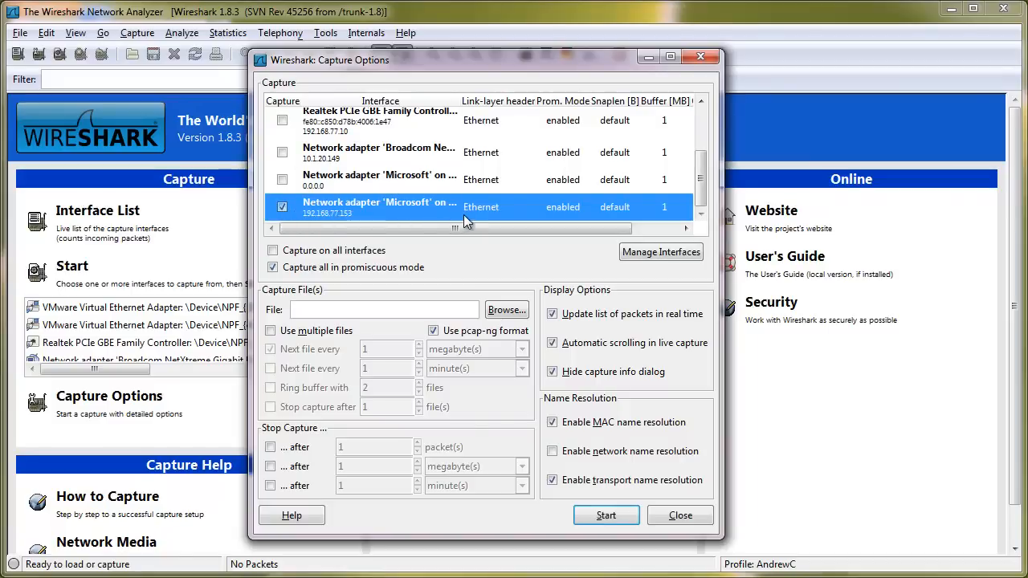
mouse_move(399, 164)
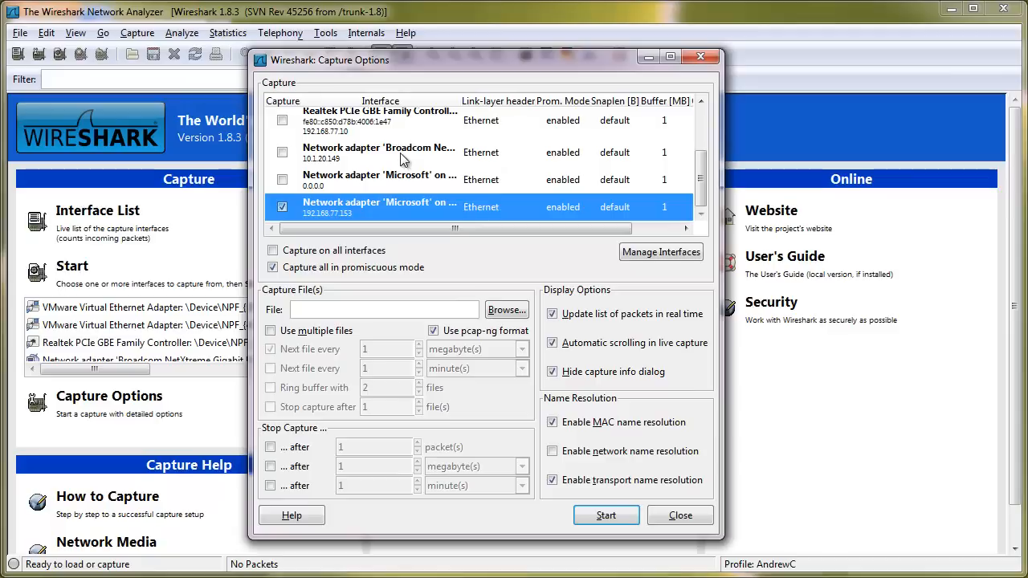
mouse_move(385, 202)
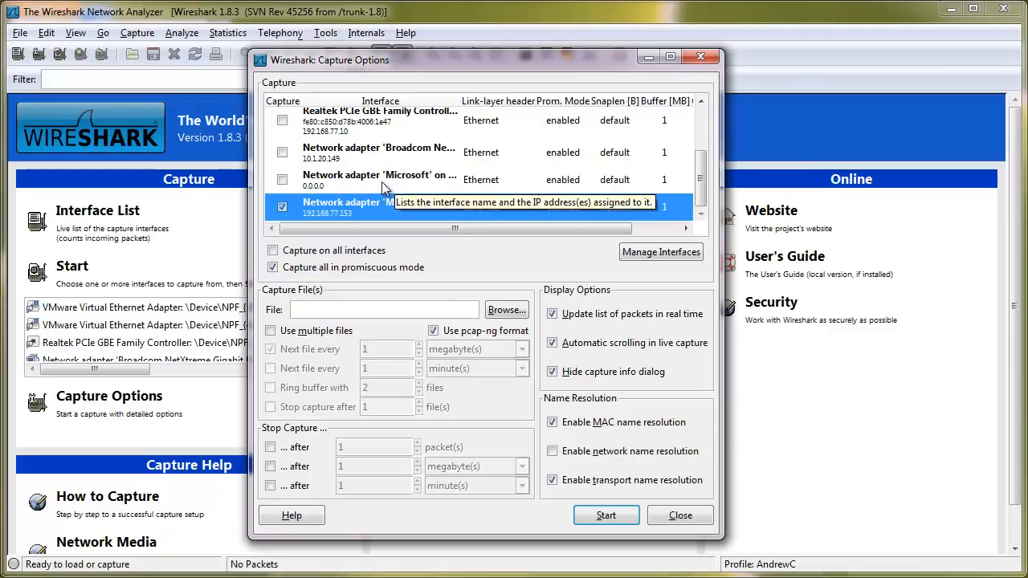
mouse_move(378, 207)
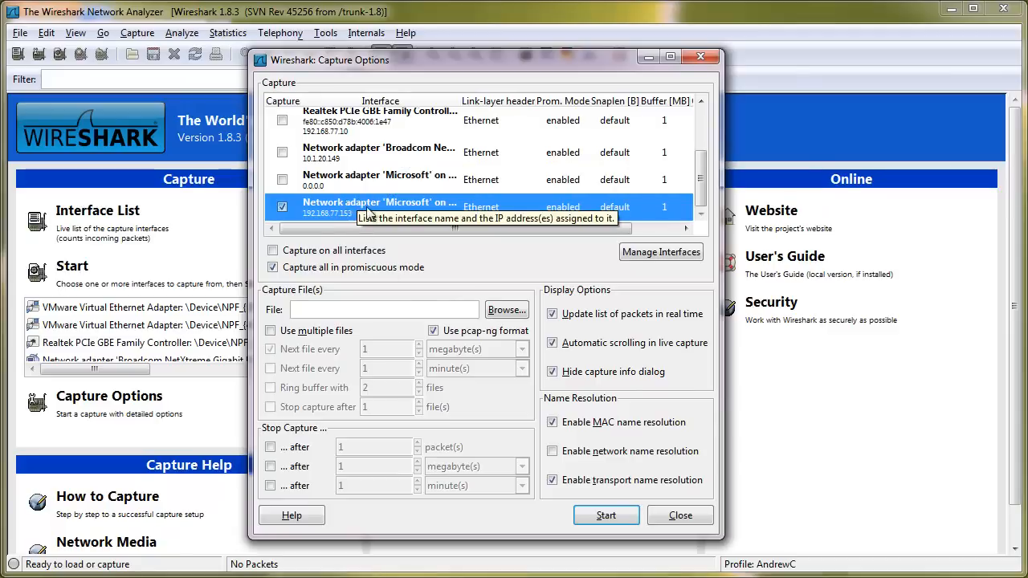
mouse_move(321, 217)
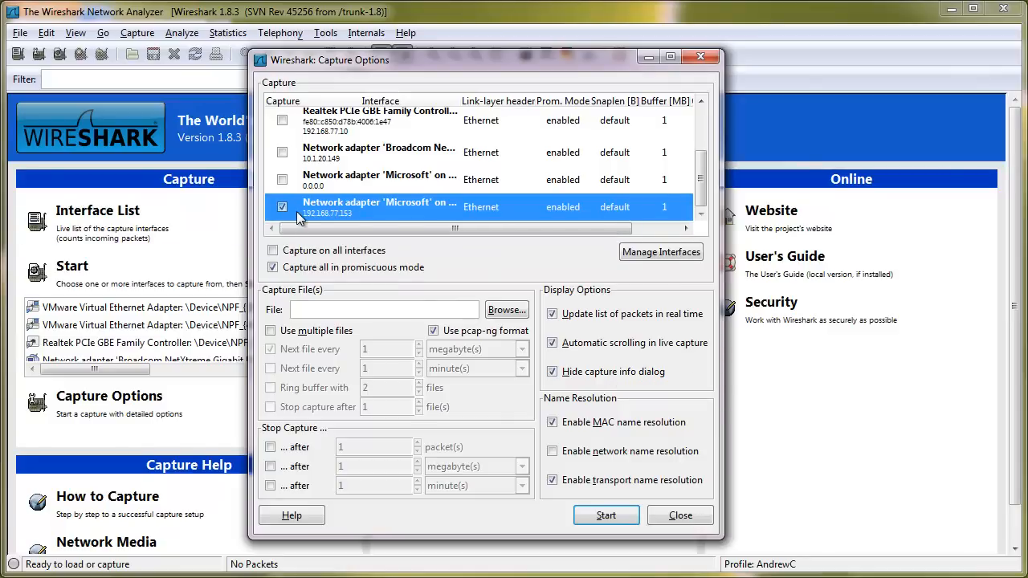
mouse_move(608, 511)
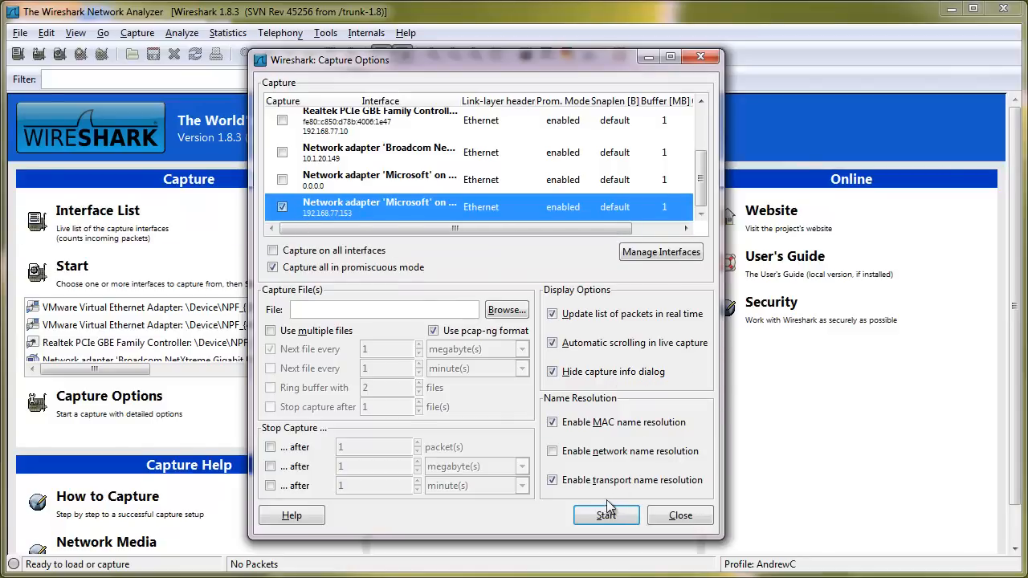
mouse_move(543, 285)
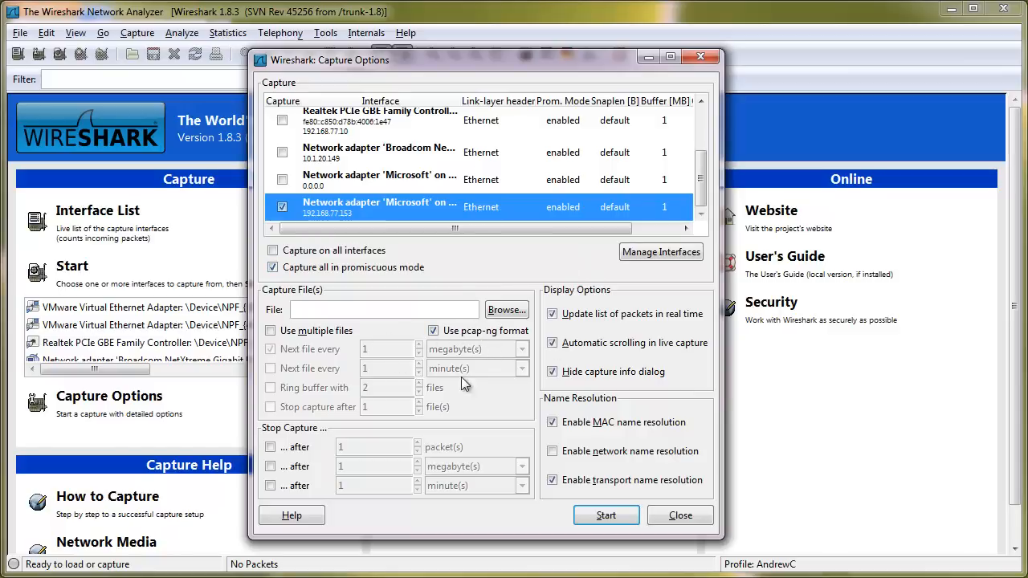
mouse_move(524, 403)
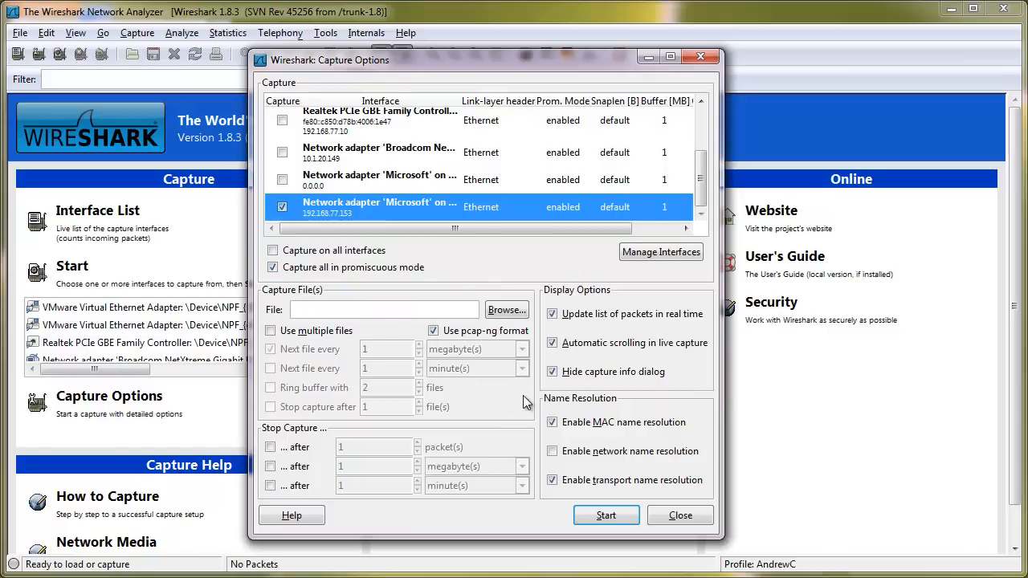
mouse_move(517, 410)
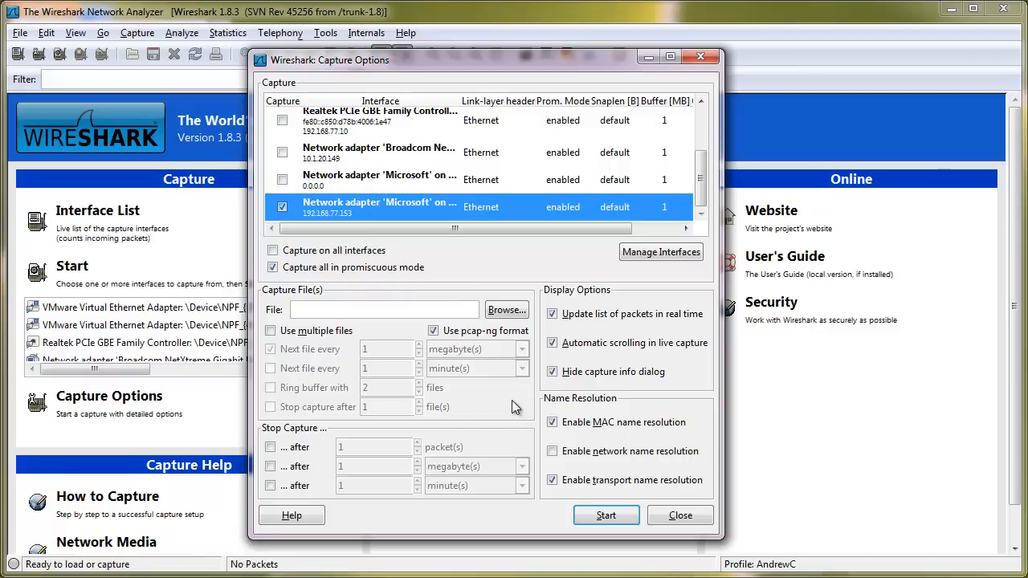
mouse_move(506, 418)
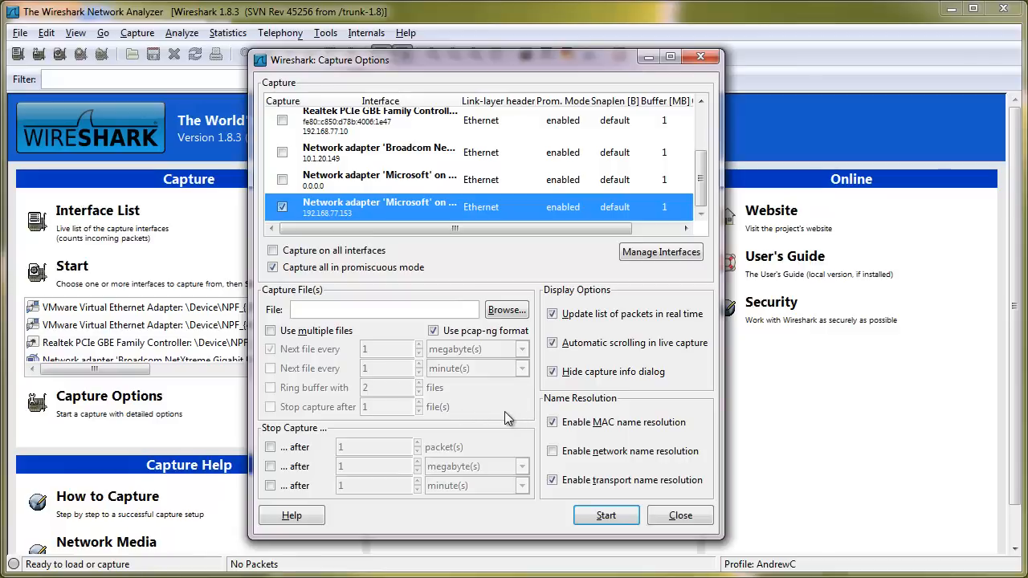
mouse_move(528, 408)
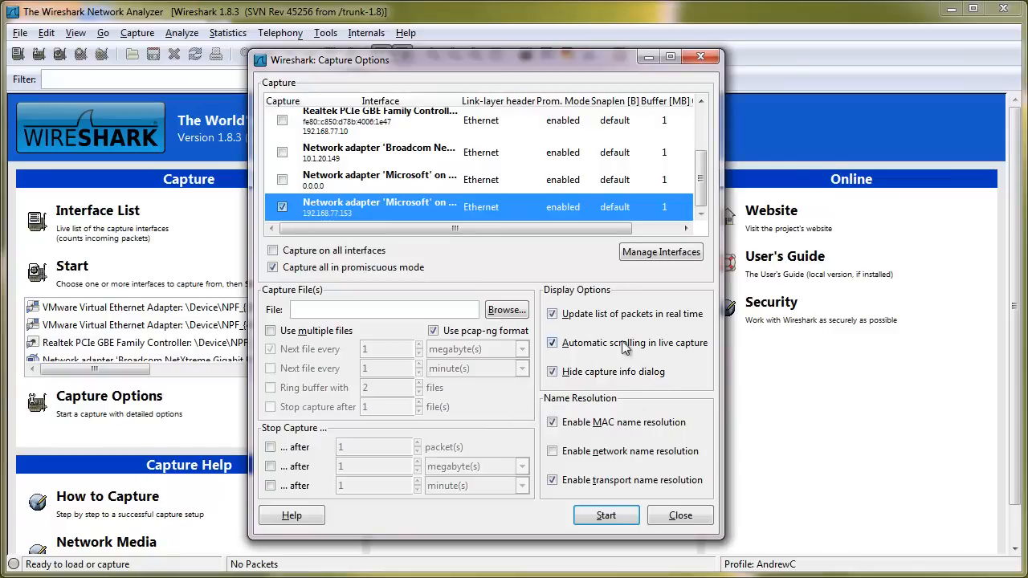
mouse_move(581, 354)
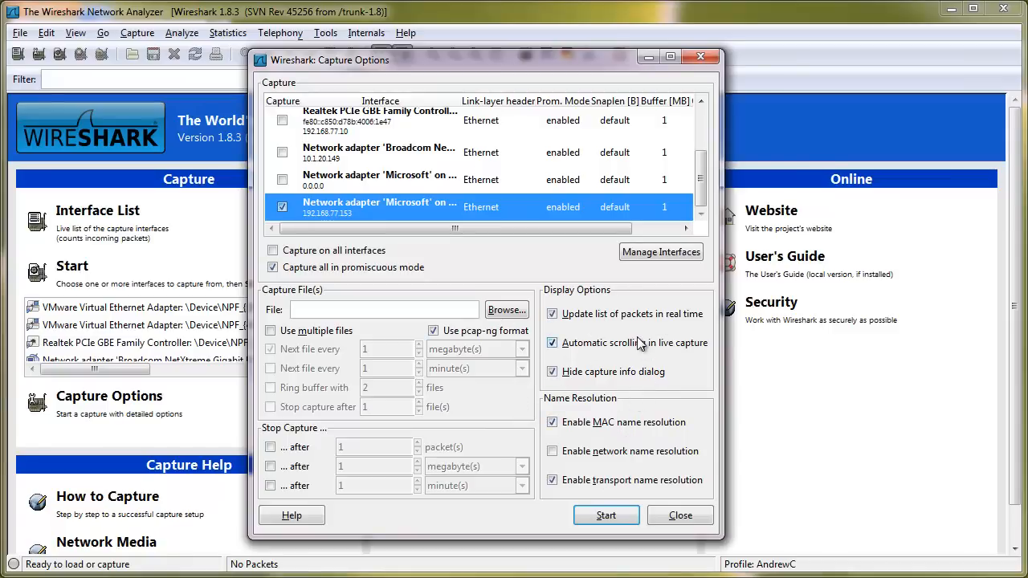
mouse_move(640, 328)
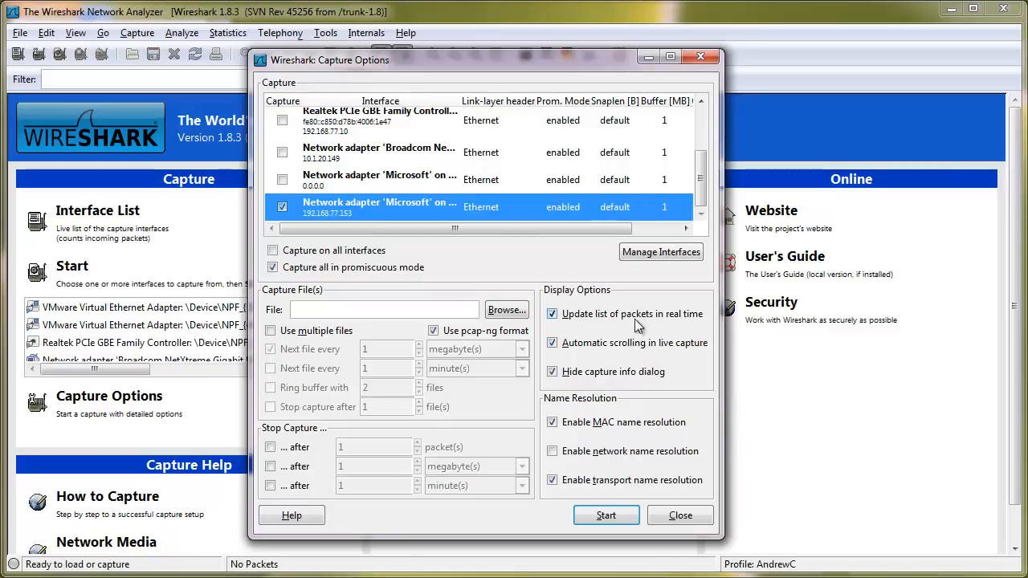
mouse_move(602, 343)
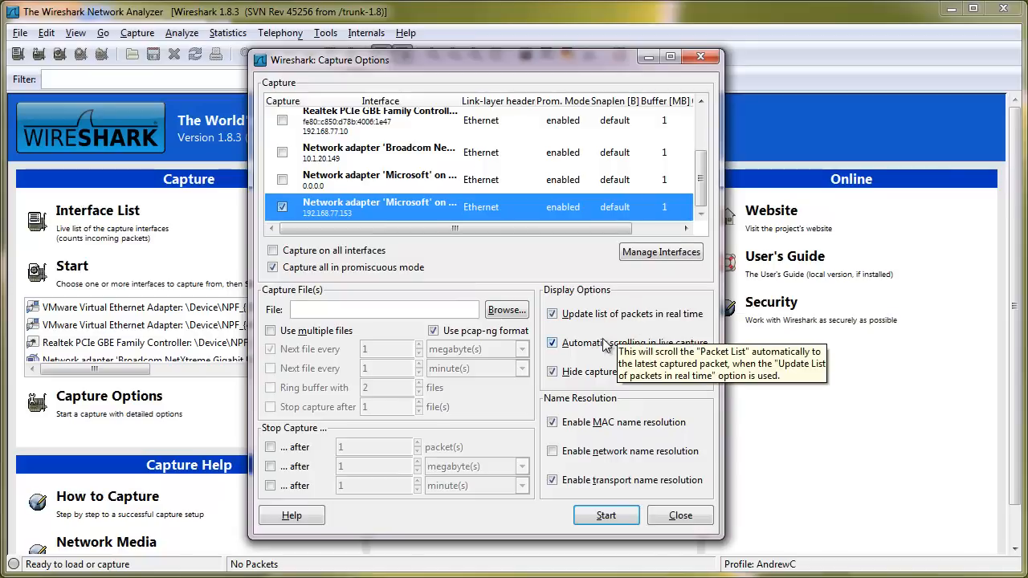
mouse_move(614, 338)
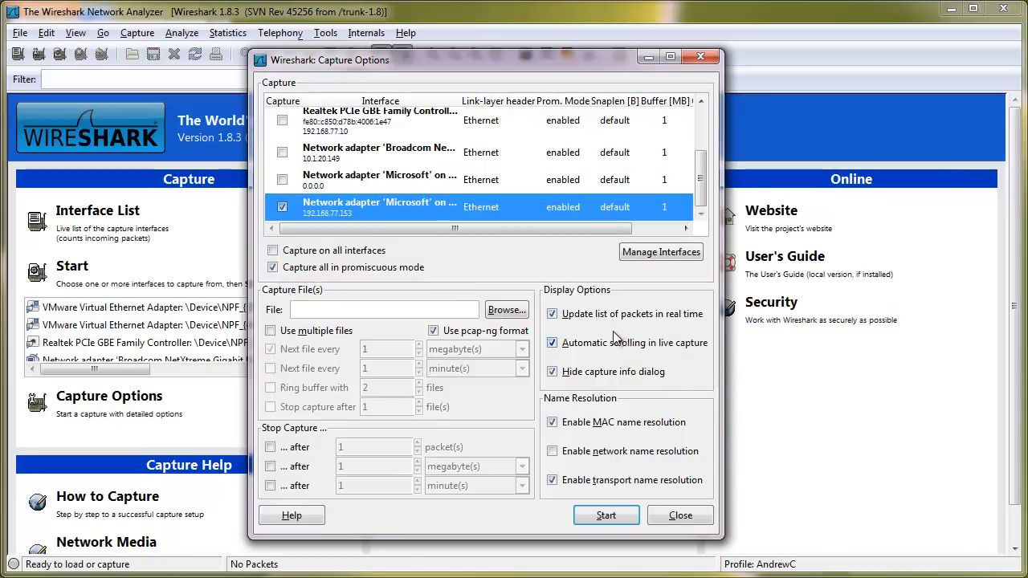
mouse_move(610, 371)
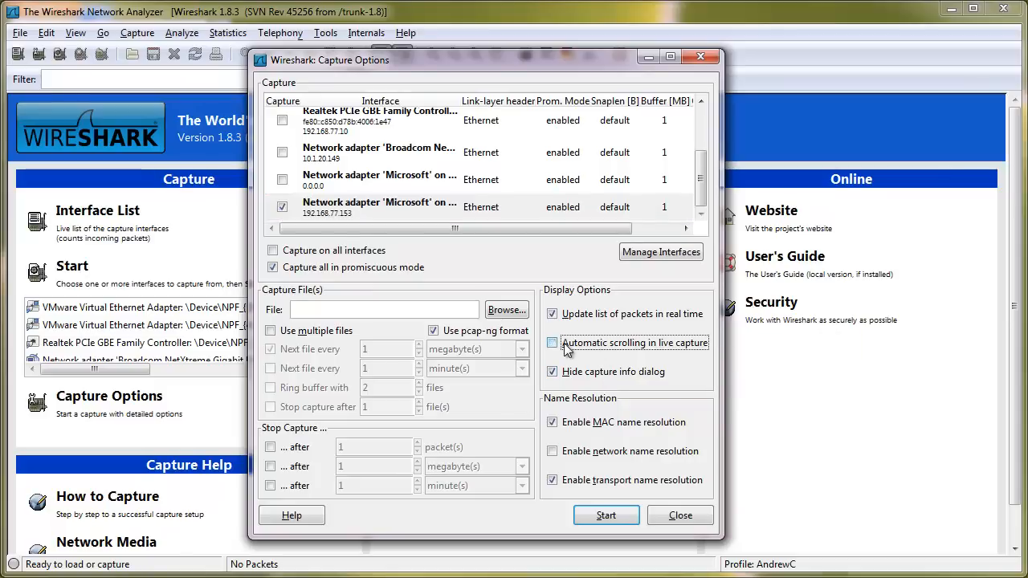
left_click(552, 313)
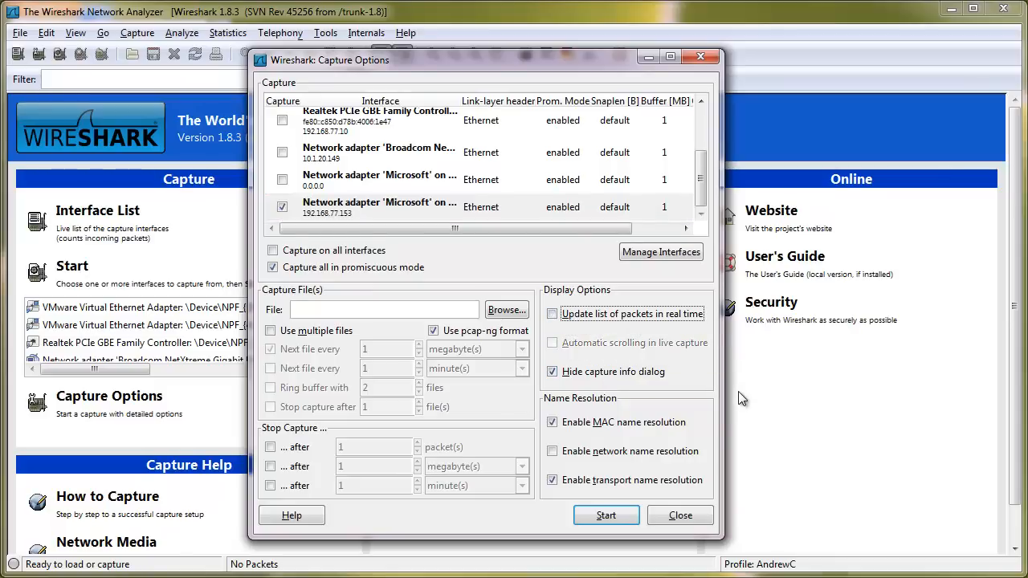
mouse_move(650, 350)
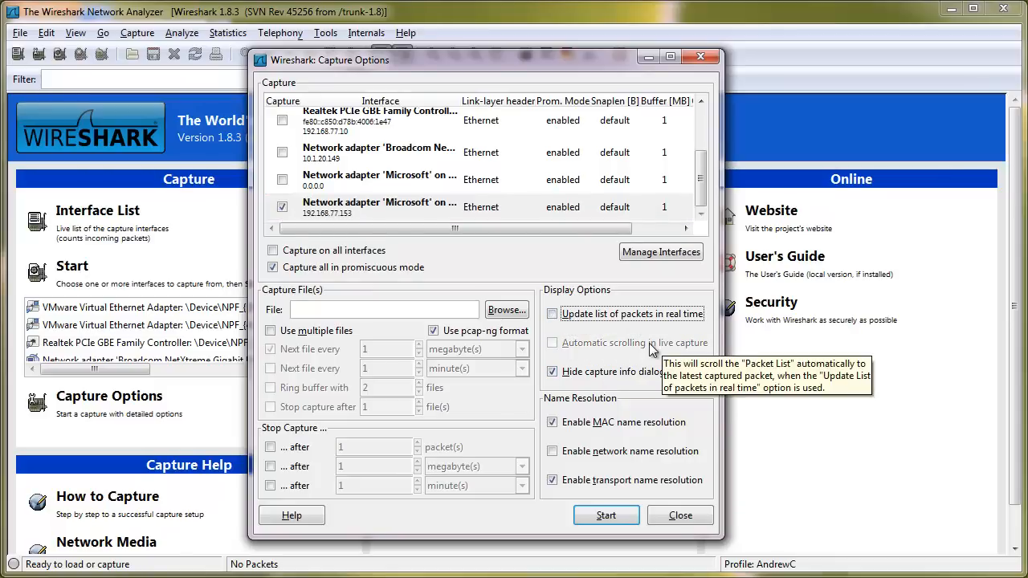
mouse_move(650, 353)
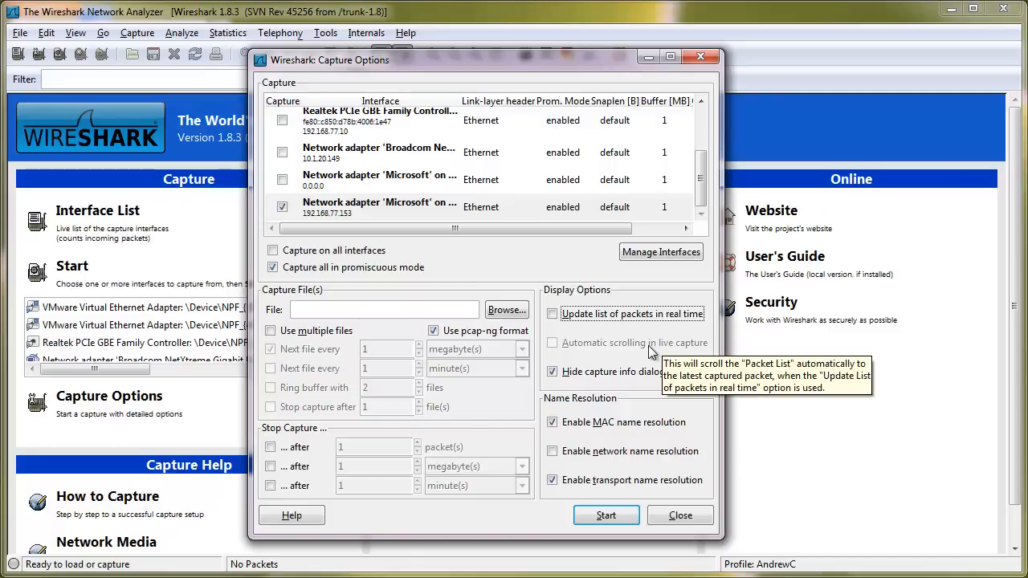
mouse_move(651, 354)
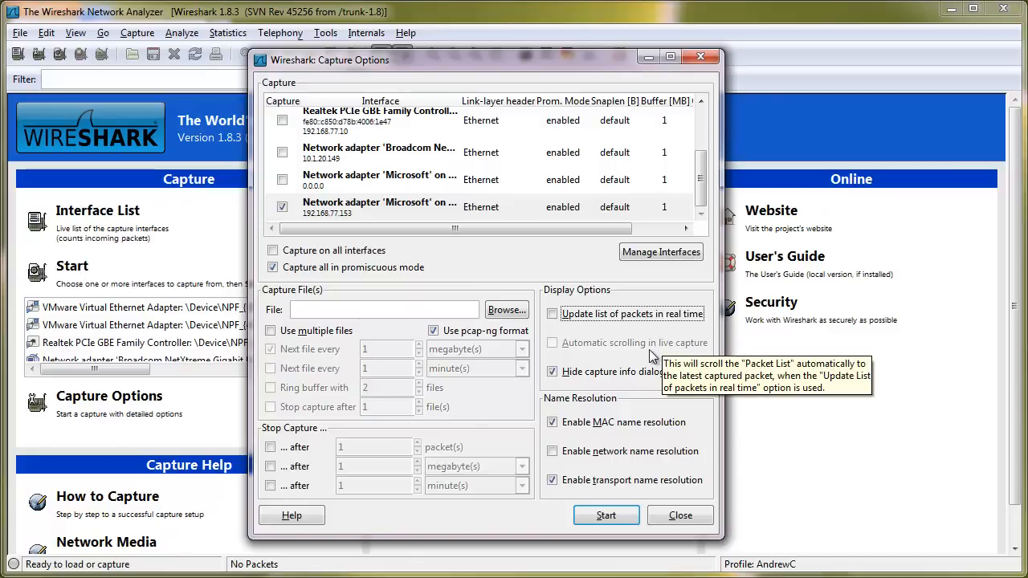
mouse_move(575, 314)
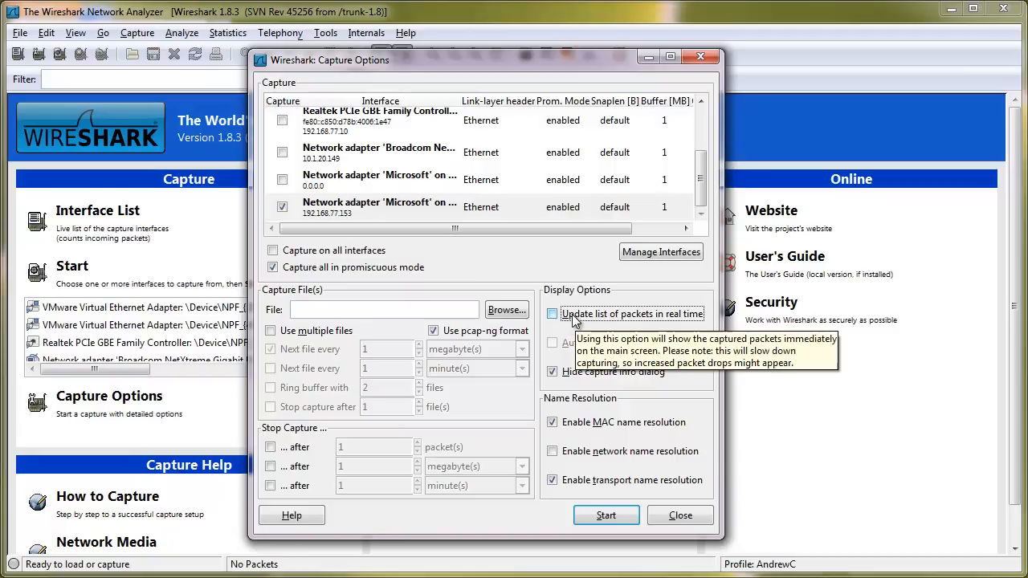
mouse_move(575, 344)
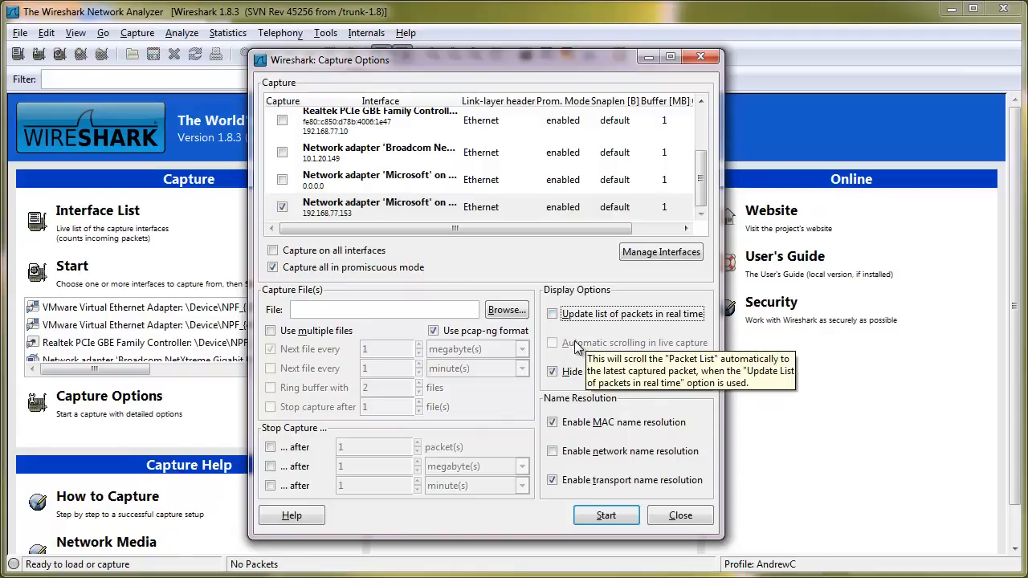
mouse_move(575, 319)
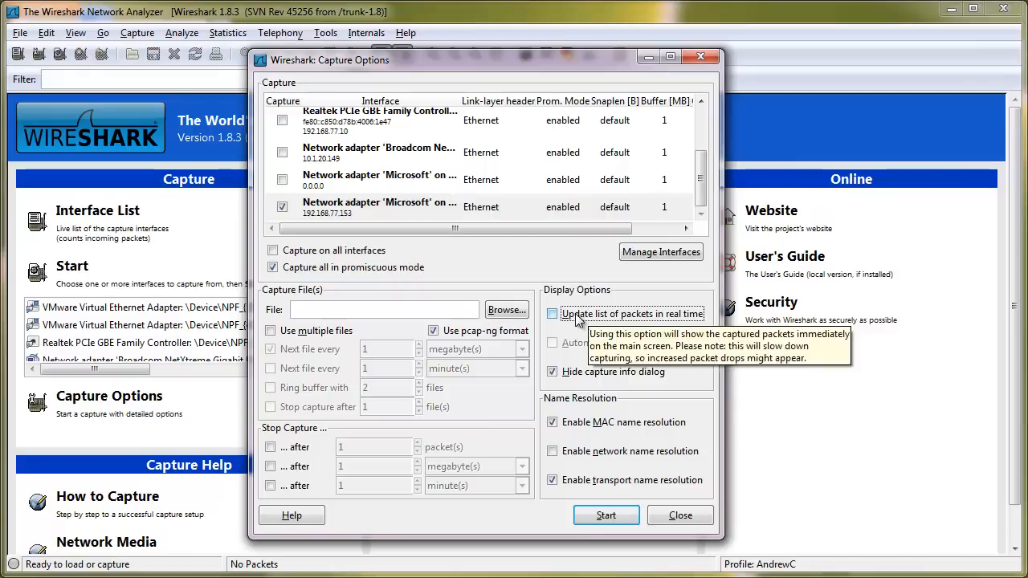
left_click(553, 314)
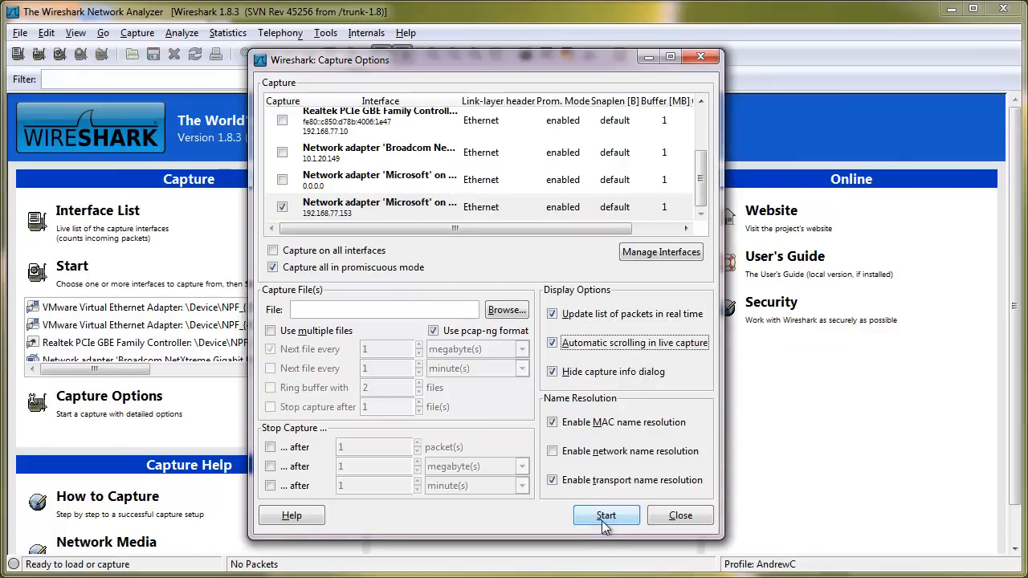
Start the live capture on the remote adapter at 192.168.77.153 and follow the incoming packets past 270
left_click(607, 514)
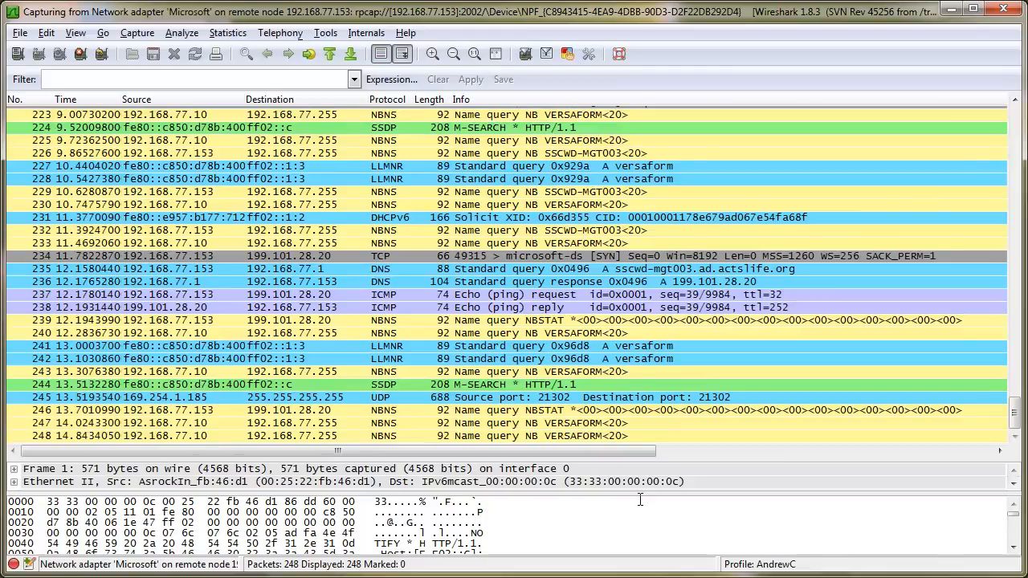
scroll("down", 3)
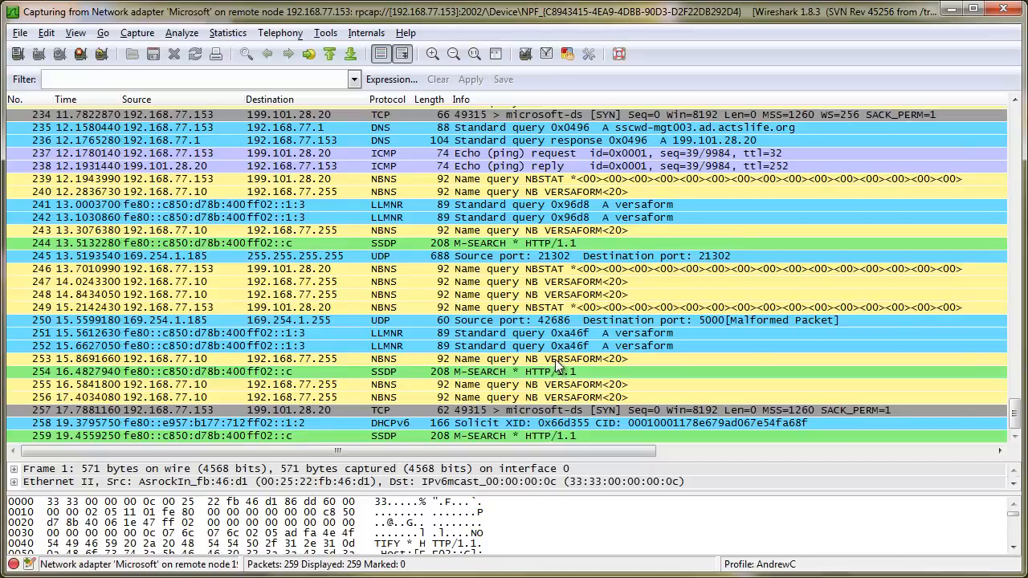
scroll("down", 3)
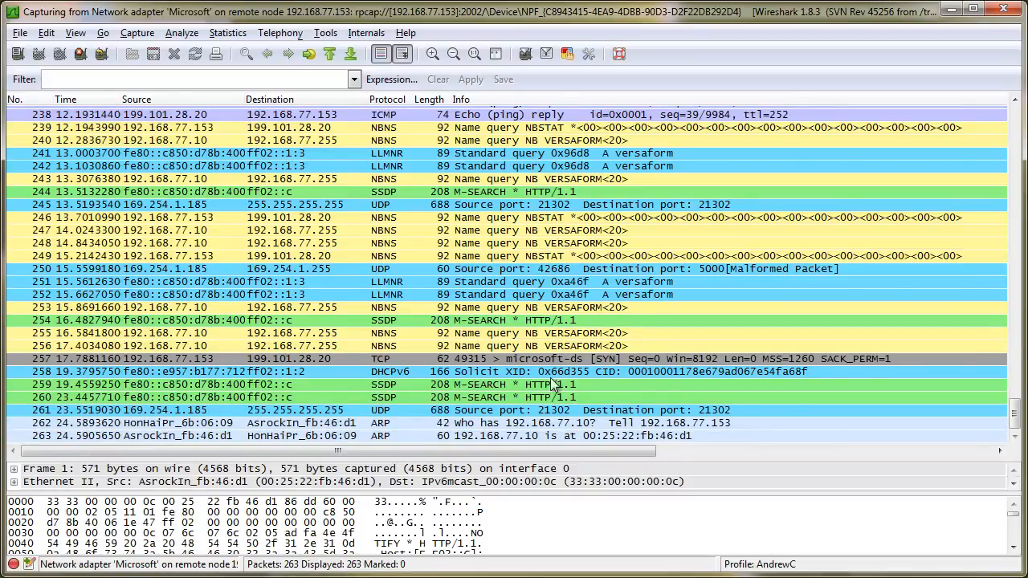
scroll("down", 3)
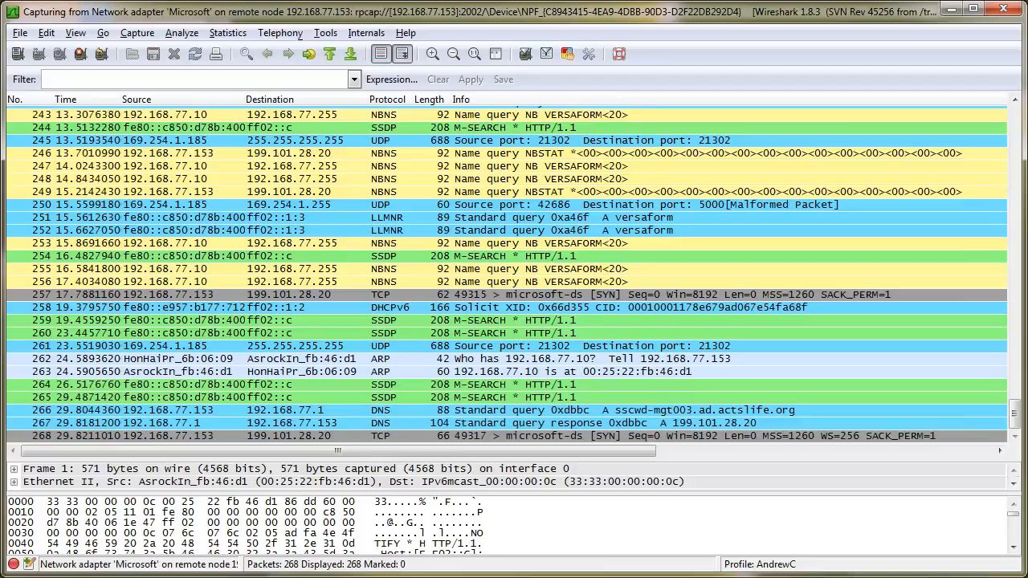
scroll("down", 3)
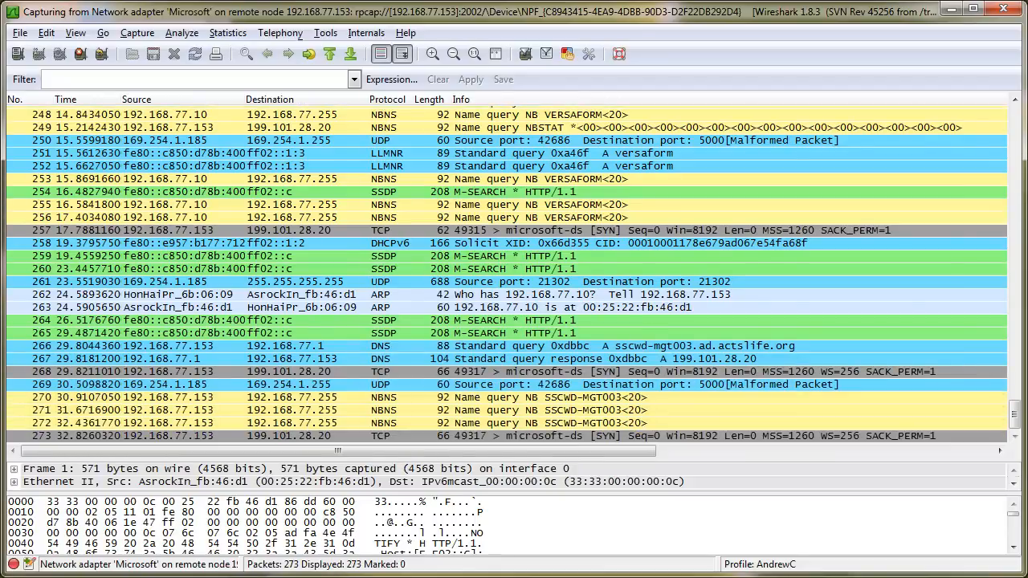